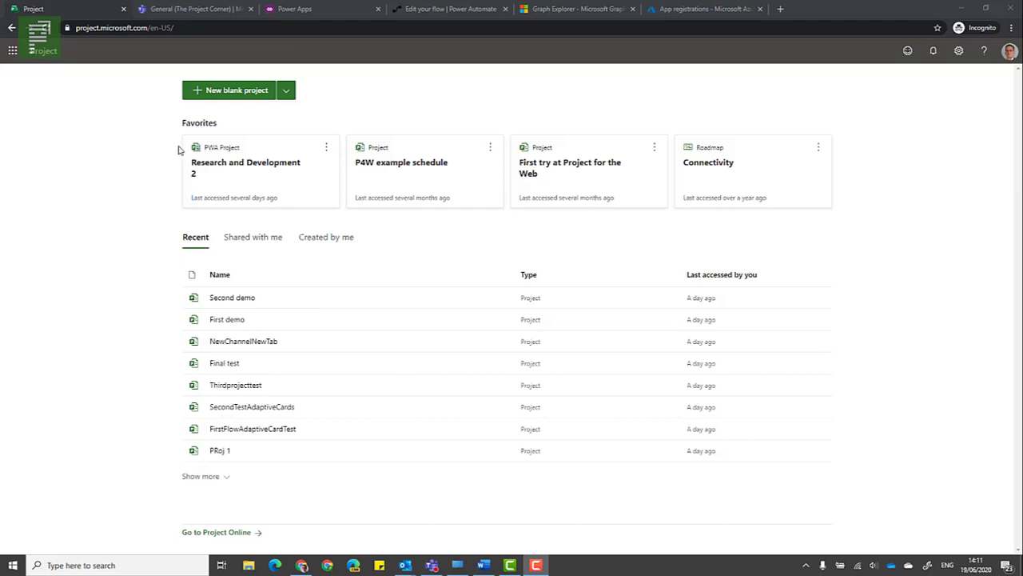
mouse_move(230, 94)
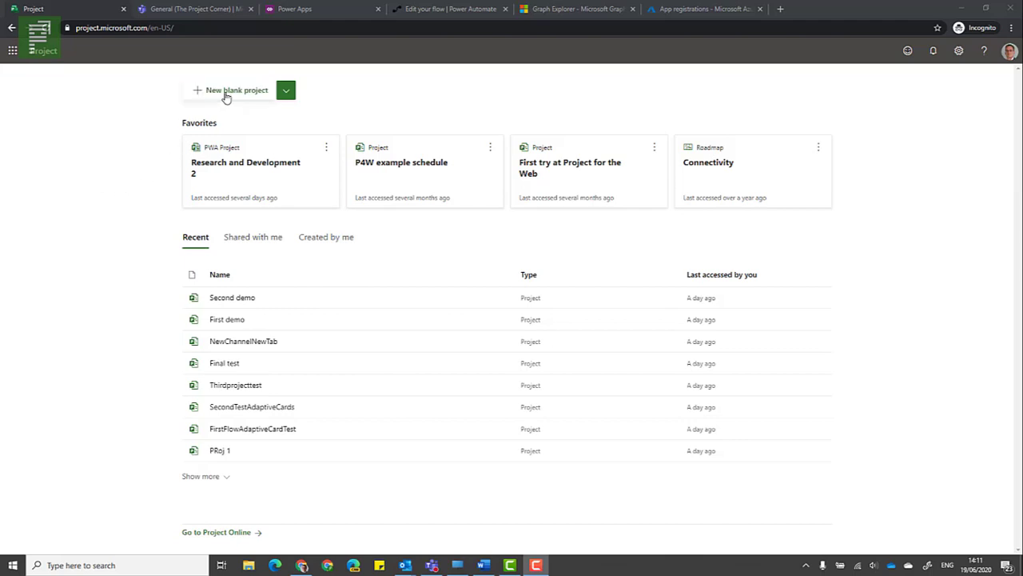
Start a new blank project named IntroductionVideo from the Project home page
click(236, 90)
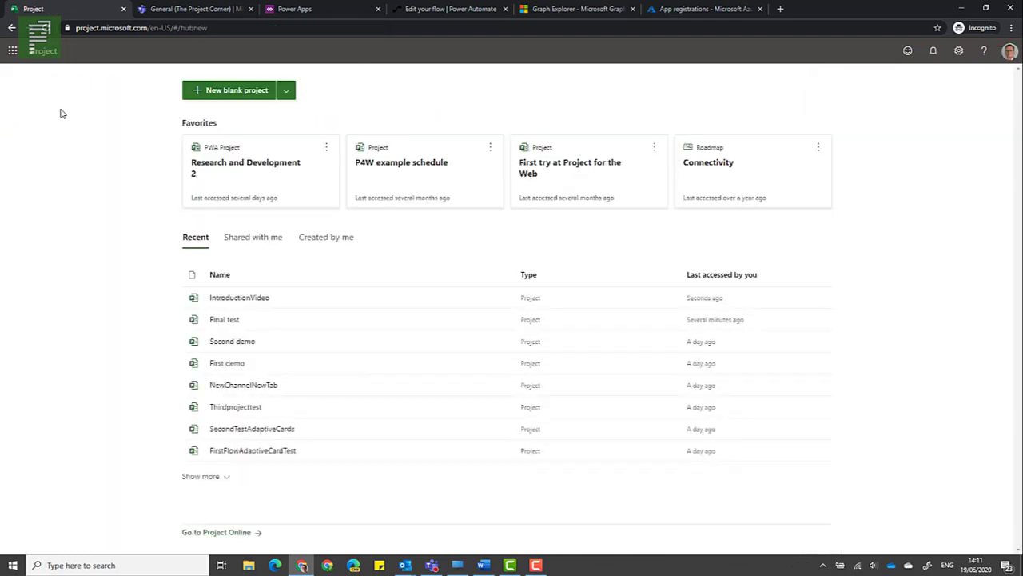
Find the Flow post in the General channel announcing the IntroductionVideo project
click(196, 10)
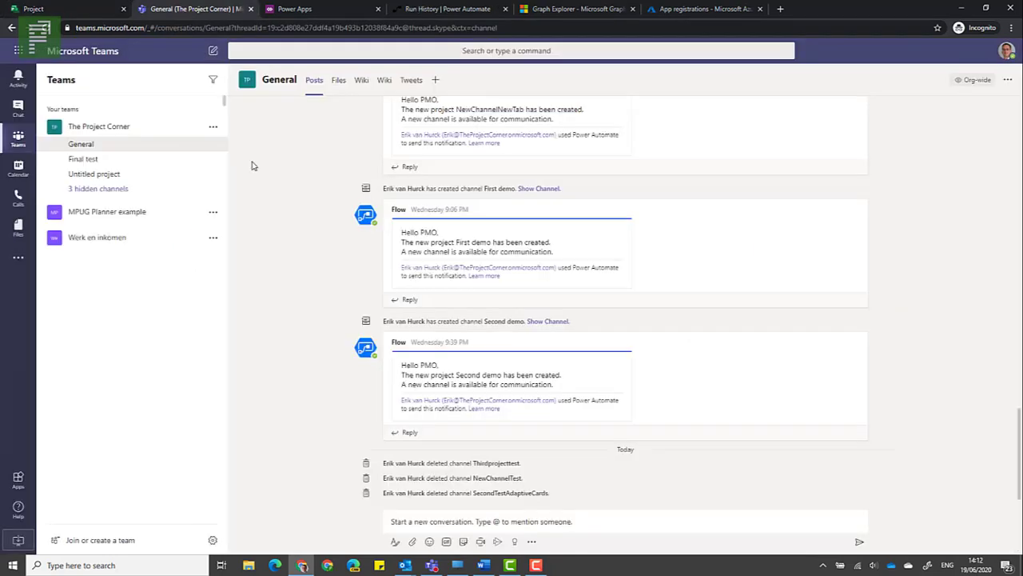
scroll(down, 3)
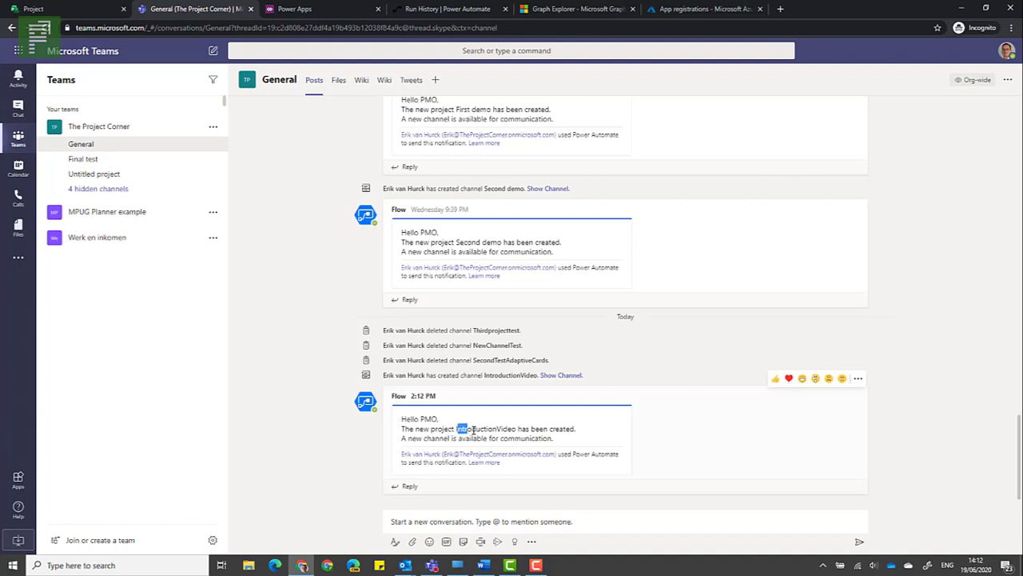
double_click(483, 428)
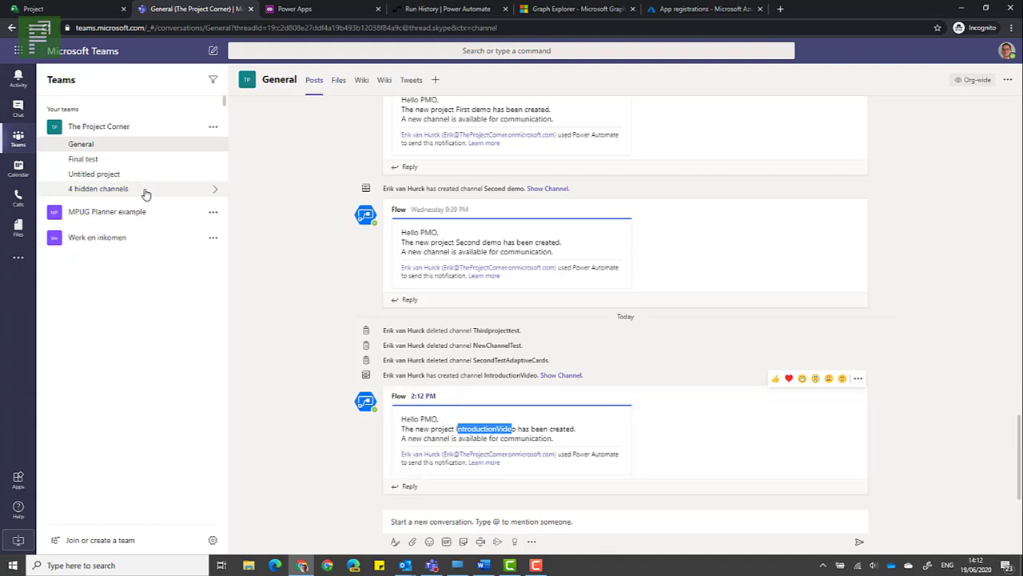
Reveal hidden channels and show the IntroductionVideo channel's Schedule with Task 1, Task 2 and Milestone
click(98, 189)
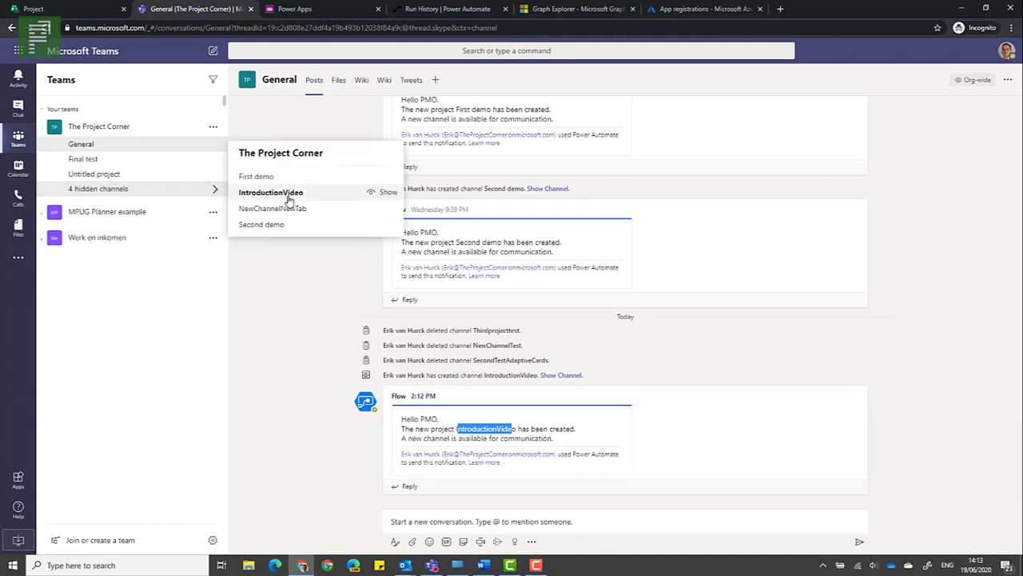
click(270, 192)
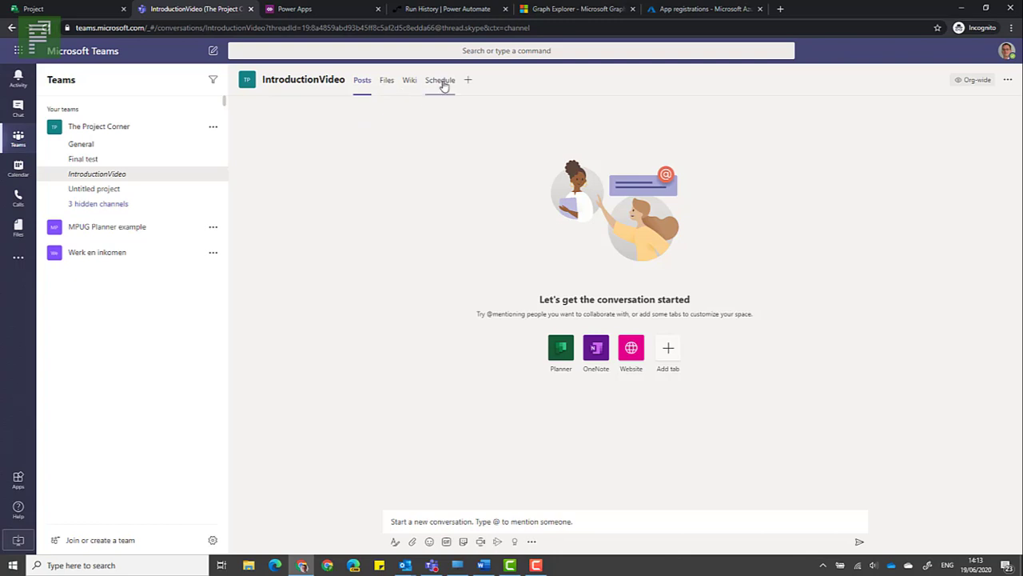
click(440, 80)
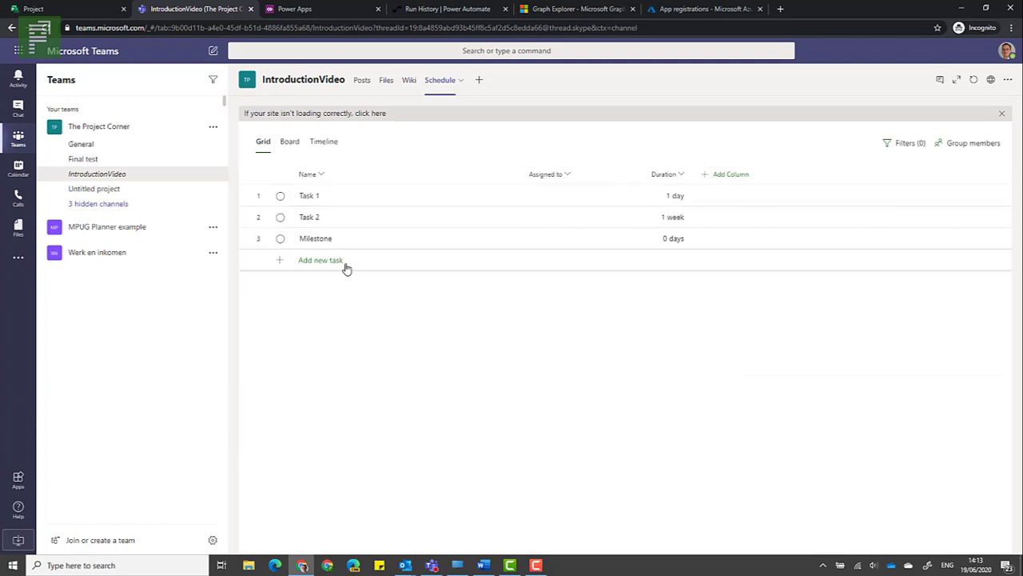
text(Fully inte)
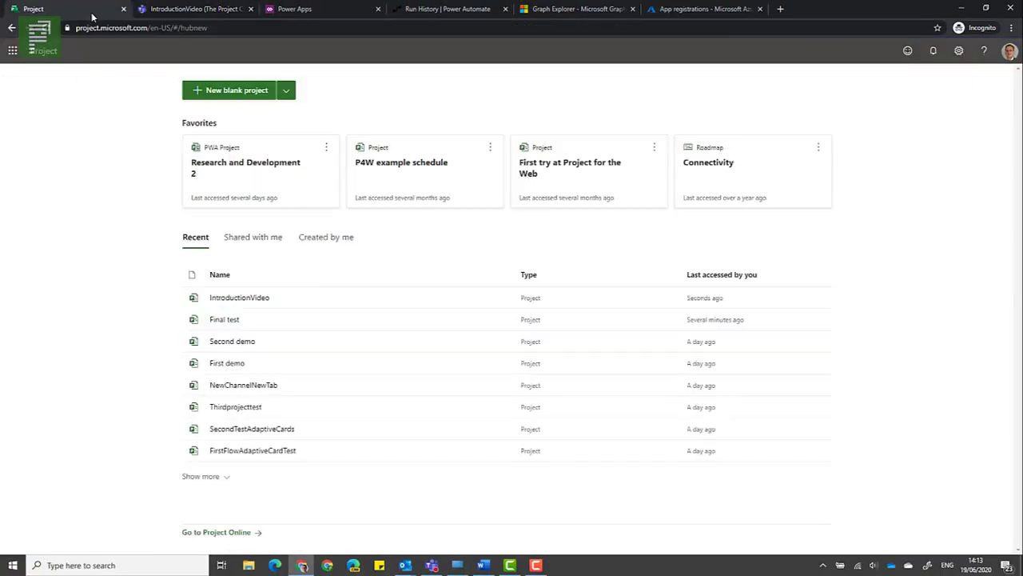
Open the IntroductionVideo project from the Recent projects list
click(240, 298)
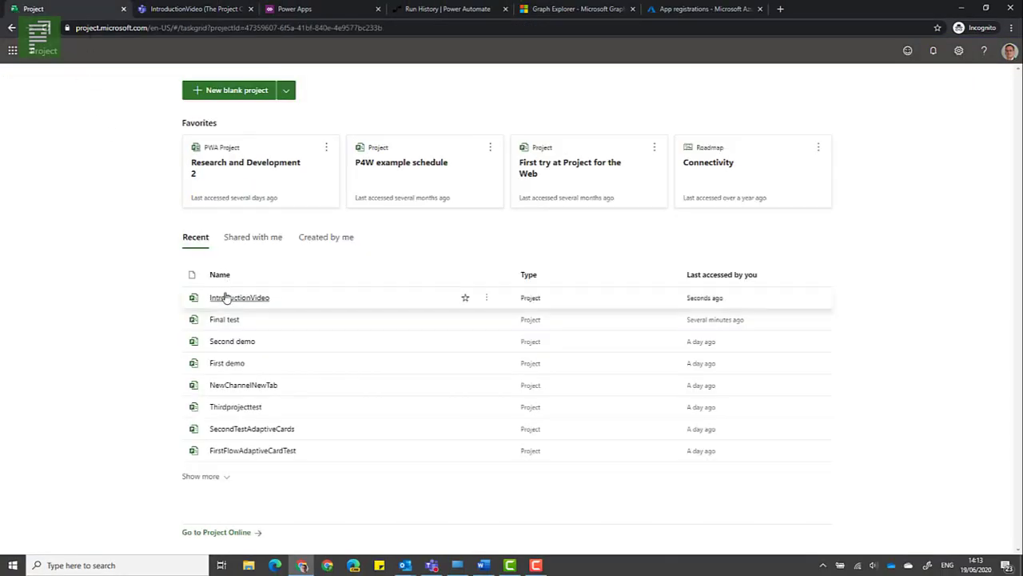
click(240, 297)
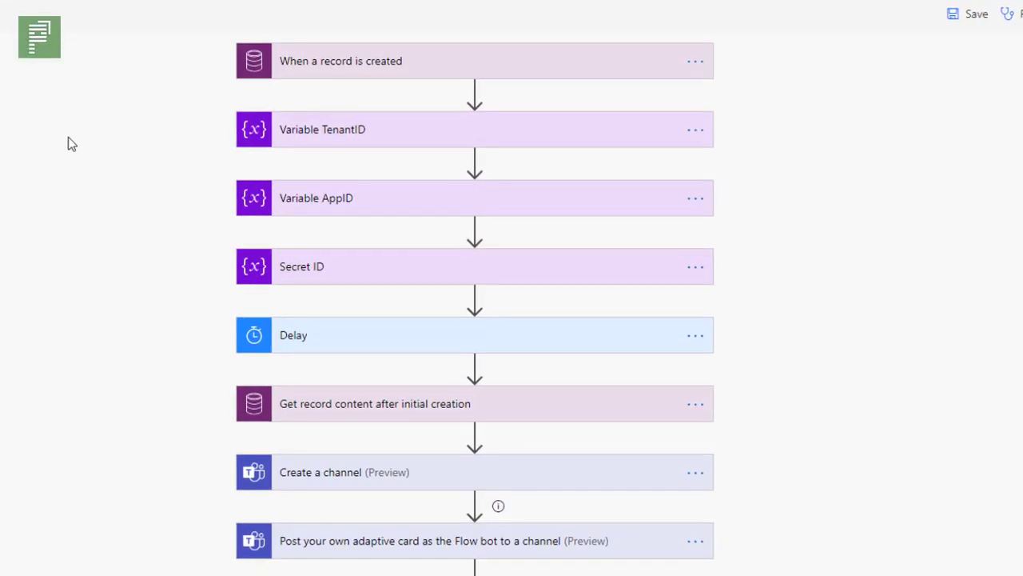
Browse the Power Apps Entities list and expand the 'When a record is created' trigger for Projects
scroll(down, 3)
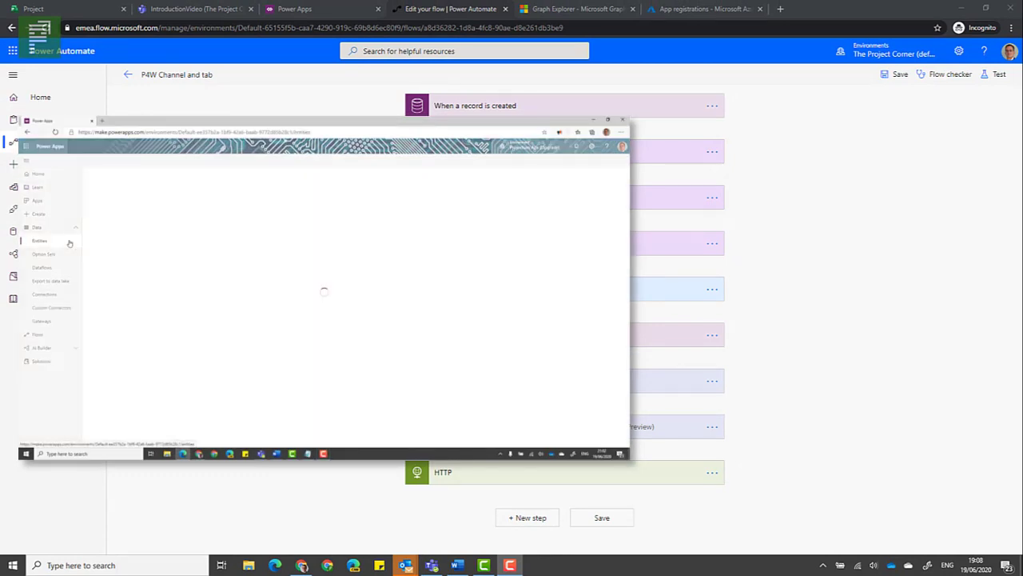
click(38, 240)
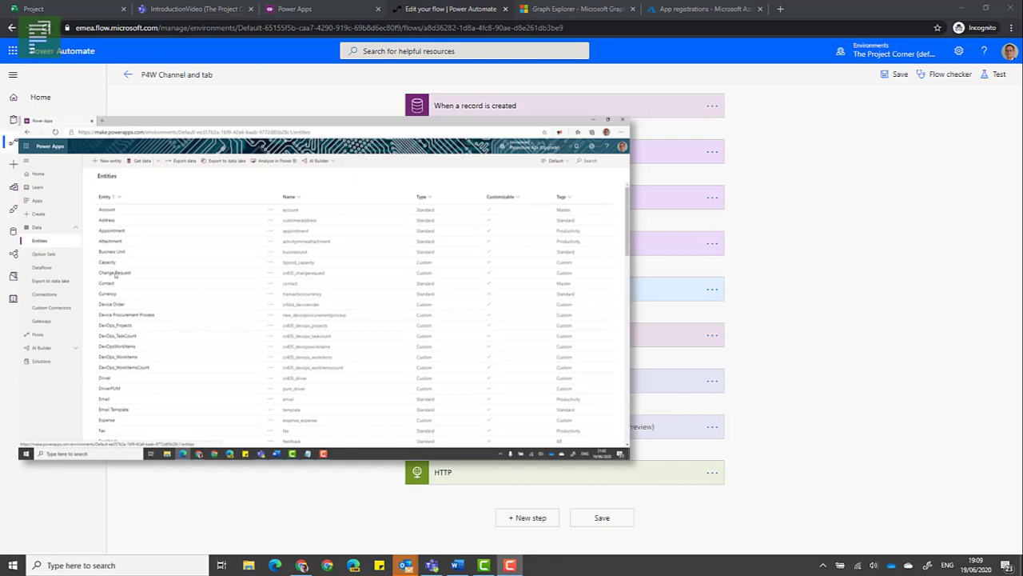
scroll(down, 3)
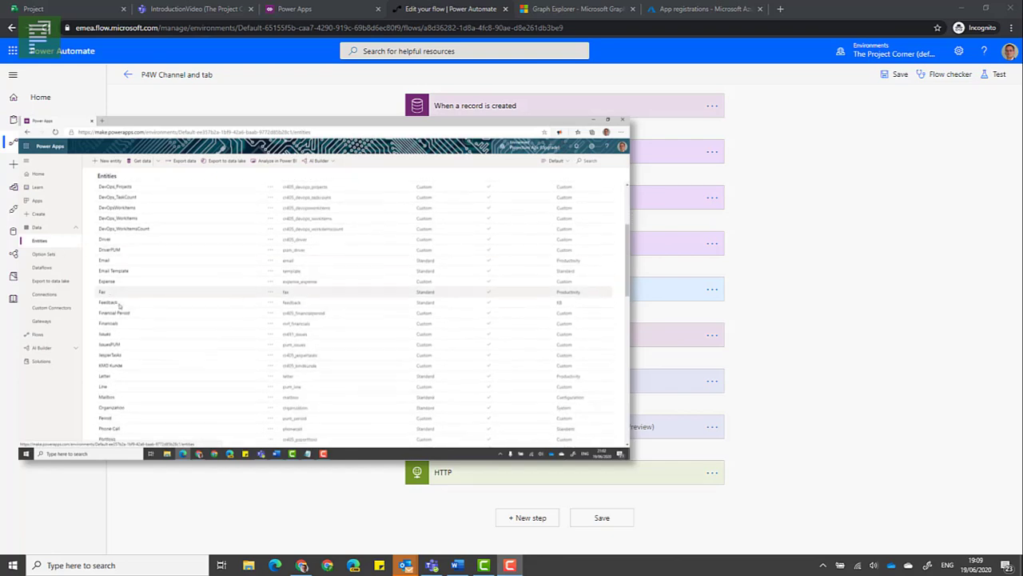
click(622, 118)
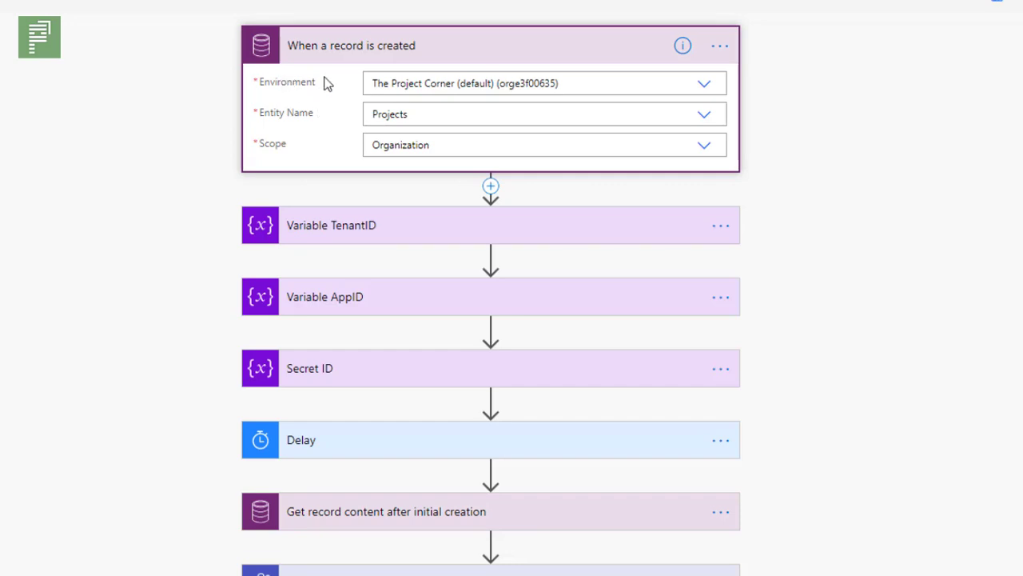
mouse_move(270, 99)
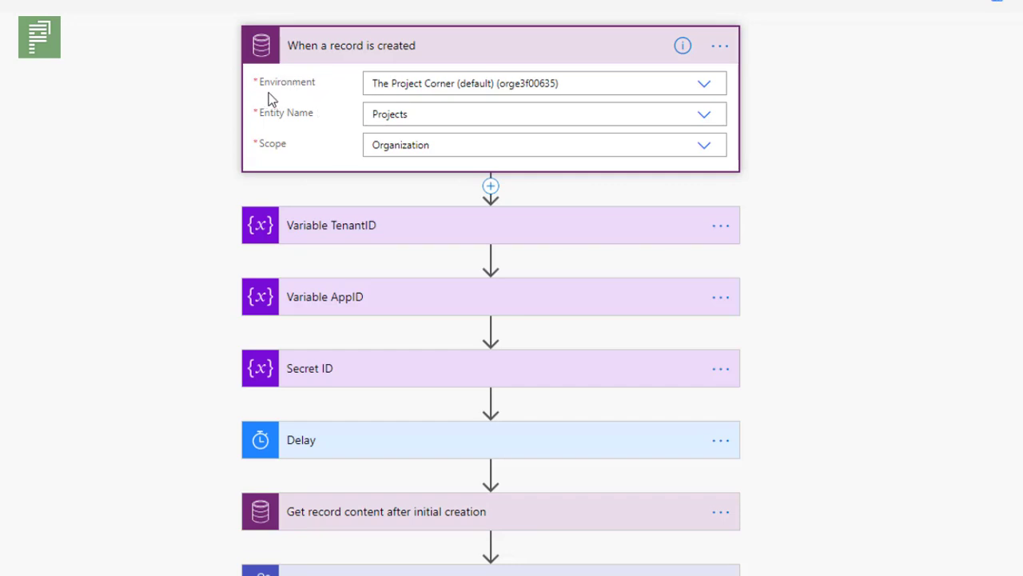
mouse_move(376, 87)
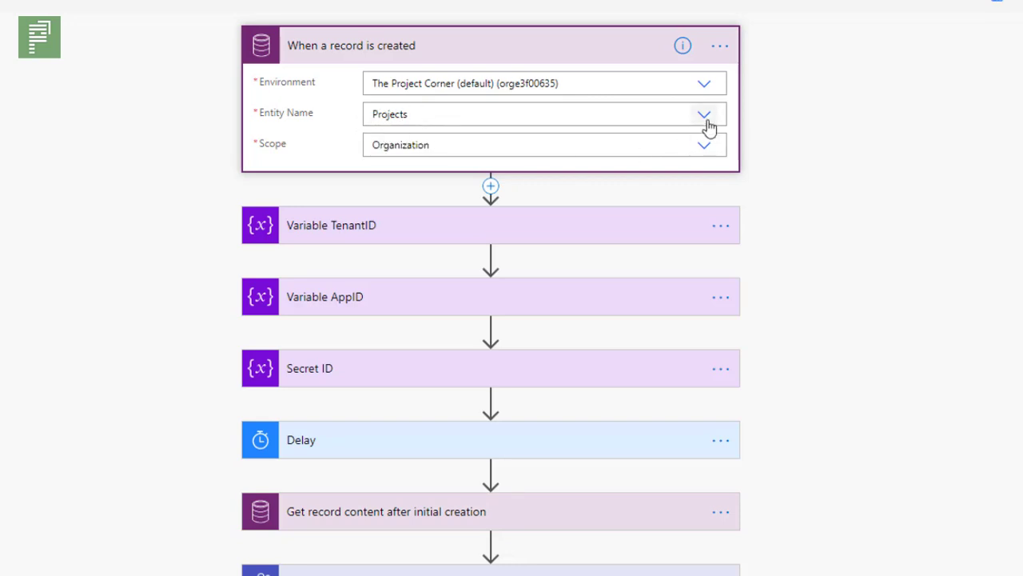
click(703, 114)
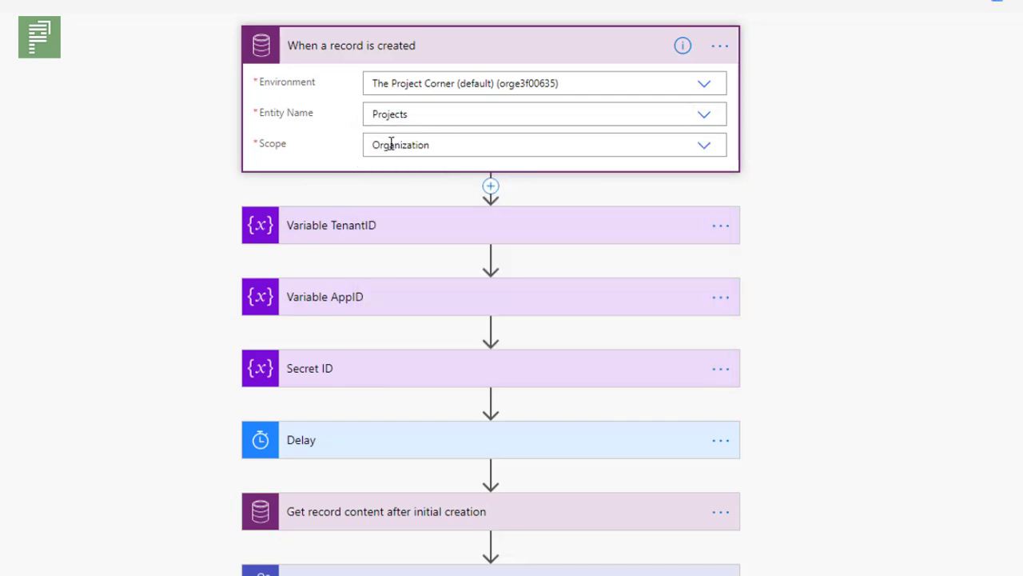
click(703, 143)
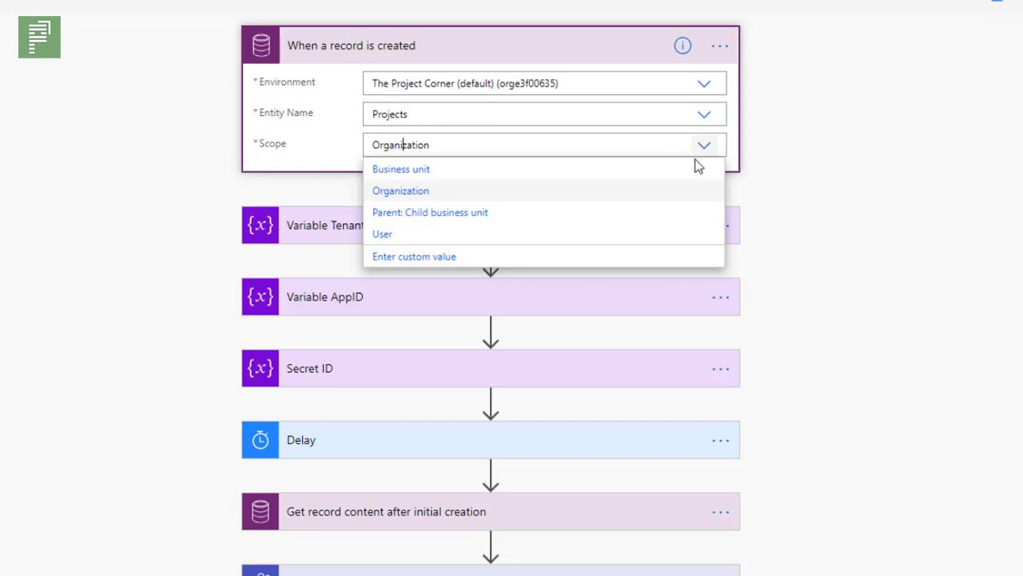
mouse_move(681, 199)
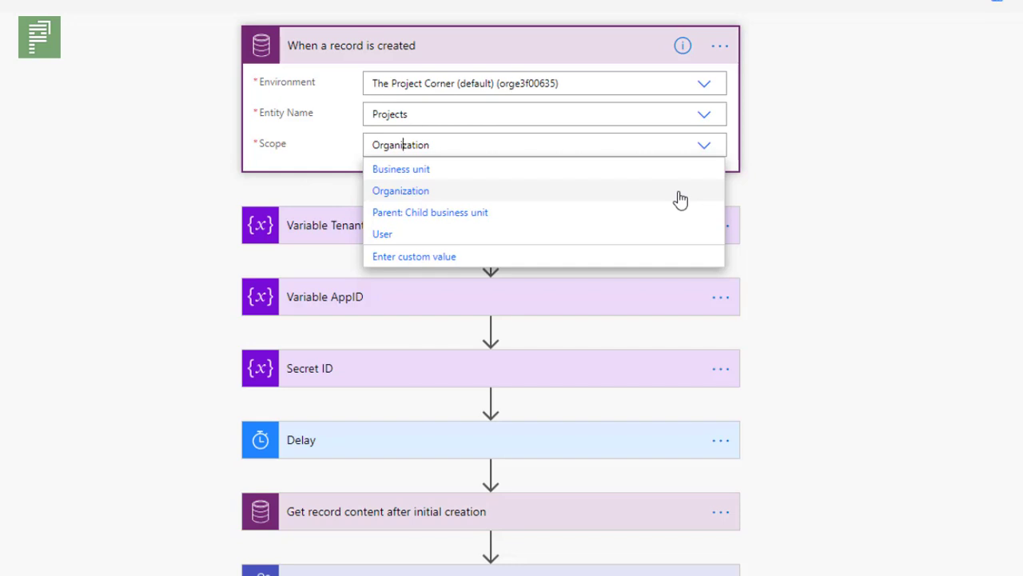
click(399, 190)
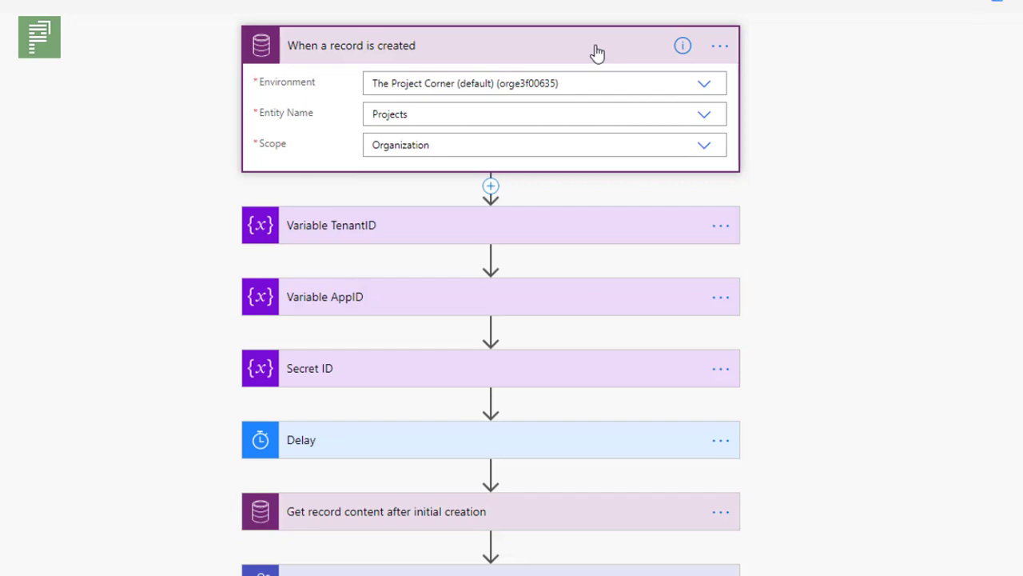
Collapse the trigger and expand the Variable TenantID step showing its String type and value
click(478, 45)
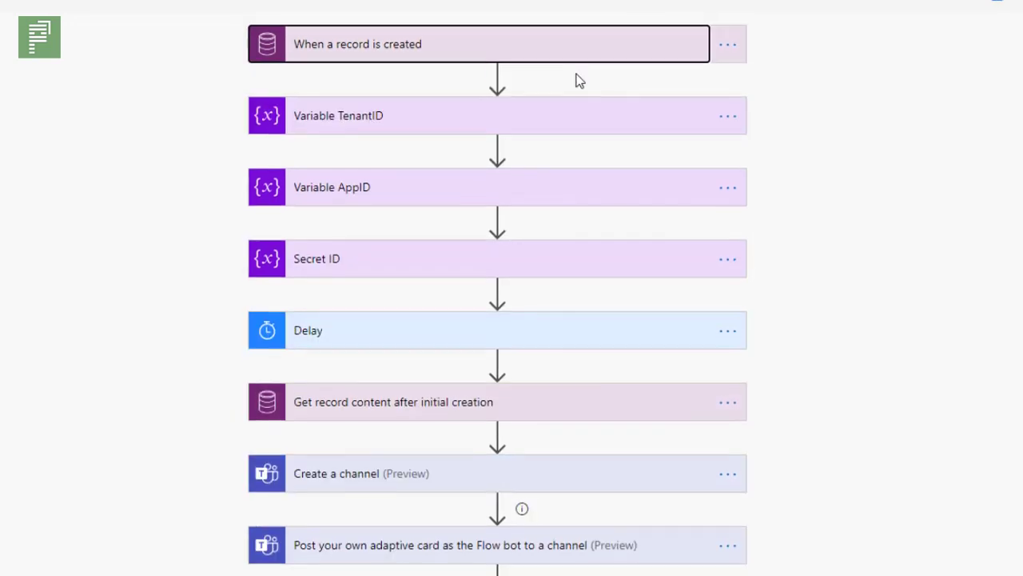
scroll(down, 3)
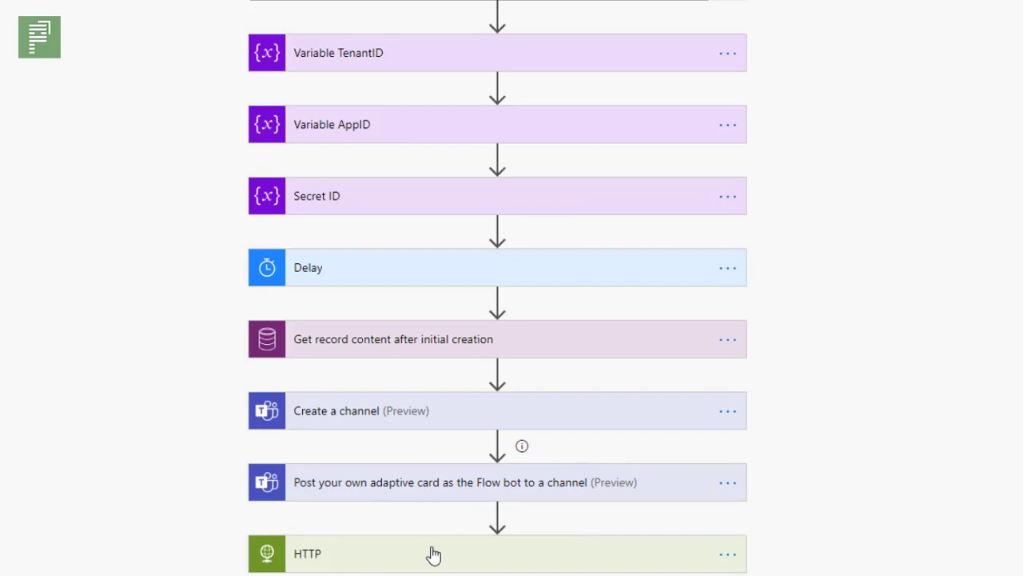
mouse_move(381, 211)
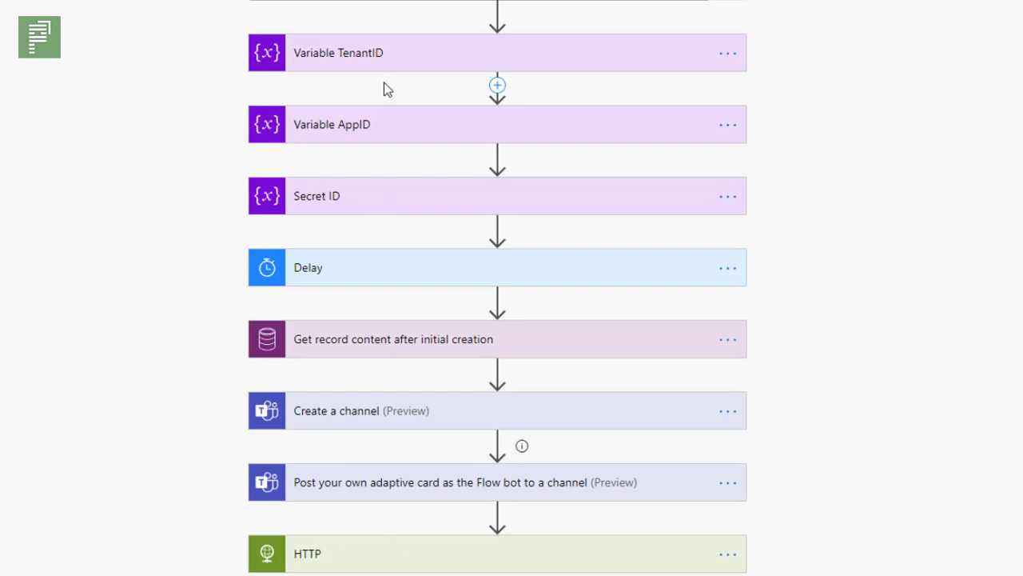
mouse_move(389, 67)
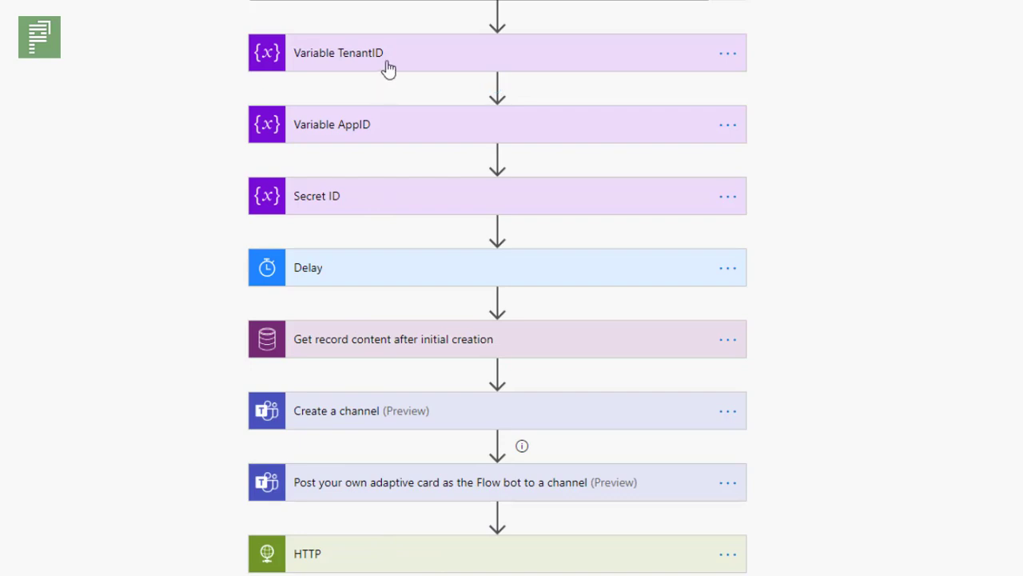
mouse_move(403, 66)
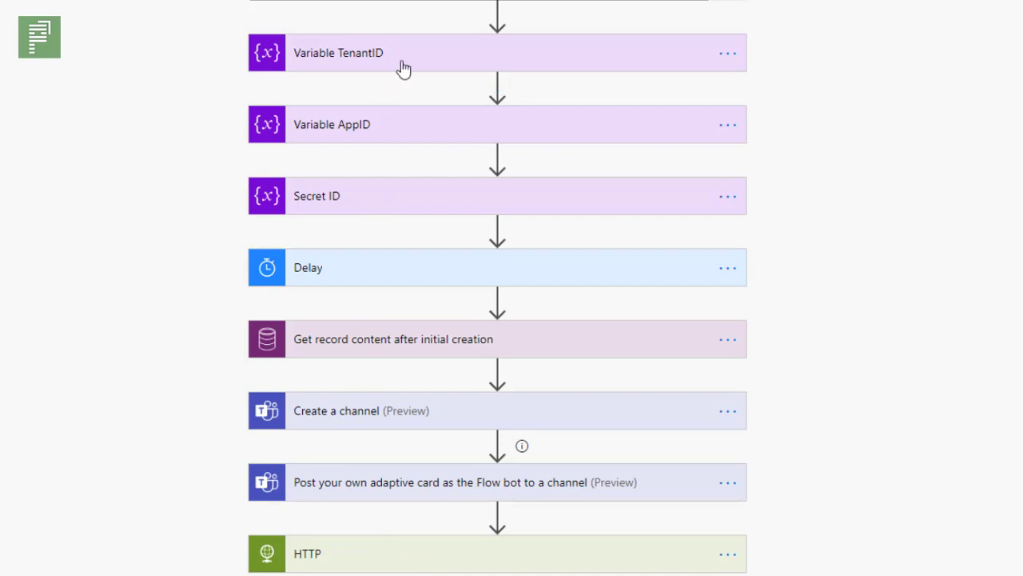
mouse_move(410, 119)
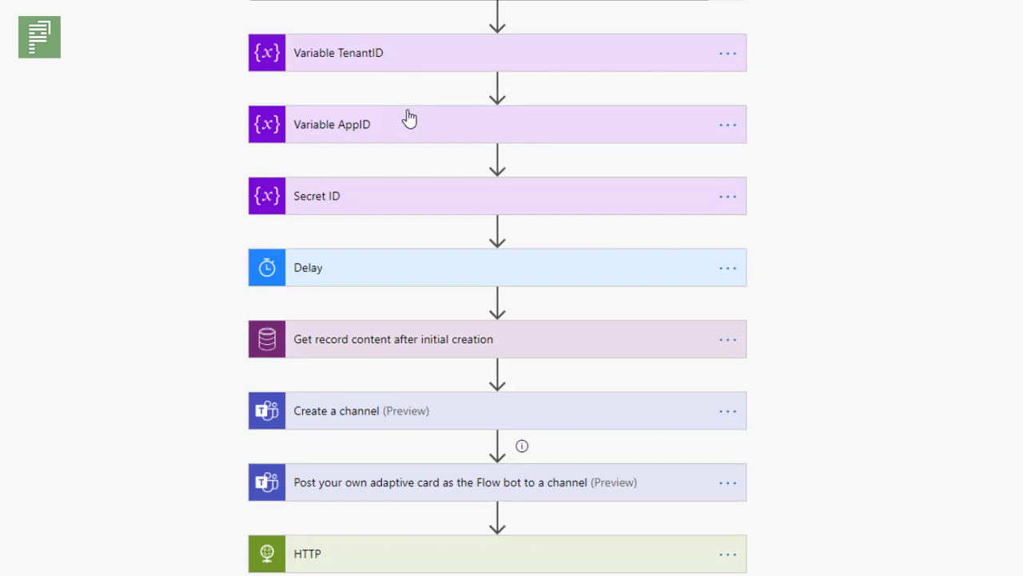
mouse_move(431, 181)
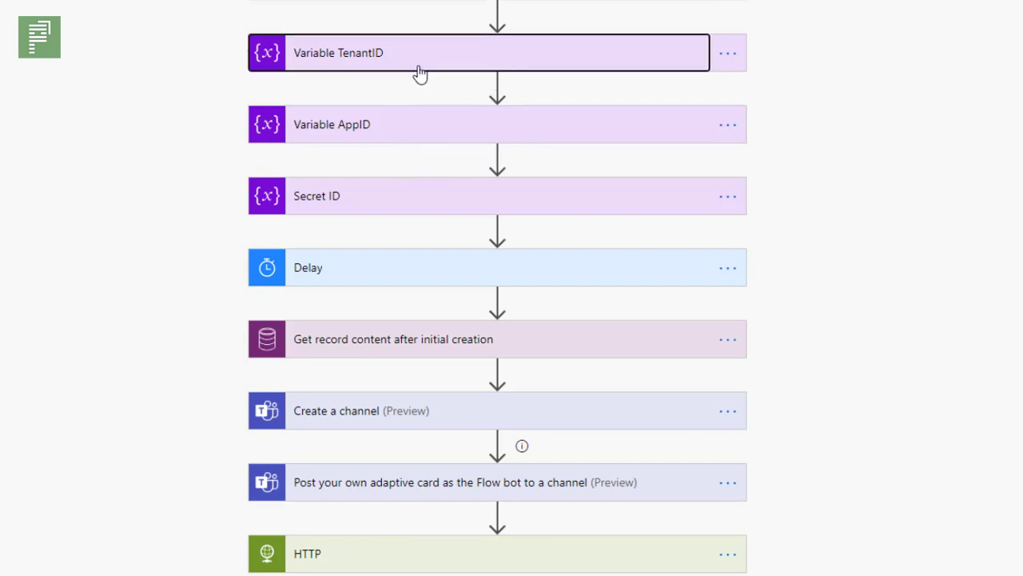
click(420, 53)
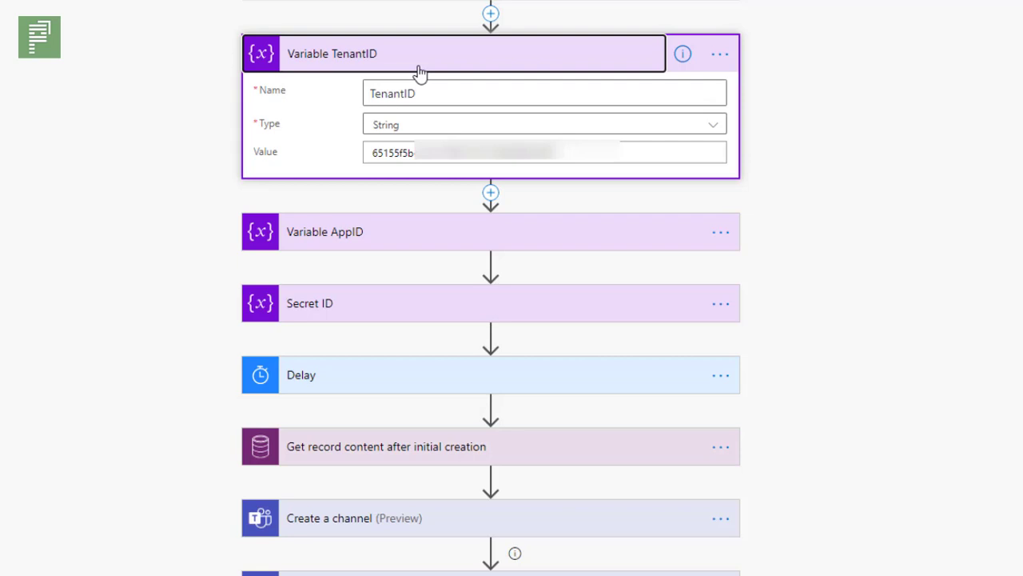
mouse_move(394, 134)
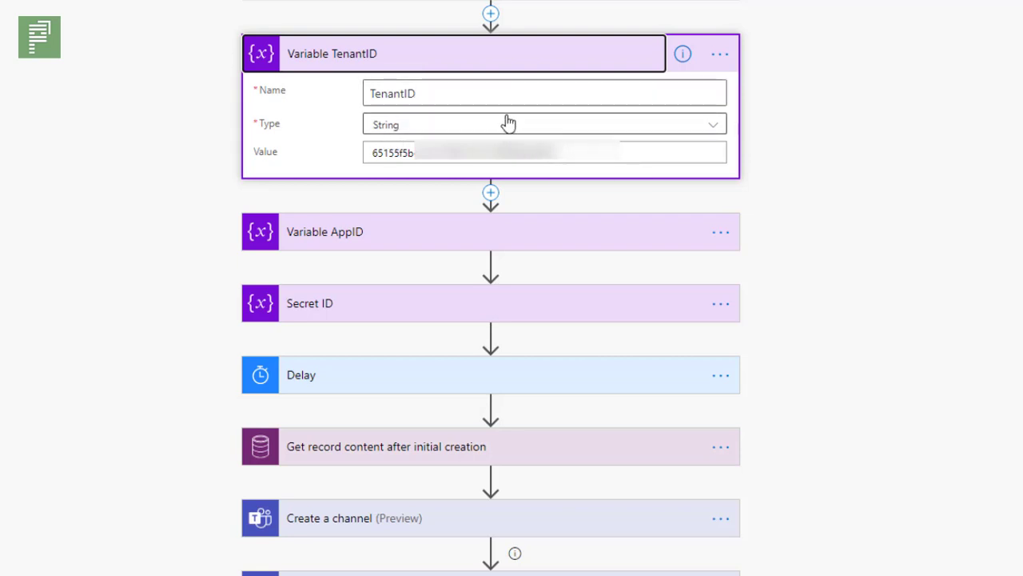
mouse_move(487, 75)
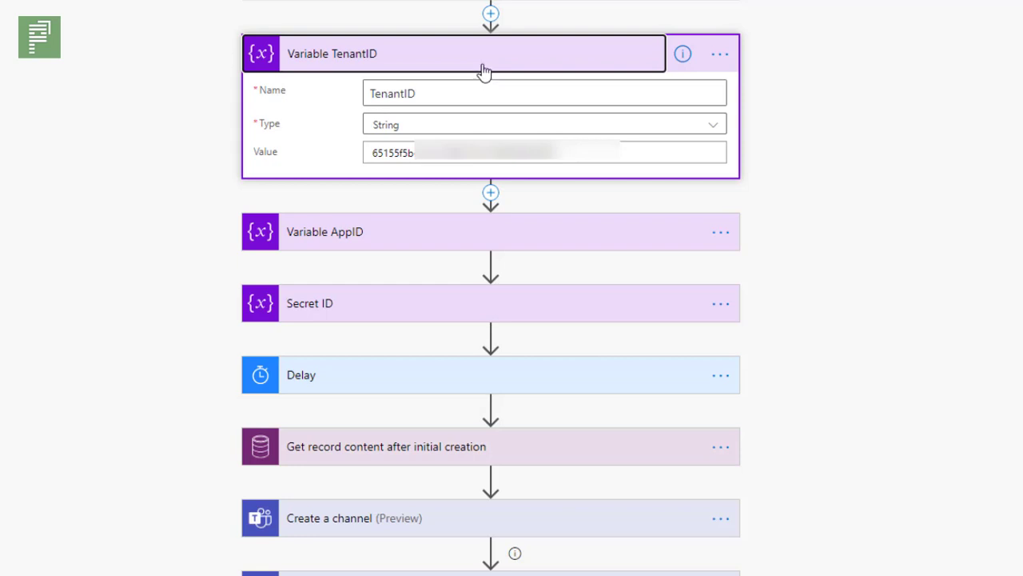
Collapse the Variable TenantID step back into the compact flow list
click(451, 54)
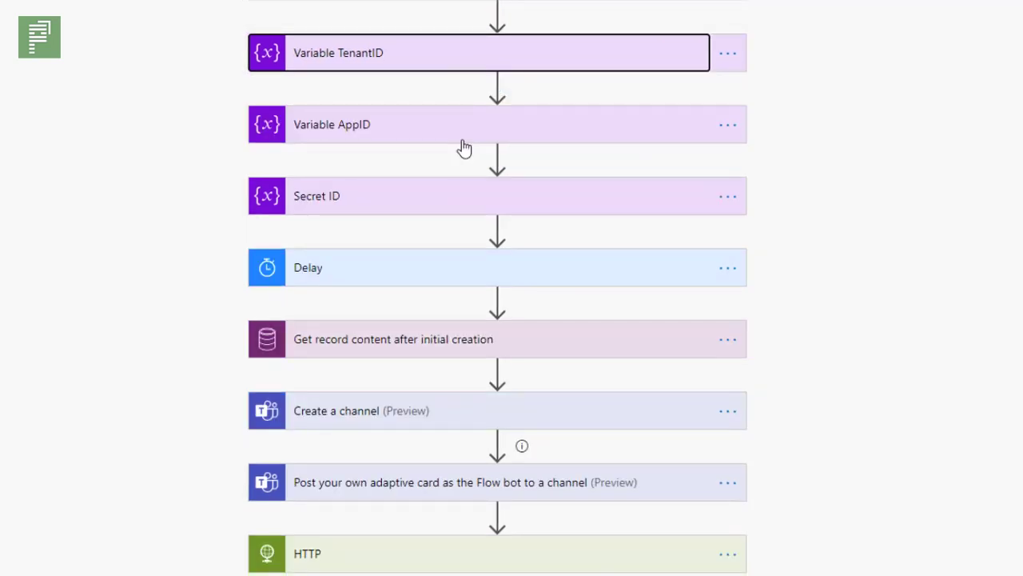
mouse_move(414, 212)
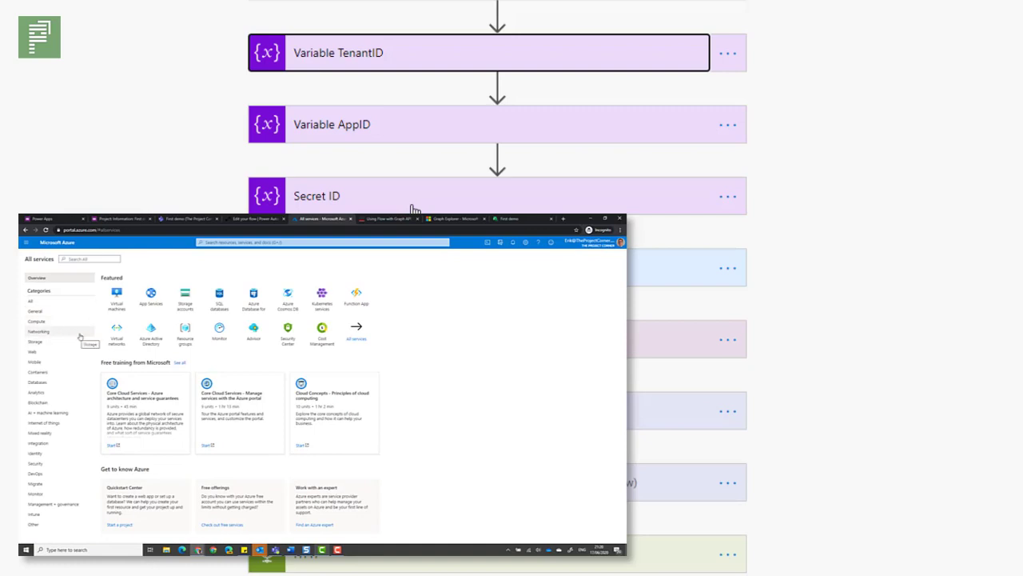
mouse_move(99, 350)
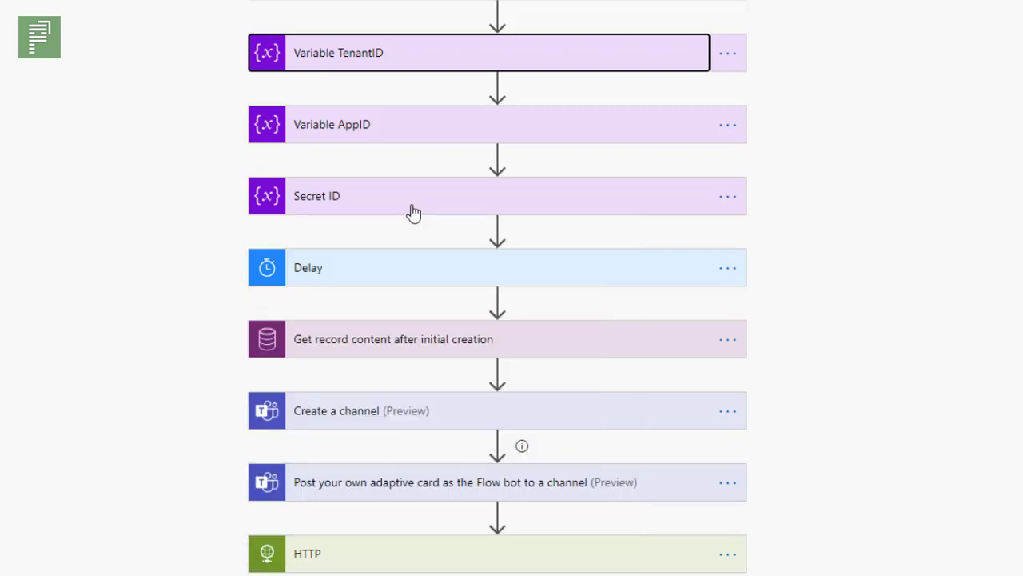
mouse_move(403, 212)
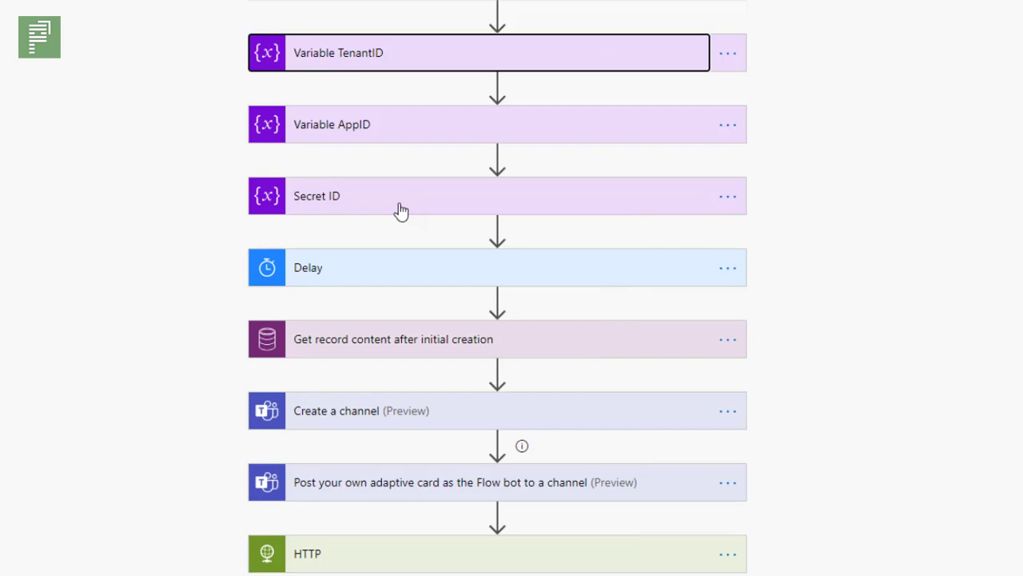
mouse_move(407, 211)
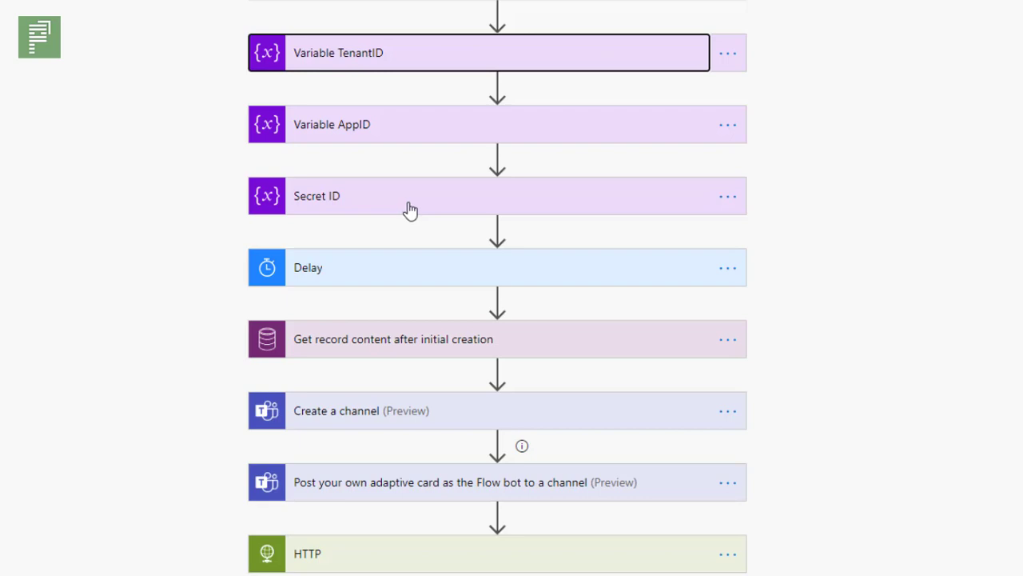
mouse_move(402, 105)
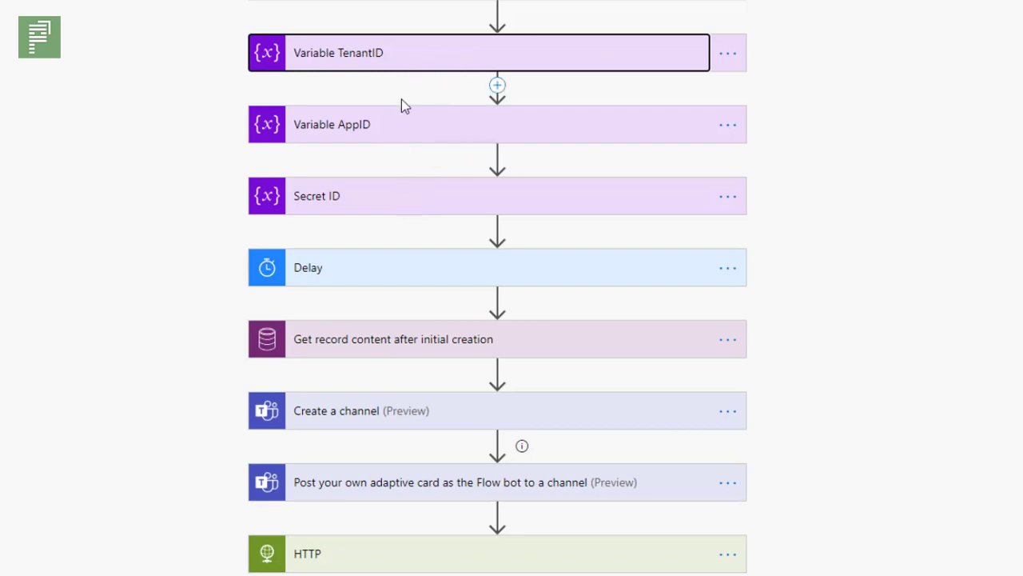
mouse_move(413, 198)
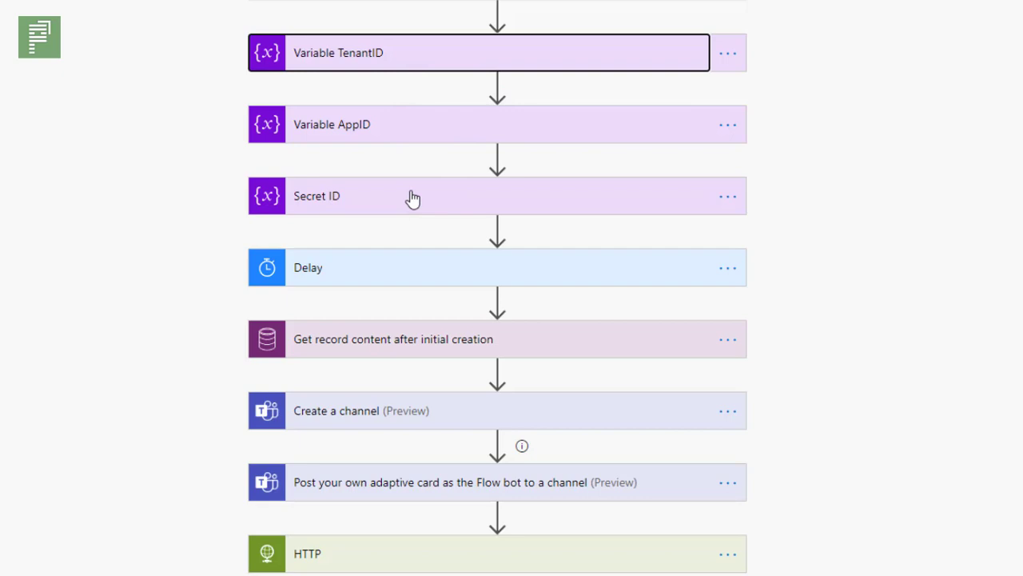
mouse_move(381, 275)
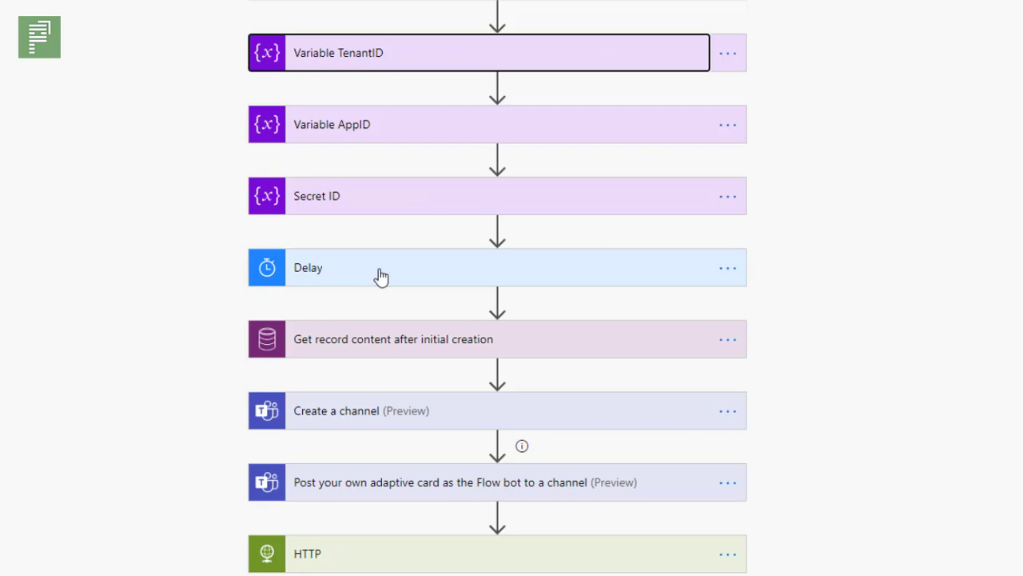
mouse_move(371, 6)
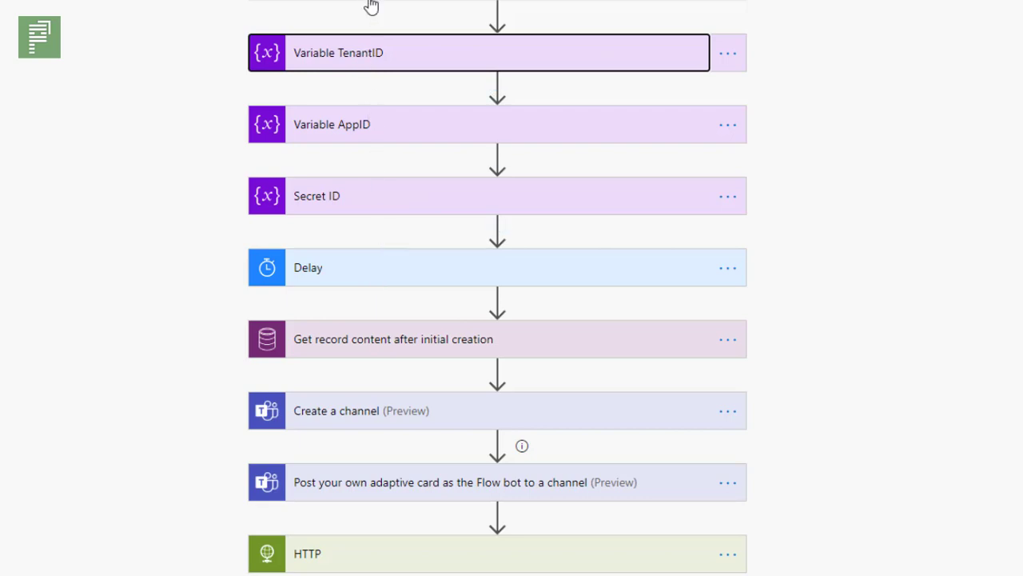
mouse_move(358, 265)
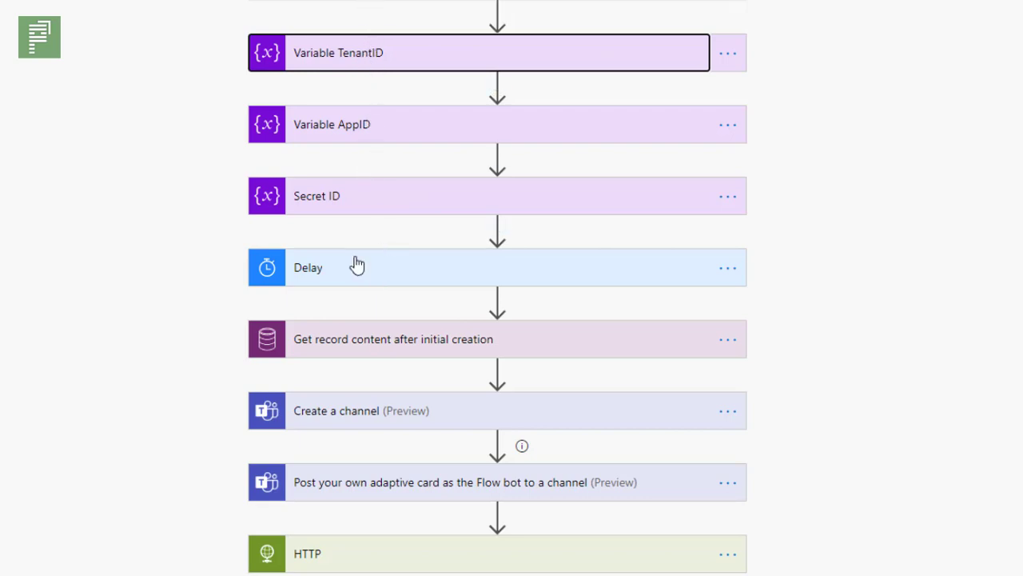
mouse_move(354, 365)
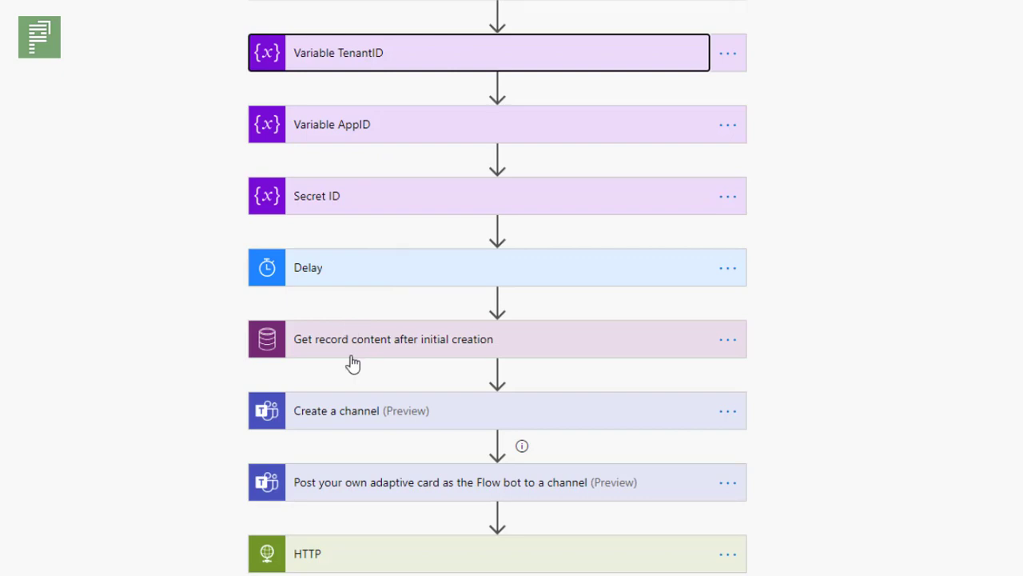
mouse_move(370, 245)
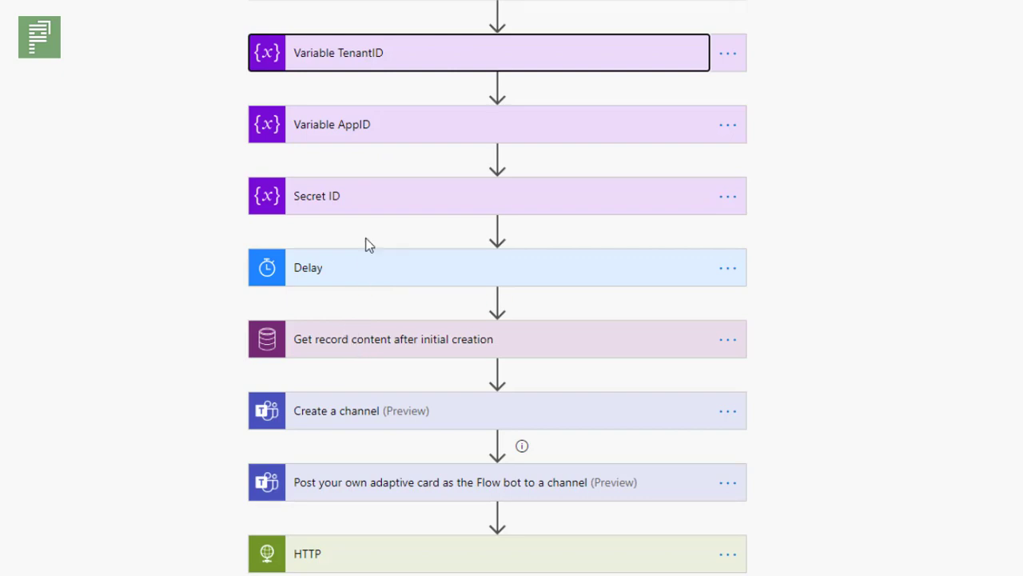
mouse_move(370, 288)
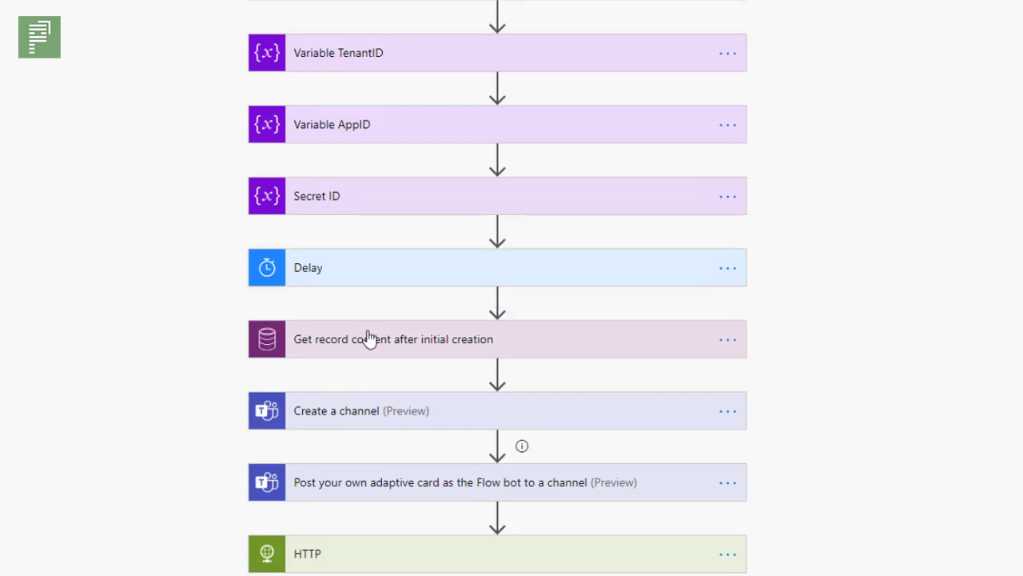
Expand the Get record step and browse the dynamic content list for the Project identifier
click(393, 339)
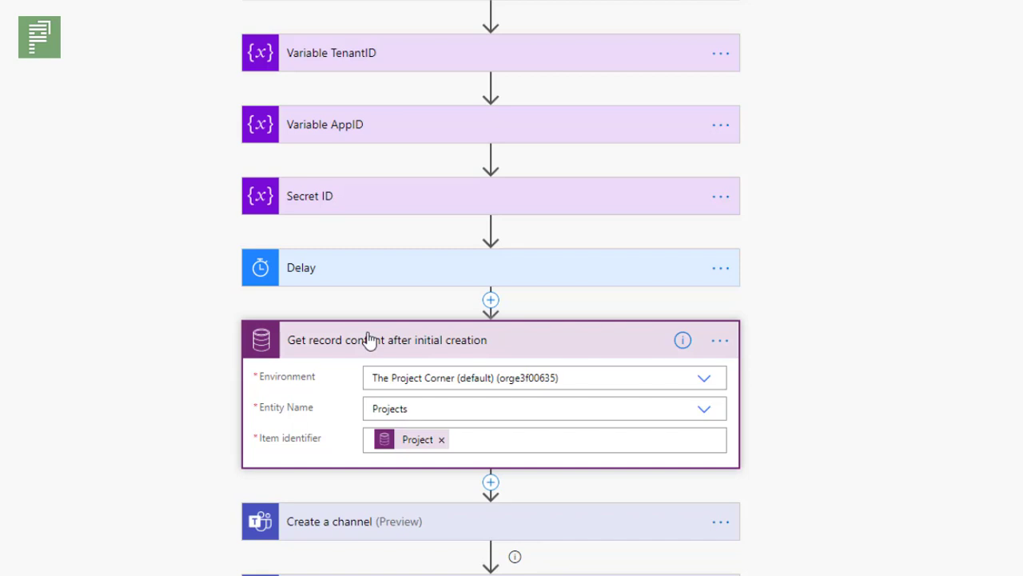
mouse_move(344, 412)
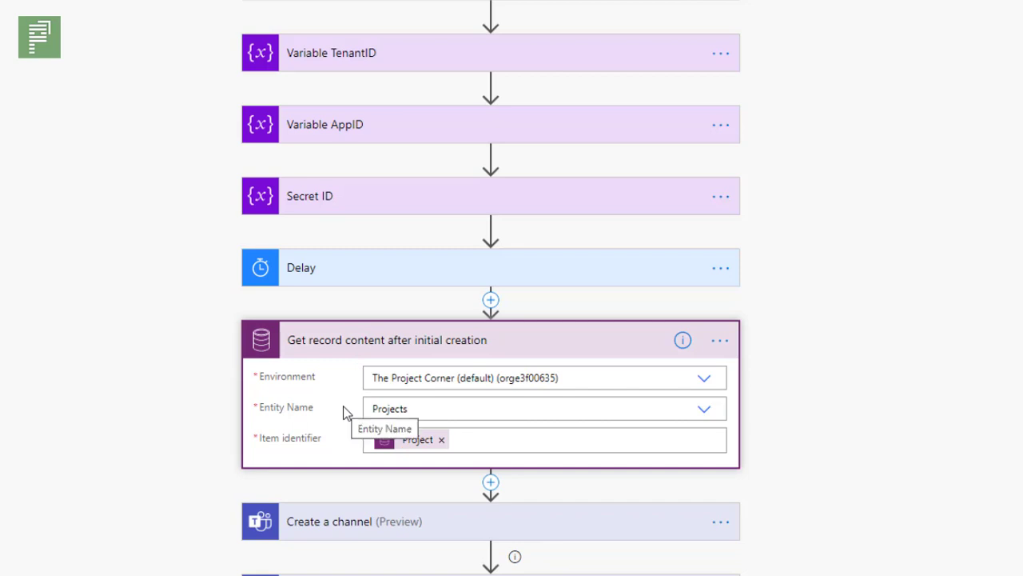
mouse_move(358, 467)
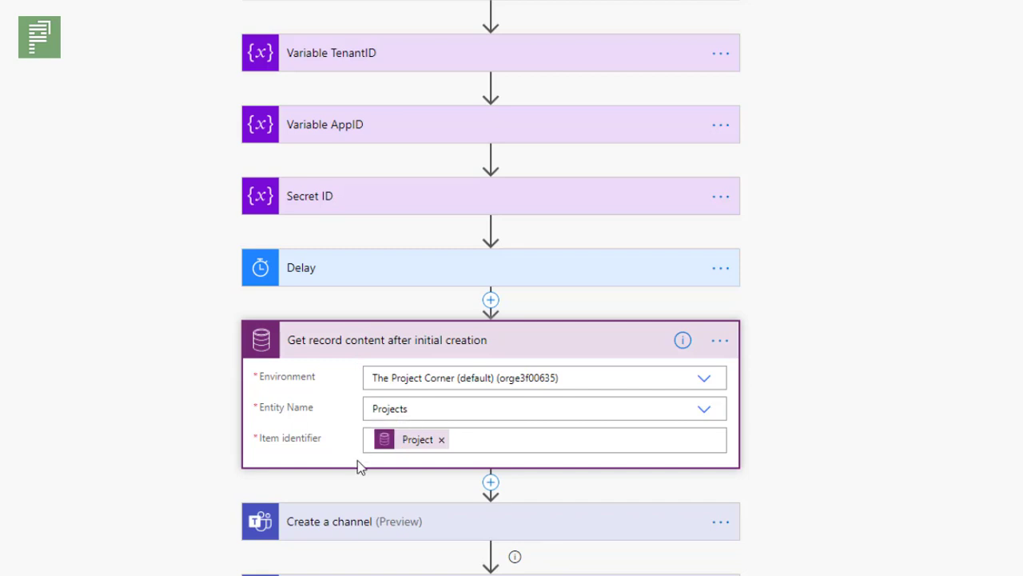
mouse_move(377, 448)
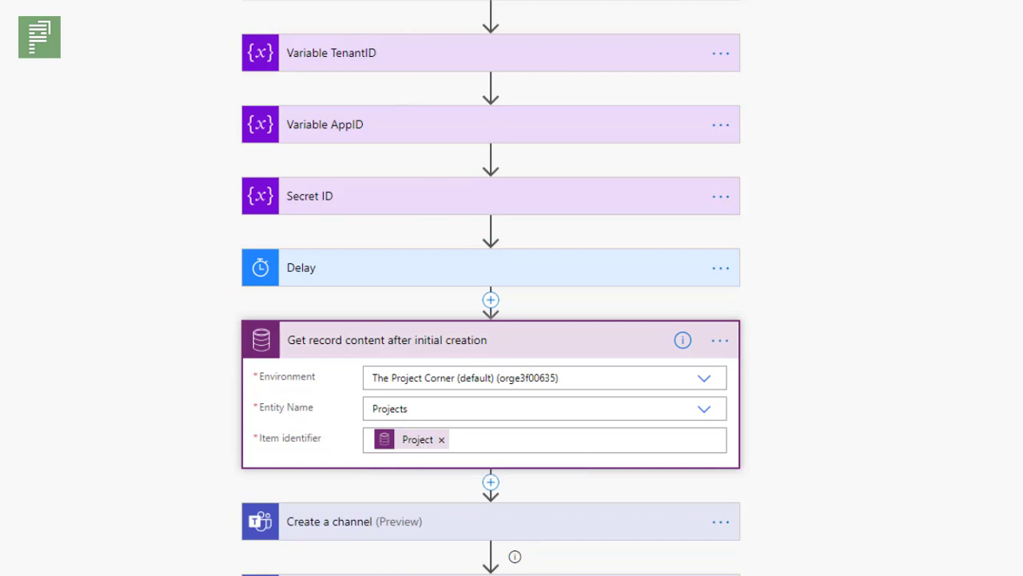
scroll(down, 3)
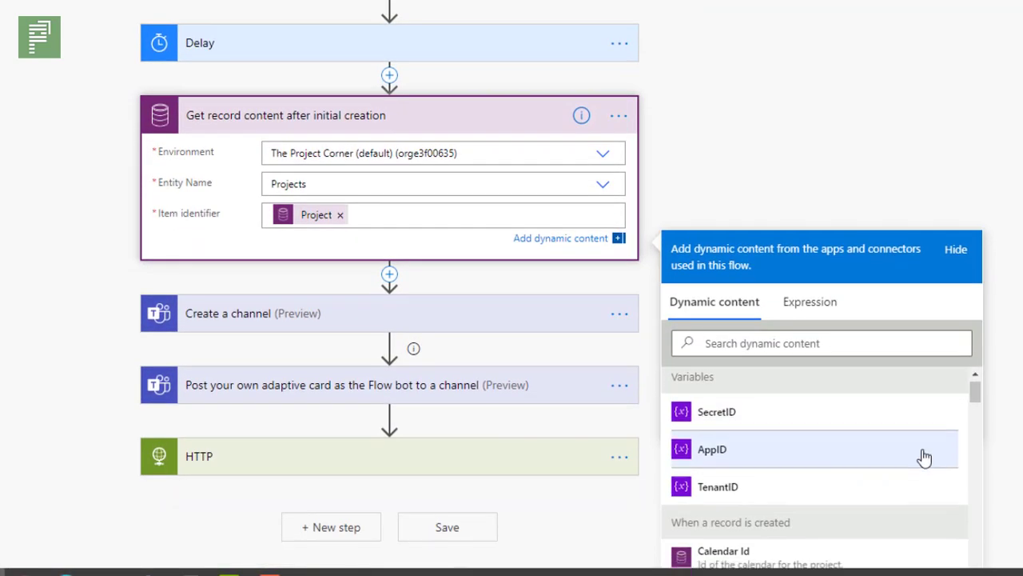
scroll(down, 3)
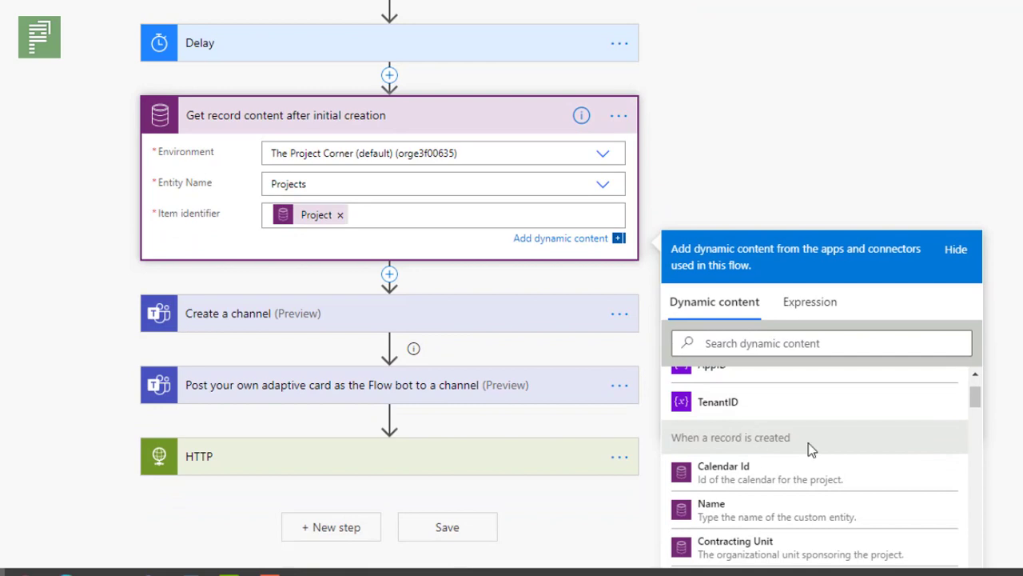
scroll(down, 3)
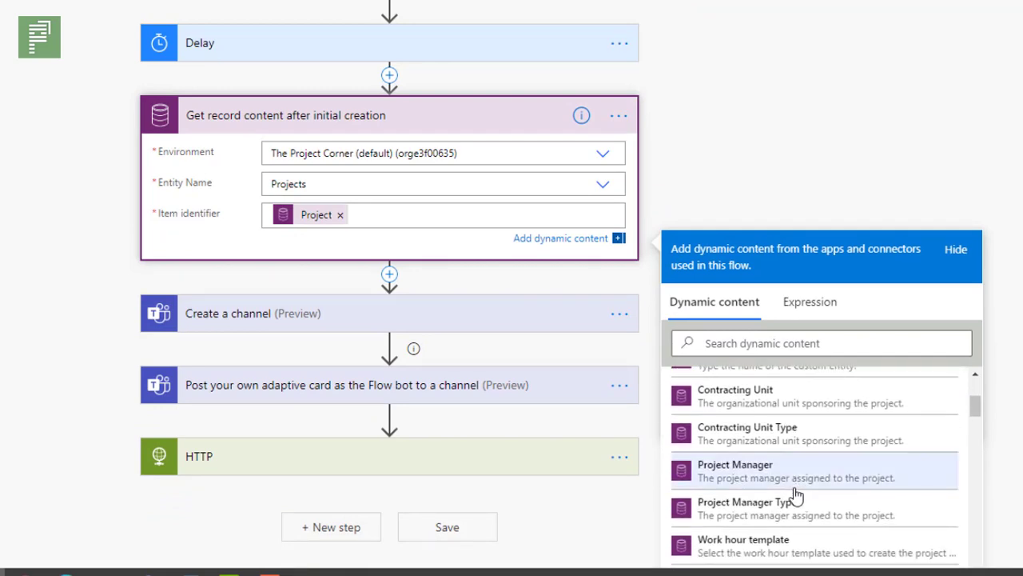
scroll(up, 3)
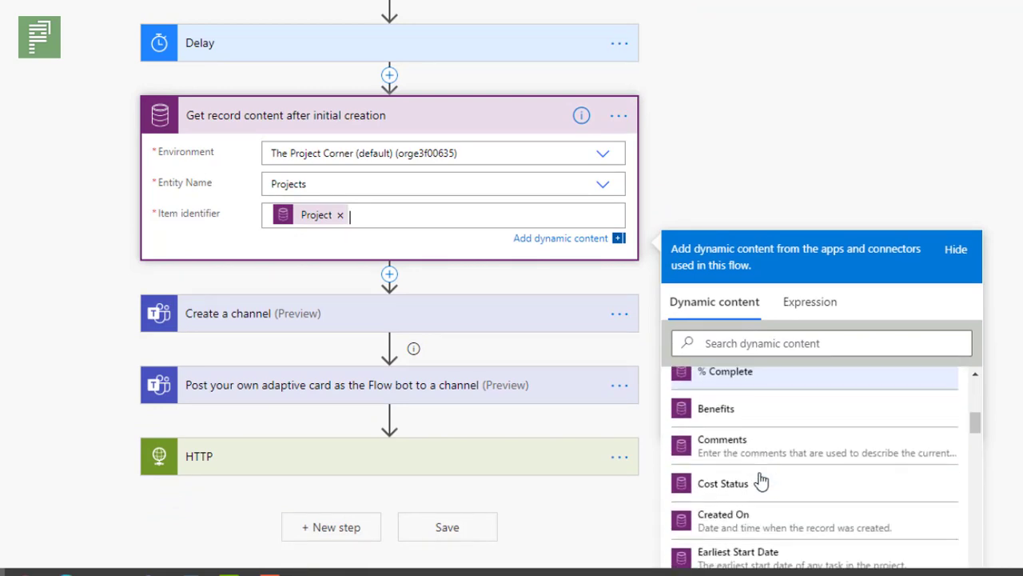
scroll(down, 3)
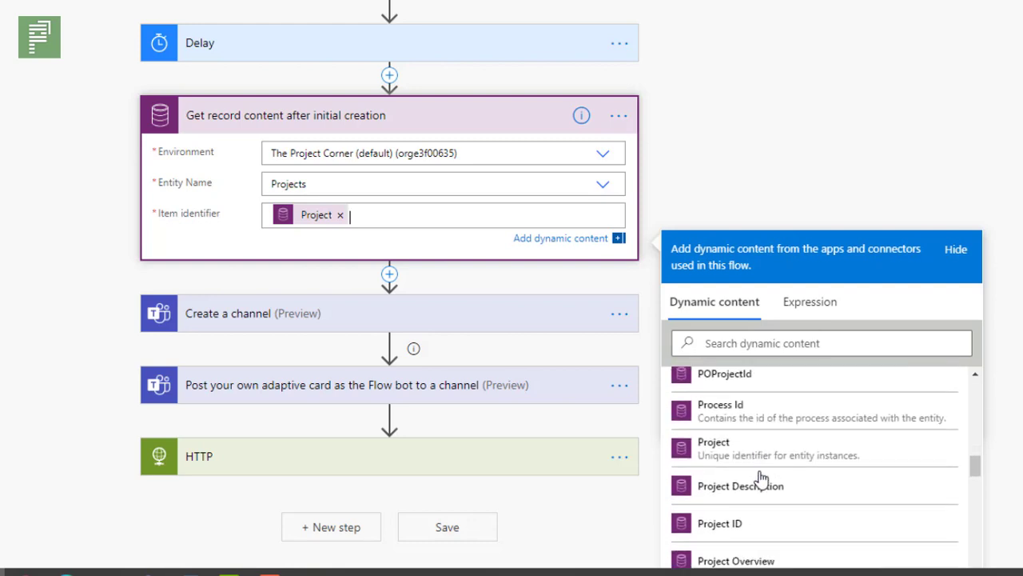
mouse_move(713, 445)
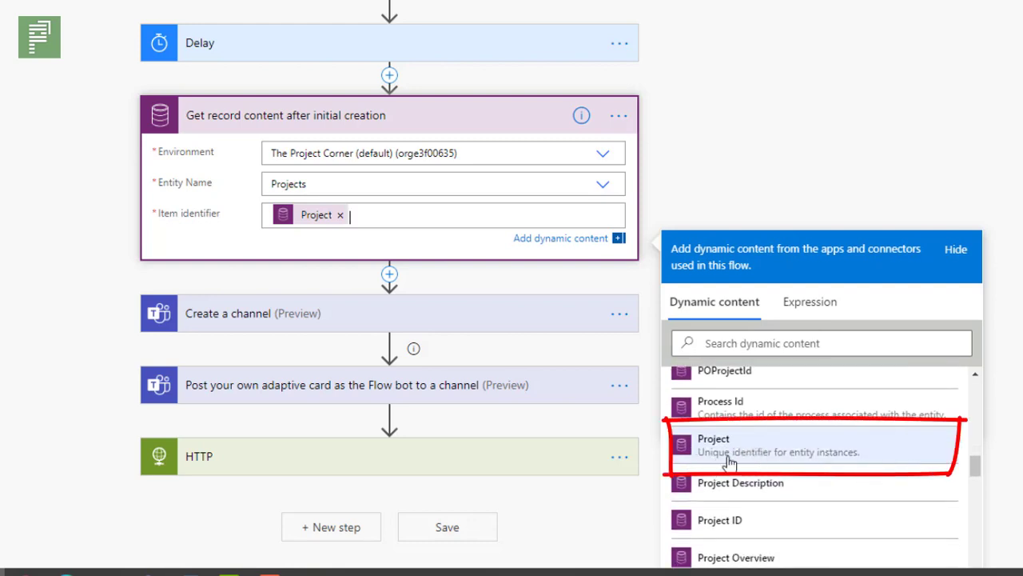
mouse_move(828, 461)
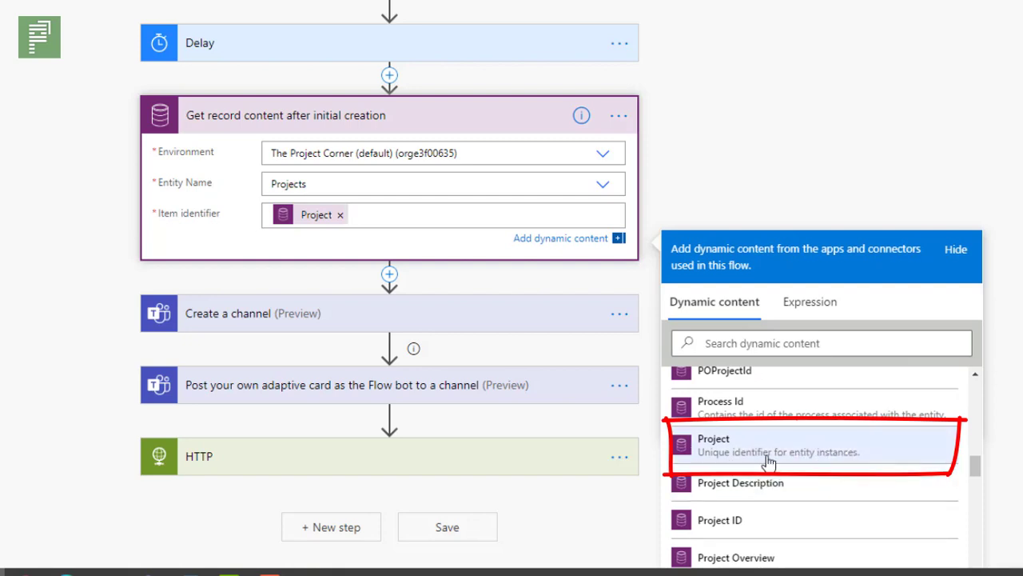
mouse_move(738, 526)
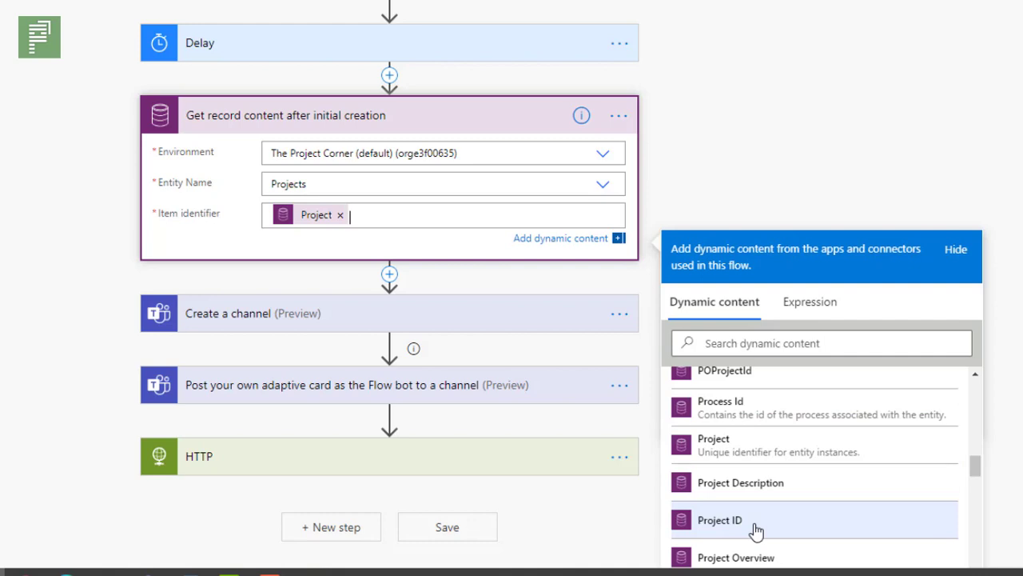
mouse_move(723, 483)
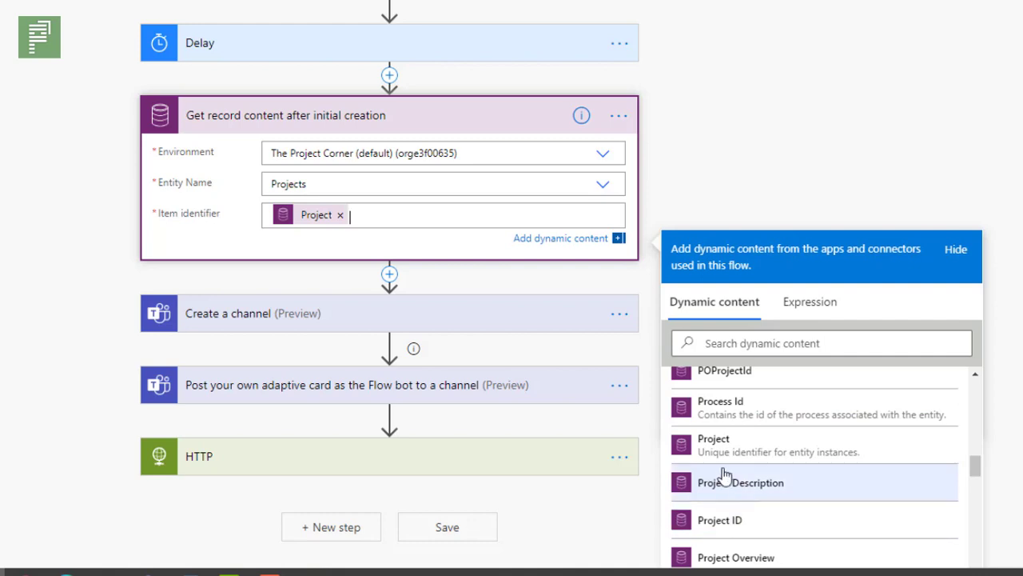
mouse_move(757, 460)
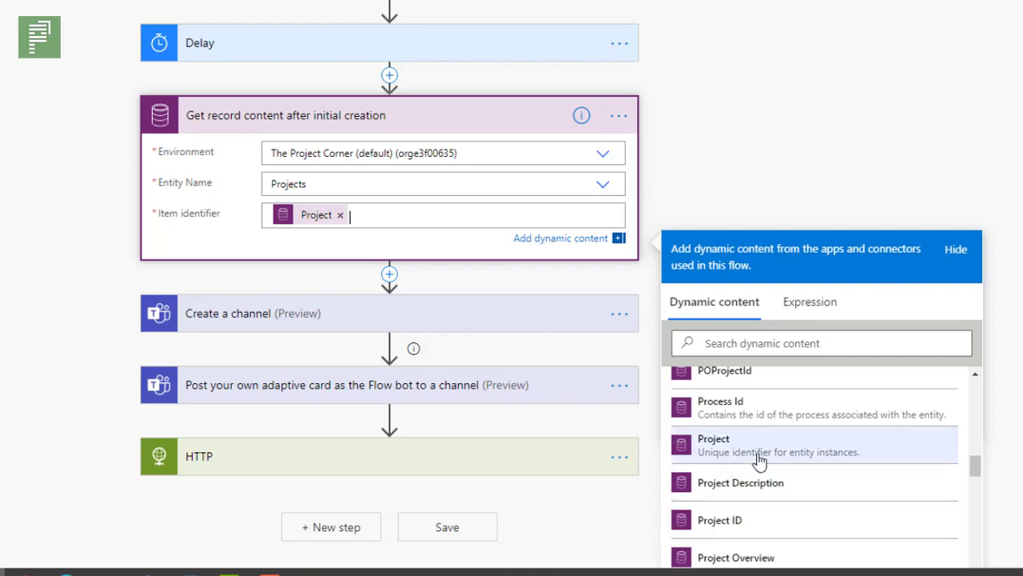
mouse_move(796, 464)
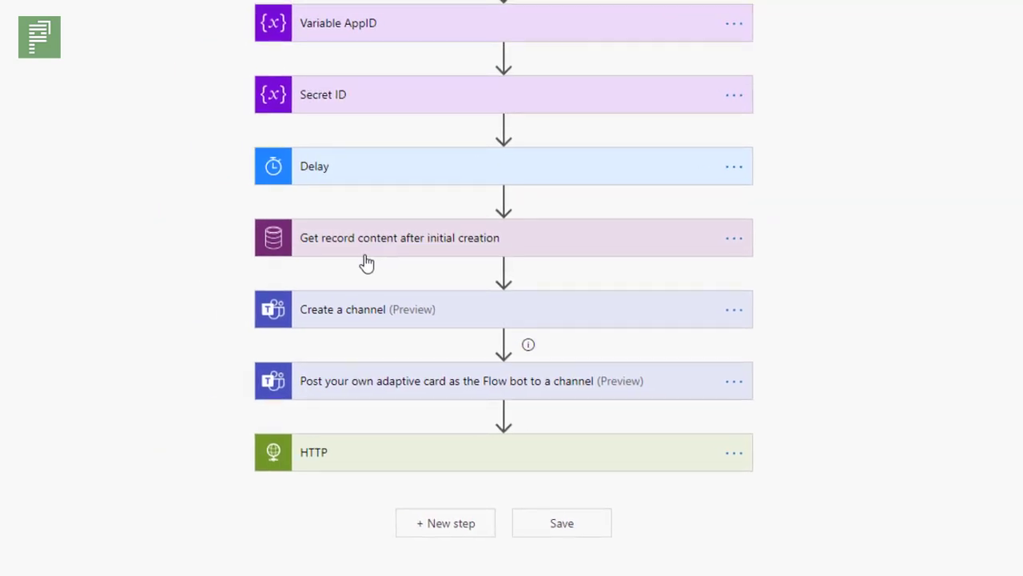
mouse_move(381, 320)
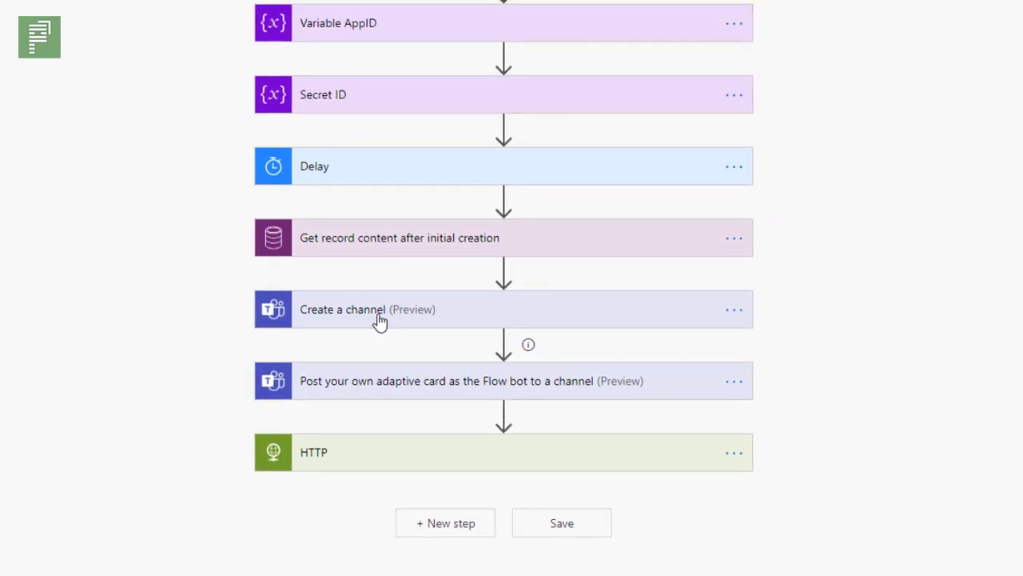
click(368, 311)
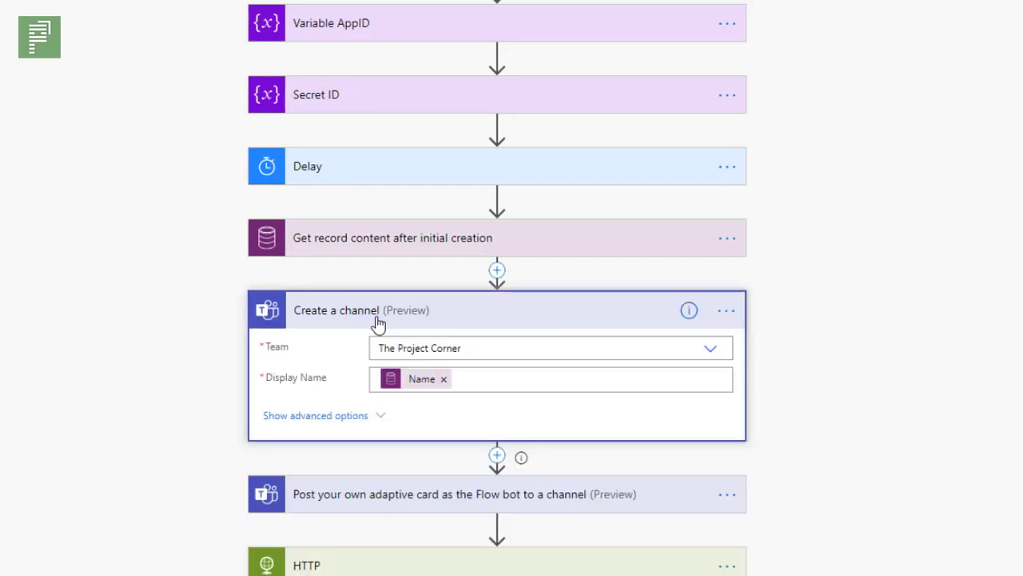
mouse_move(295, 361)
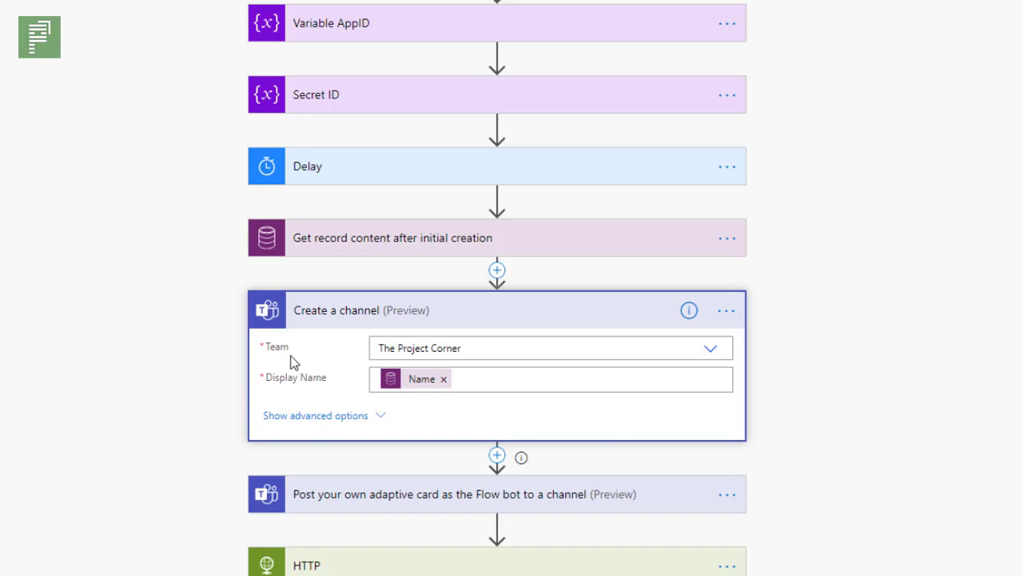
mouse_move(359, 365)
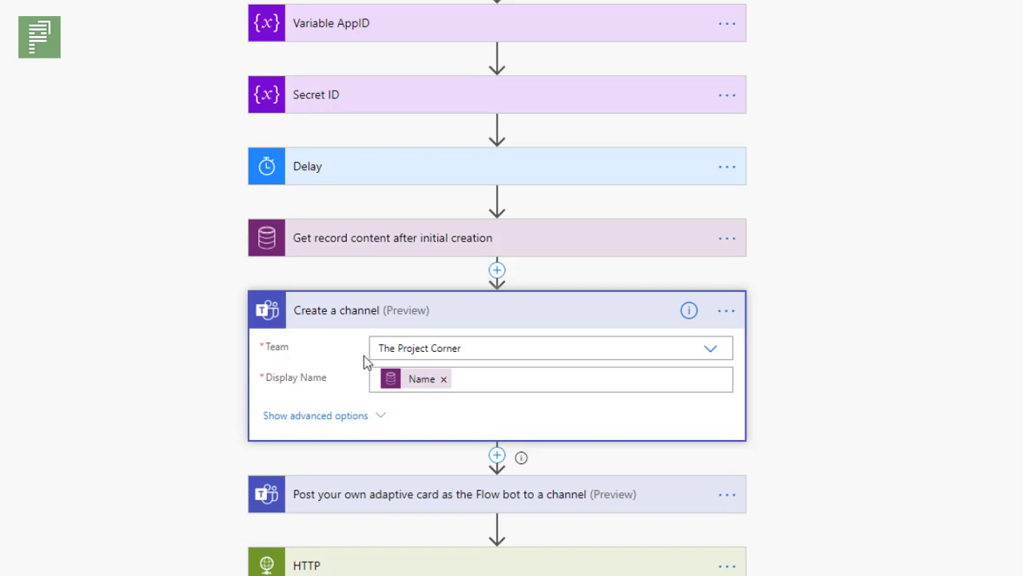
mouse_move(326, 385)
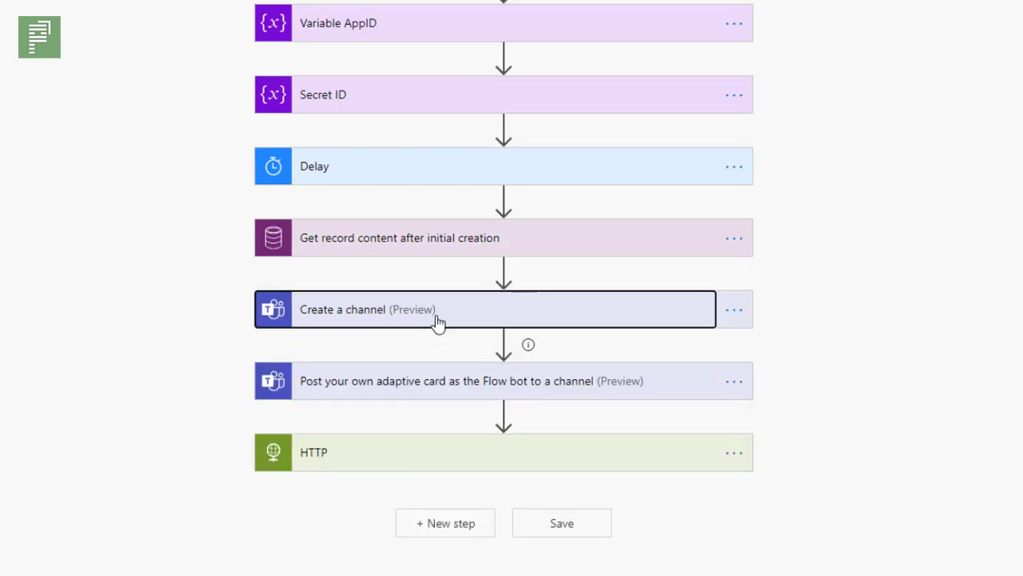
mouse_move(416, 393)
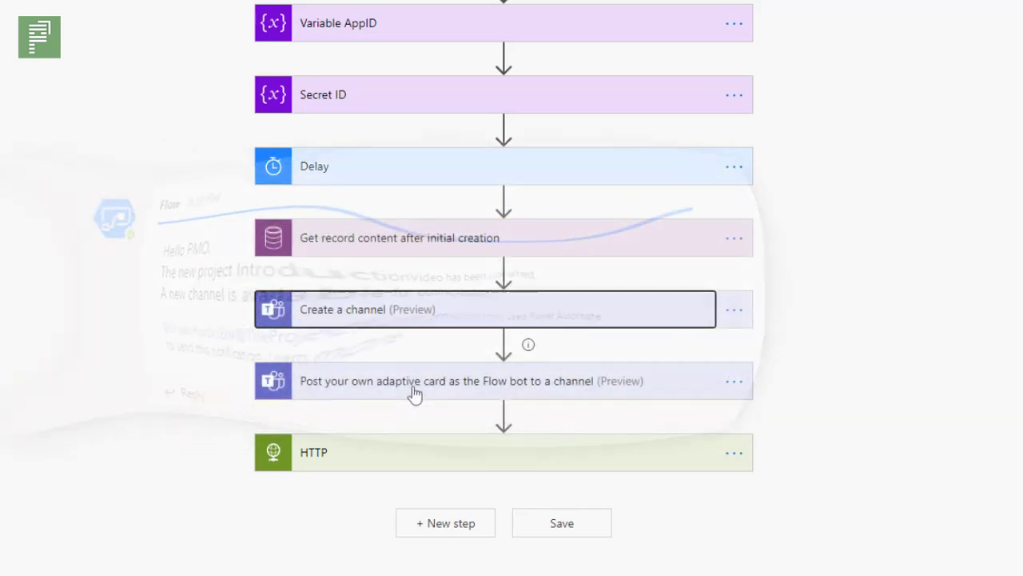
Expand the adaptive card step posting a Hello PMO card to The Project Corner's General channel
click(472, 381)
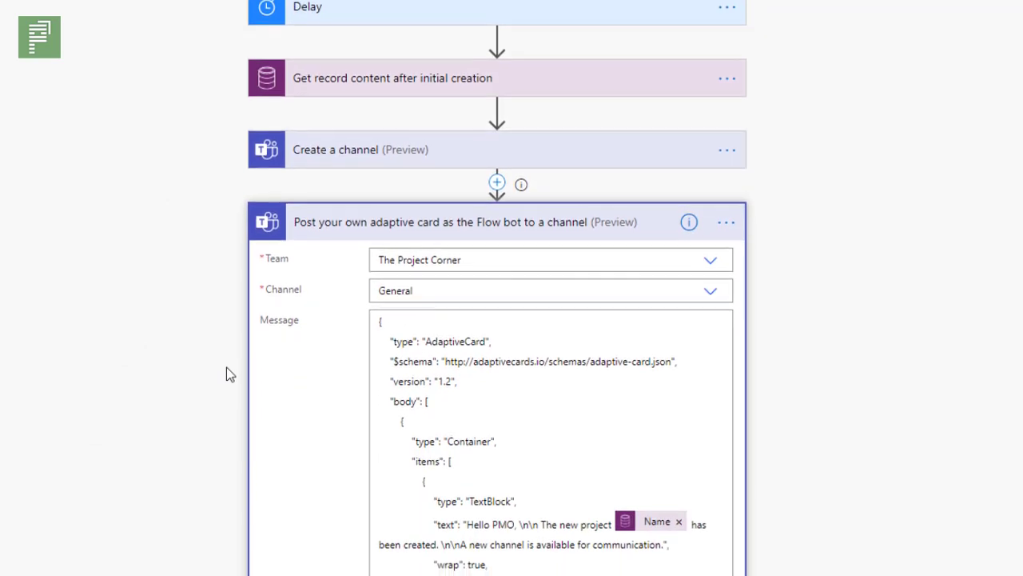
scroll(down, 3)
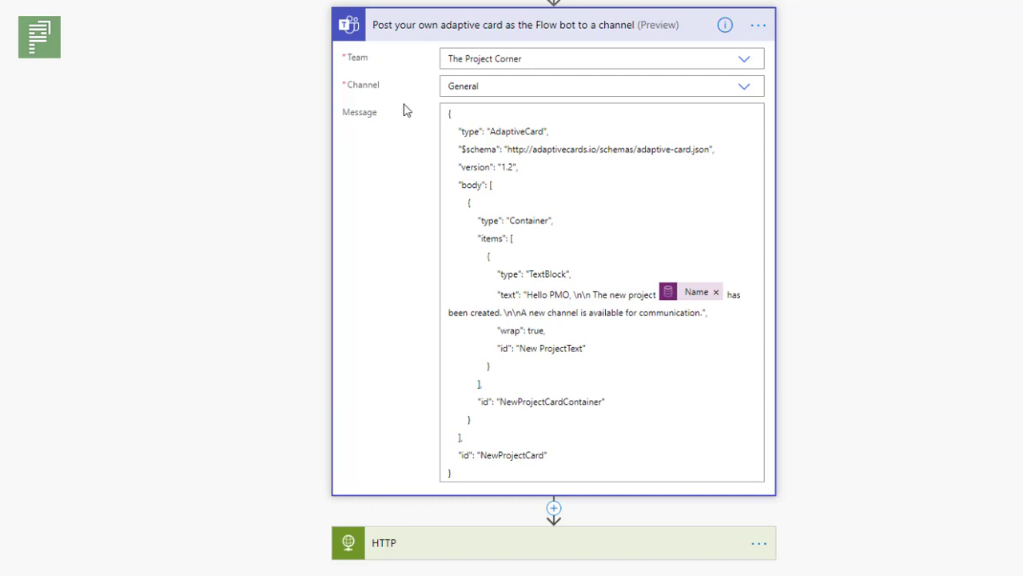
mouse_move(460, 96)
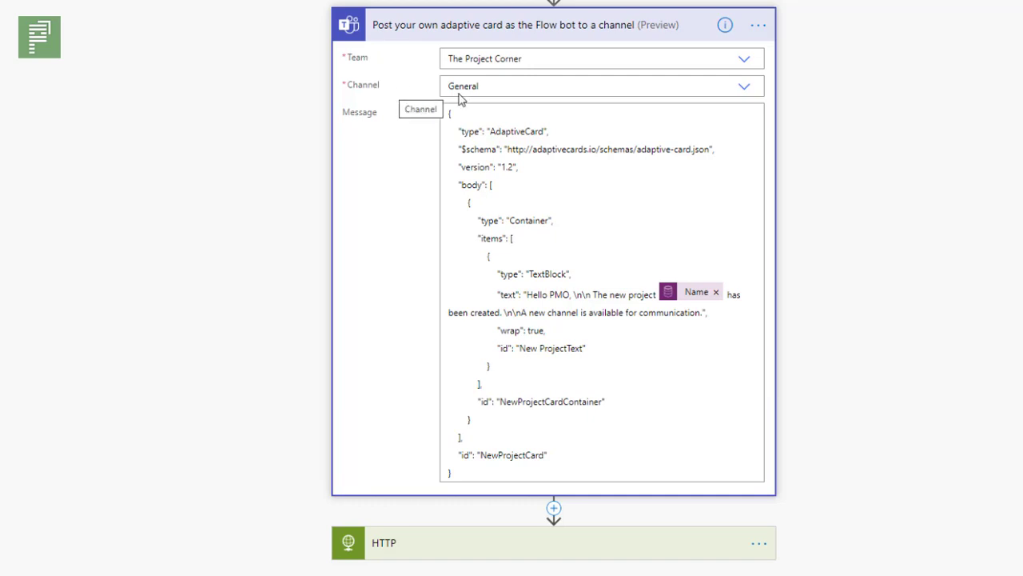
mouse_move(486, 73)
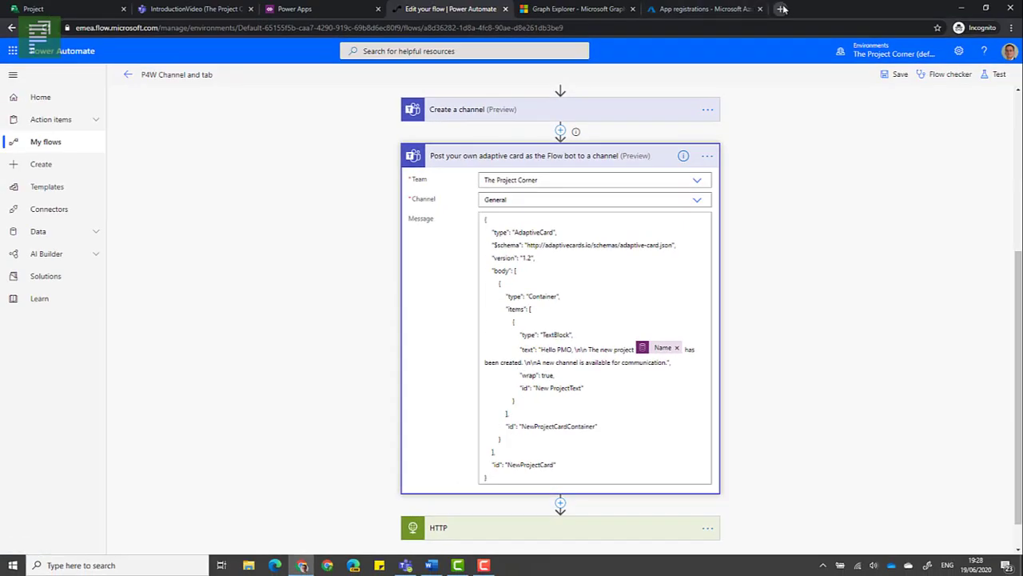
Start a new blank card in Adaptive Cards Designer and add an empty Container
click(782, 9)
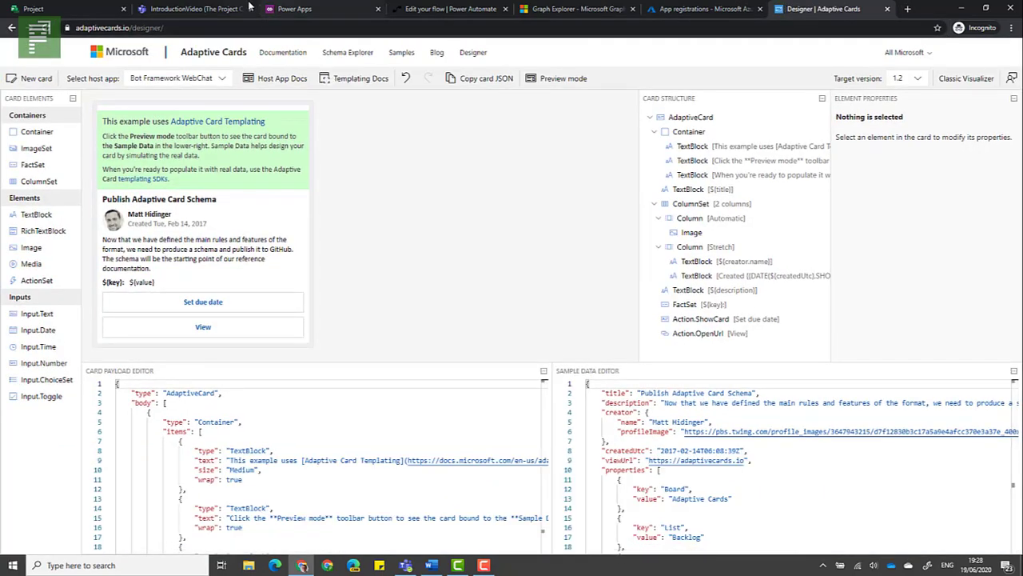
click(35, 76)
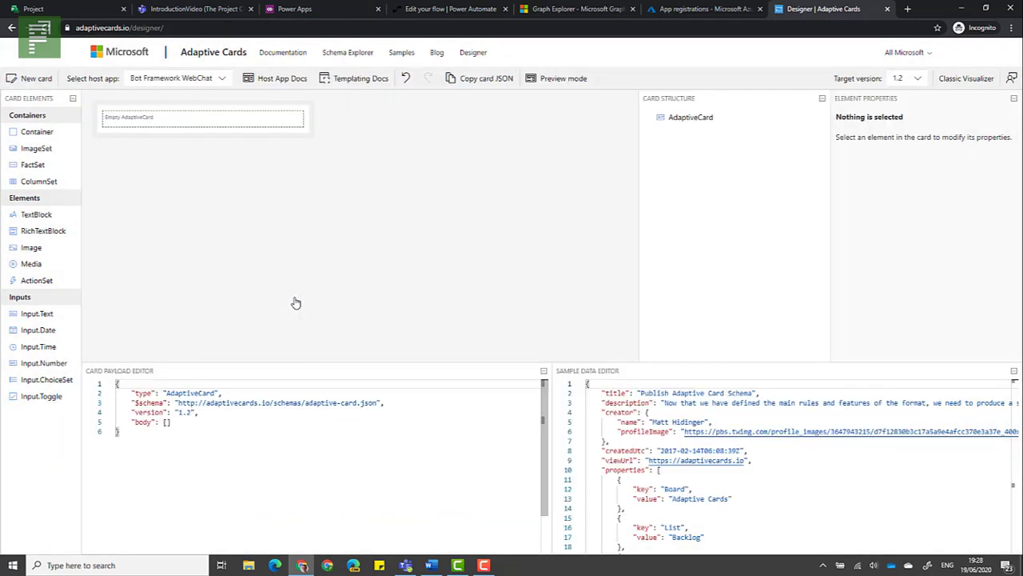
mouse_move(131, 134)
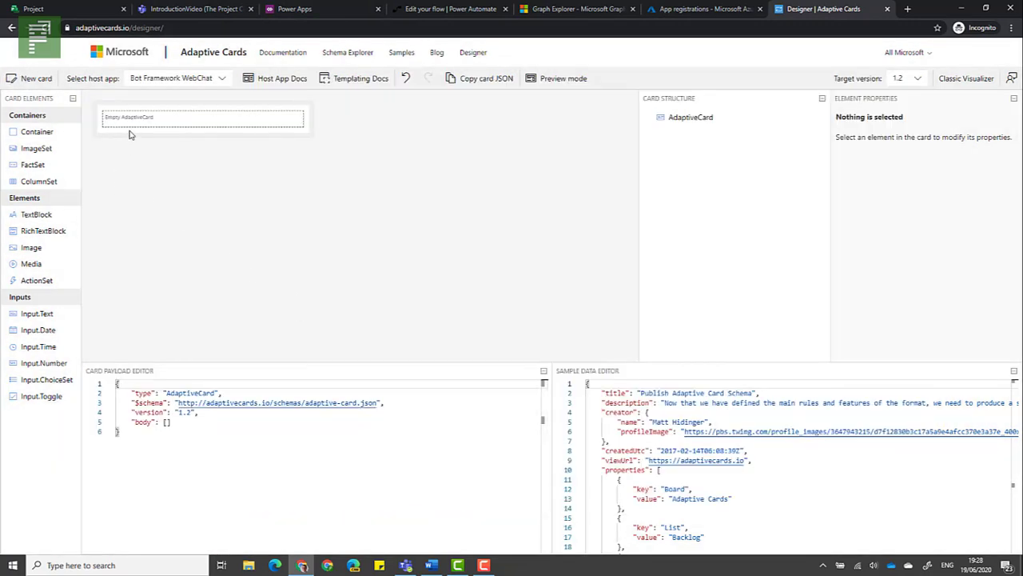
click(202, 119)
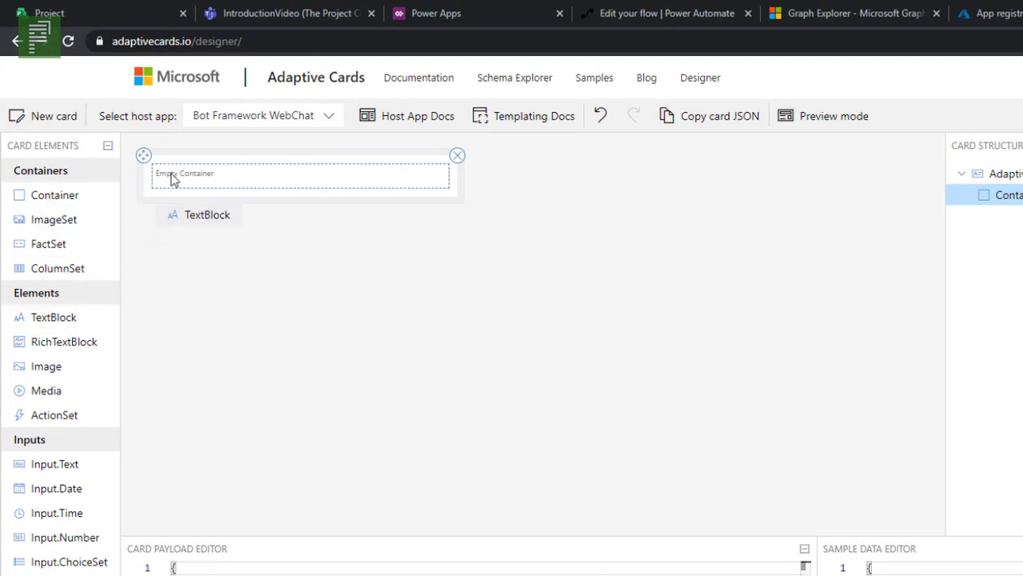
Add a TextBlock and set the card Id to AdaptiveCard and the container Id to Adaptivecontainter
click(208, 214)
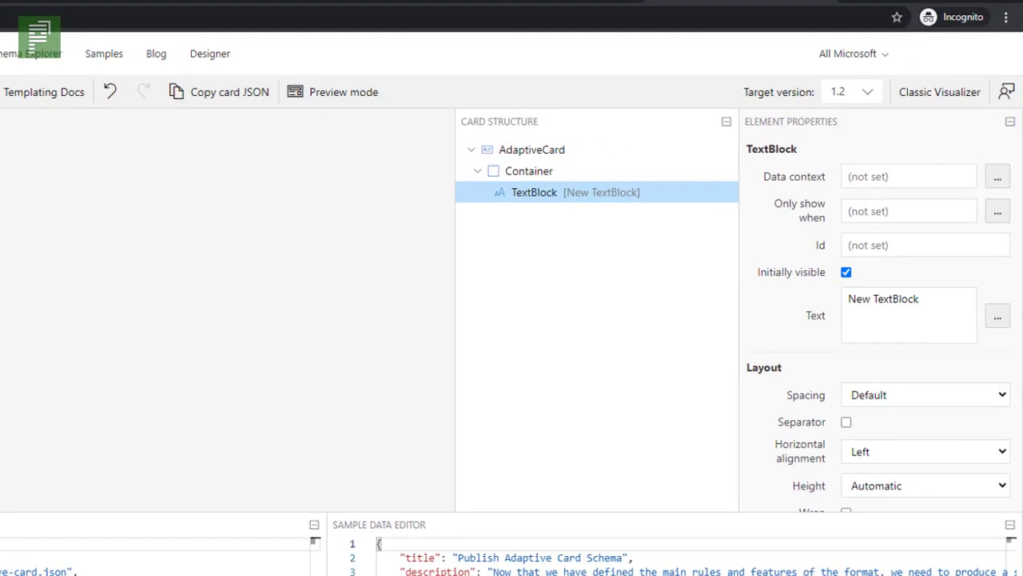
mouse_move(722, 184)
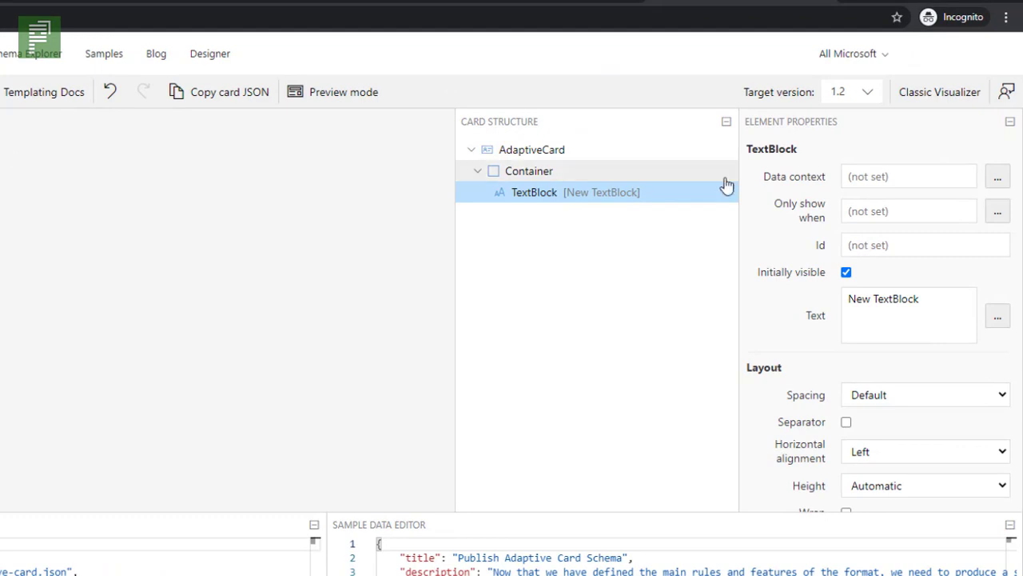
mouse_move(636, 206)
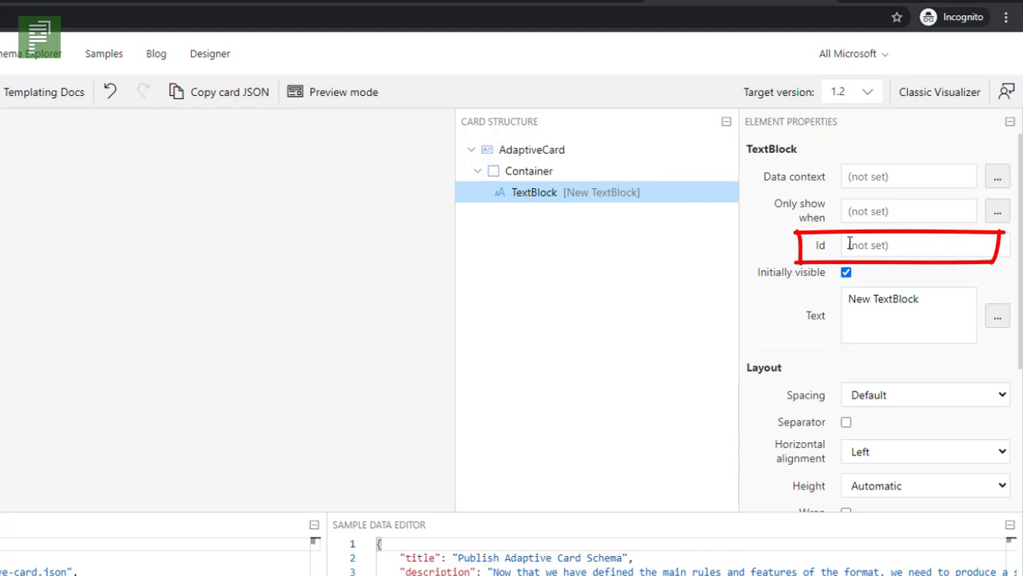
mouse_move(648, 163)
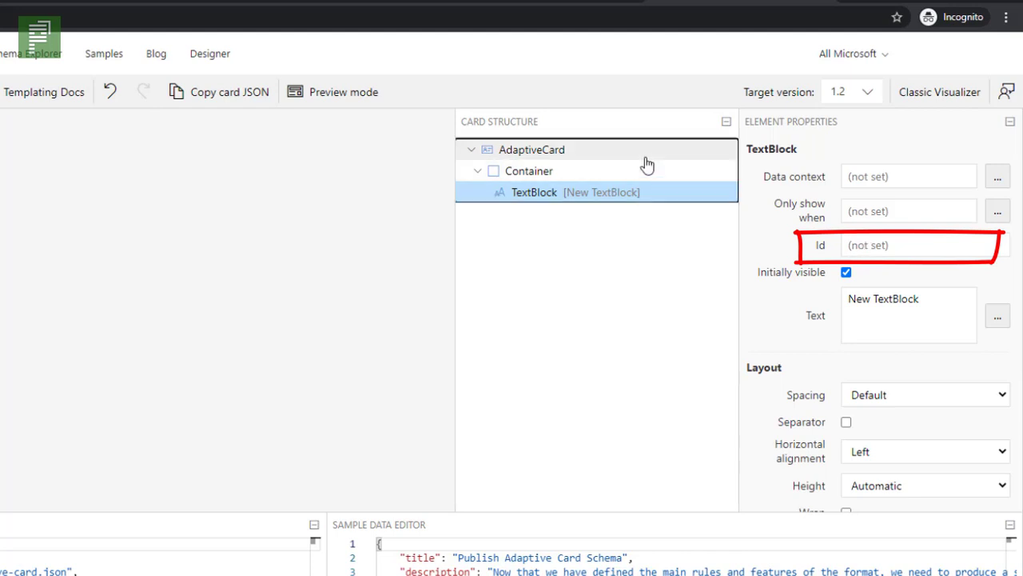
click(531, 150)
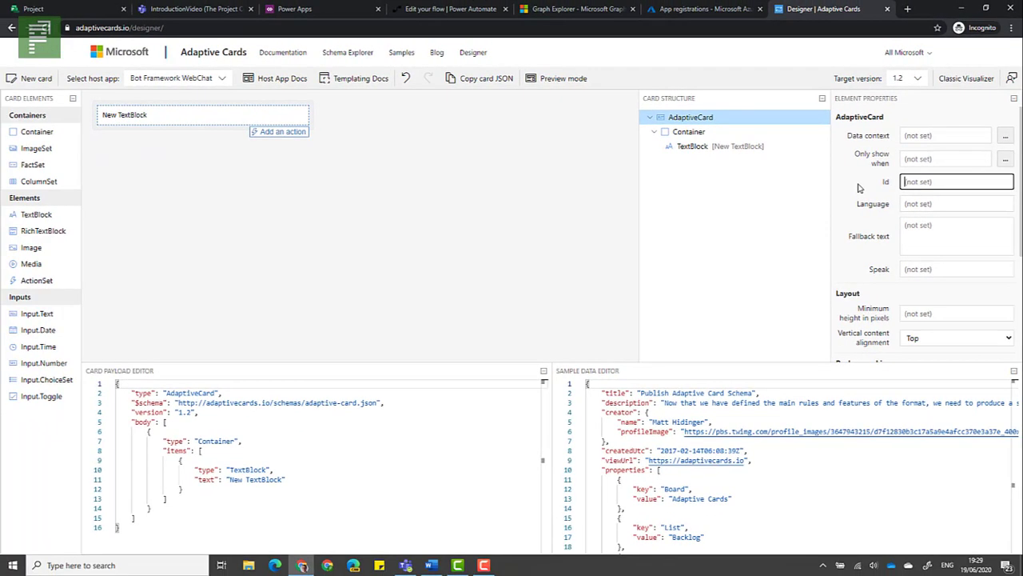
text(AdaptiveCard1)
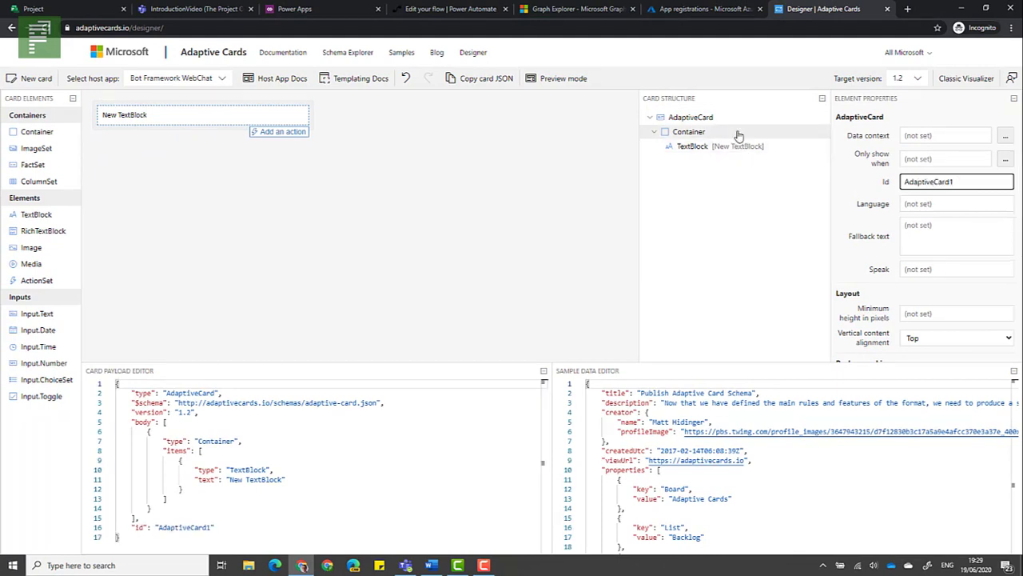
click(687, 131)
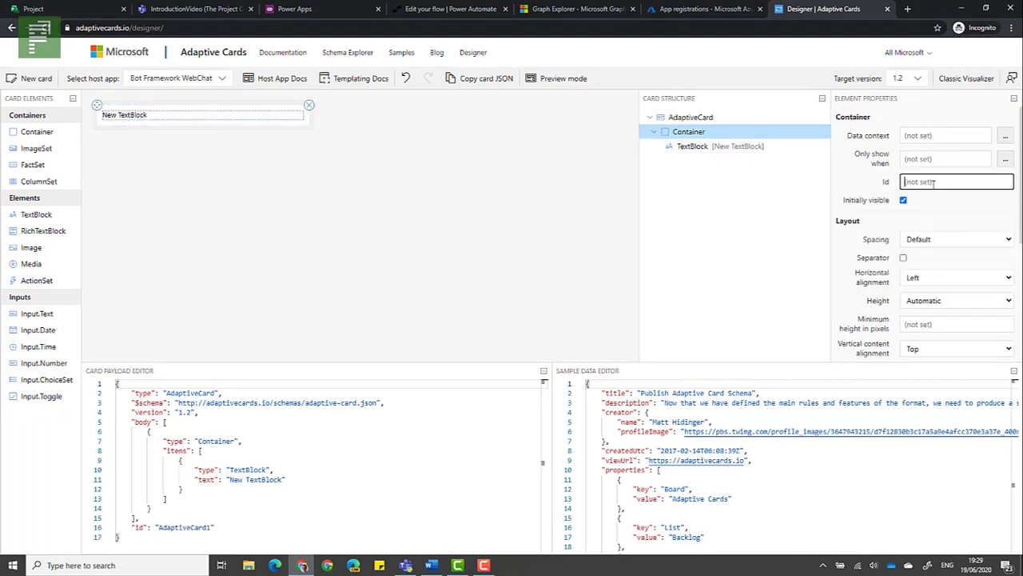
text(Adat)
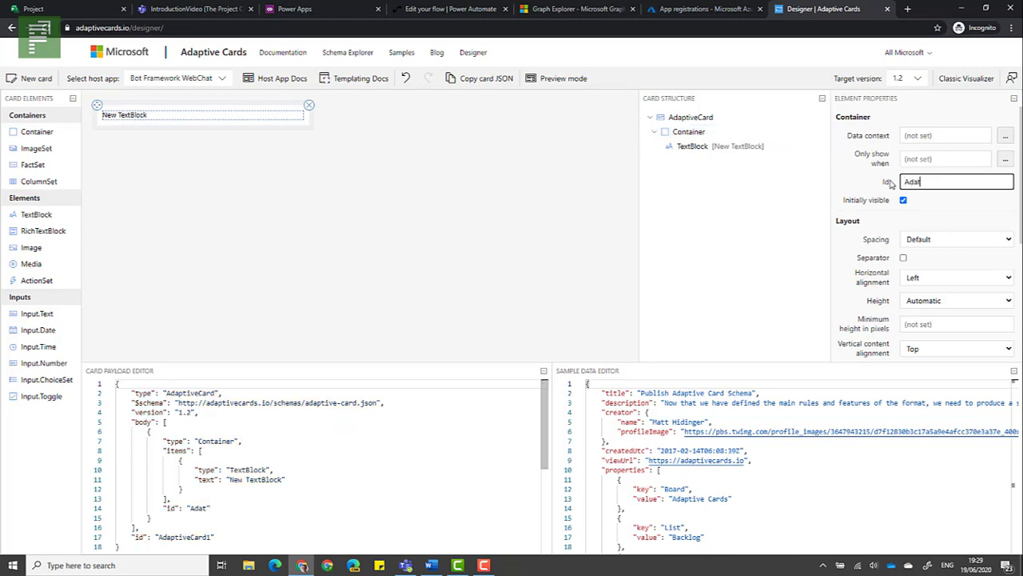
text(Adaptive con)
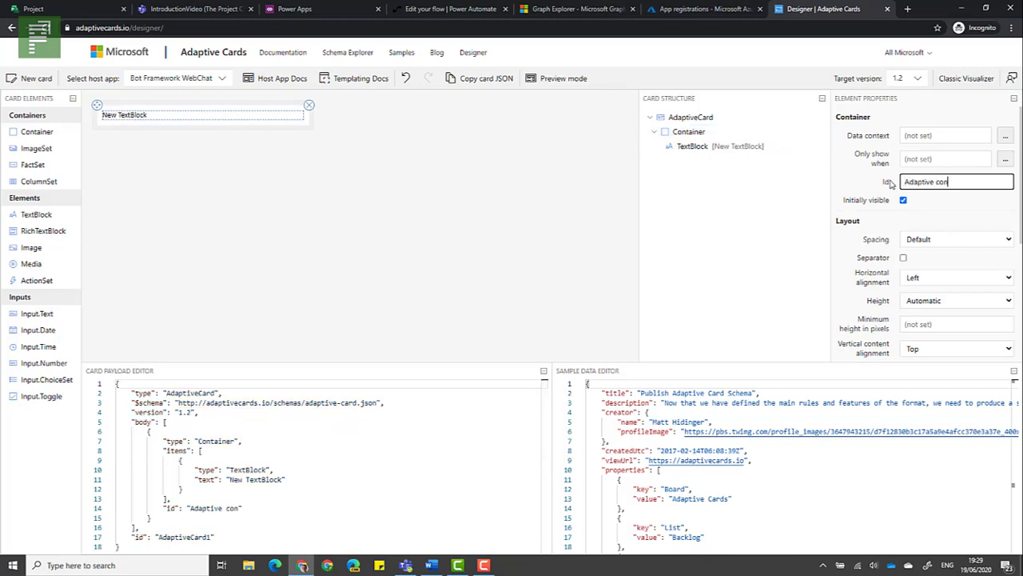
text(tainer)
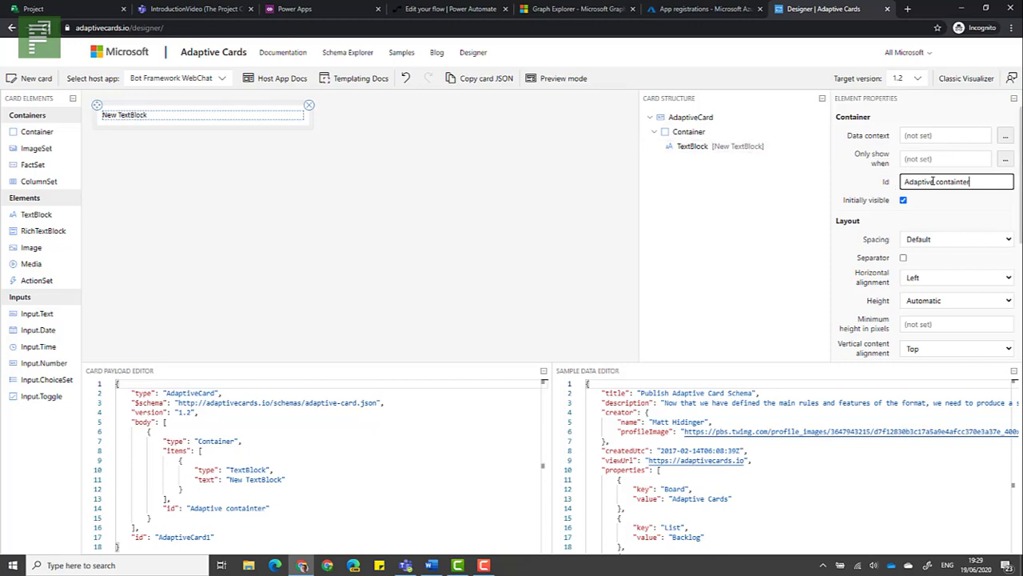
text(Adaptivecontainter)
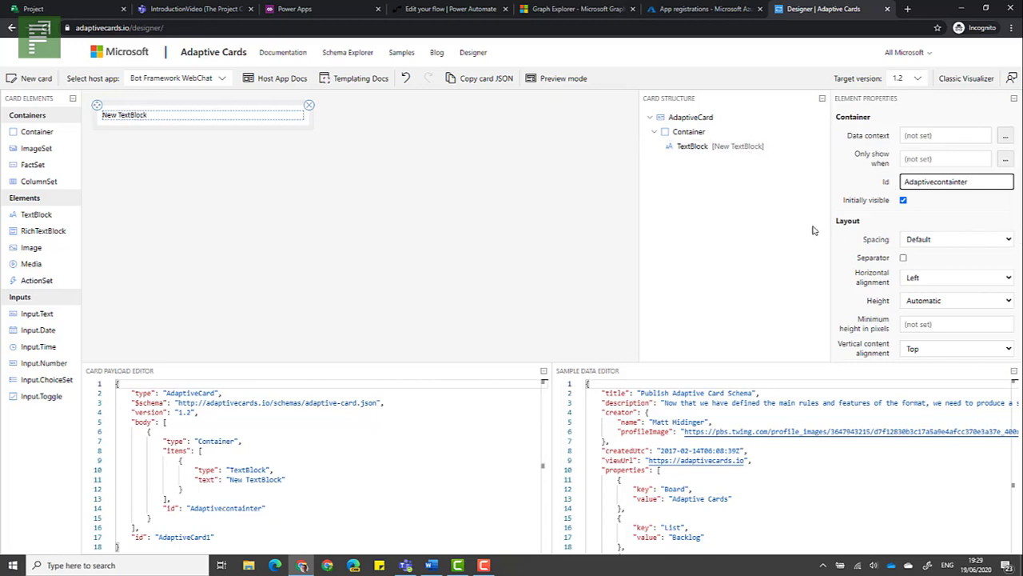
Make the TextBlock read 'Welcome..., a new project was created' with a project-name placeholder and enable Wrap
click(692, 145)
text(T)
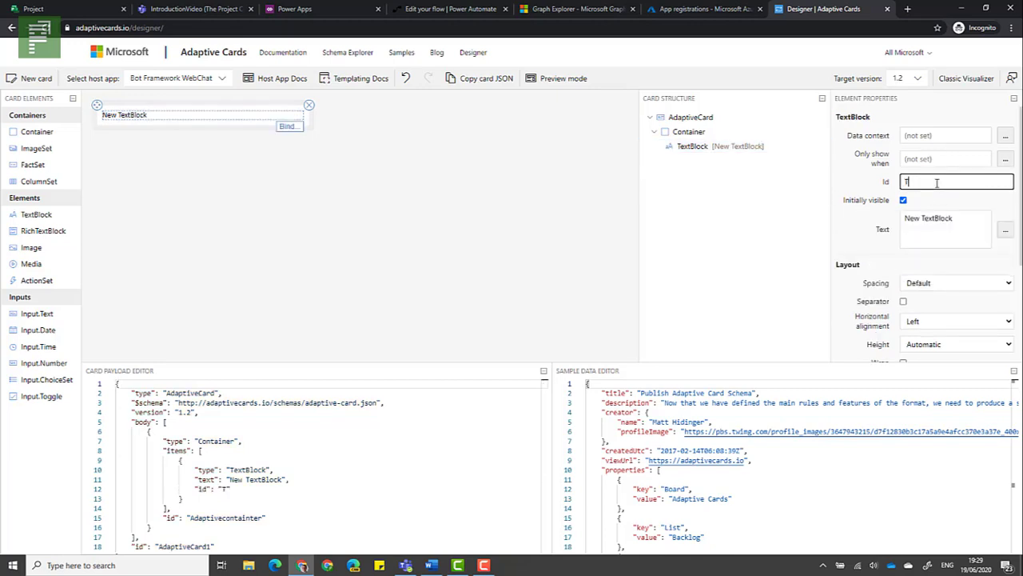
text(exts)
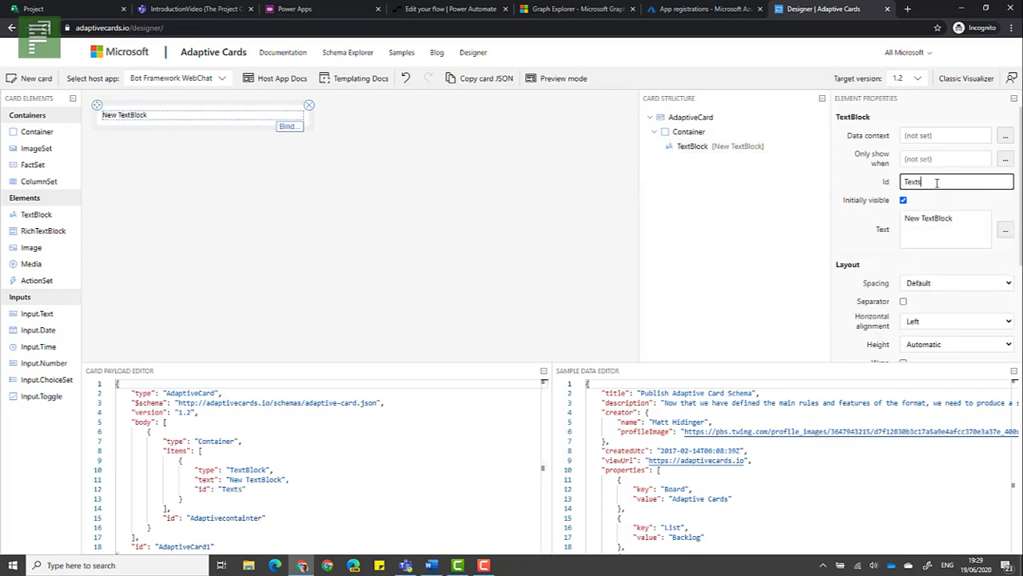
key(Backspace)
text(box)
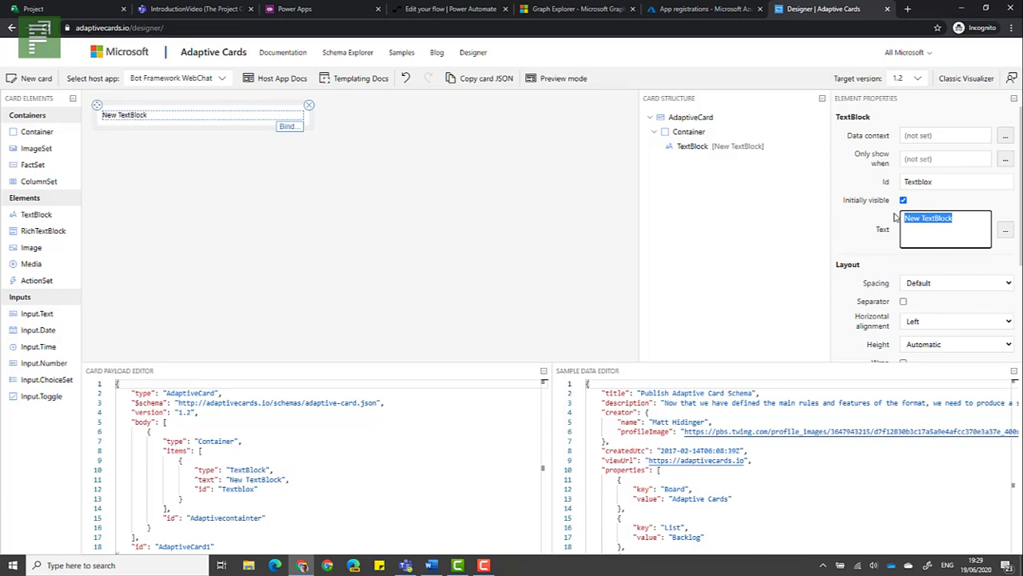
text(Welcome to this awe)
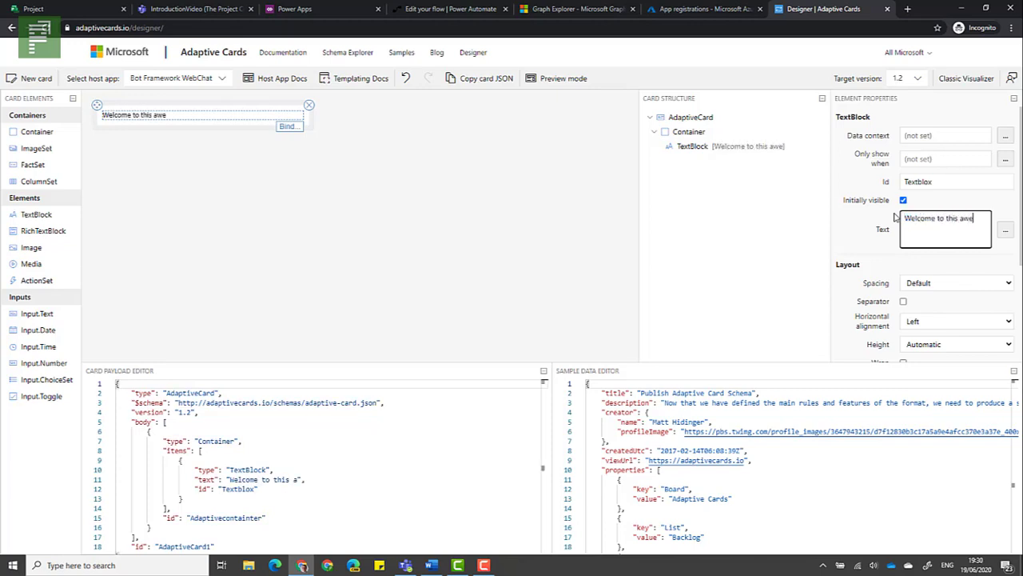
text(some texs)
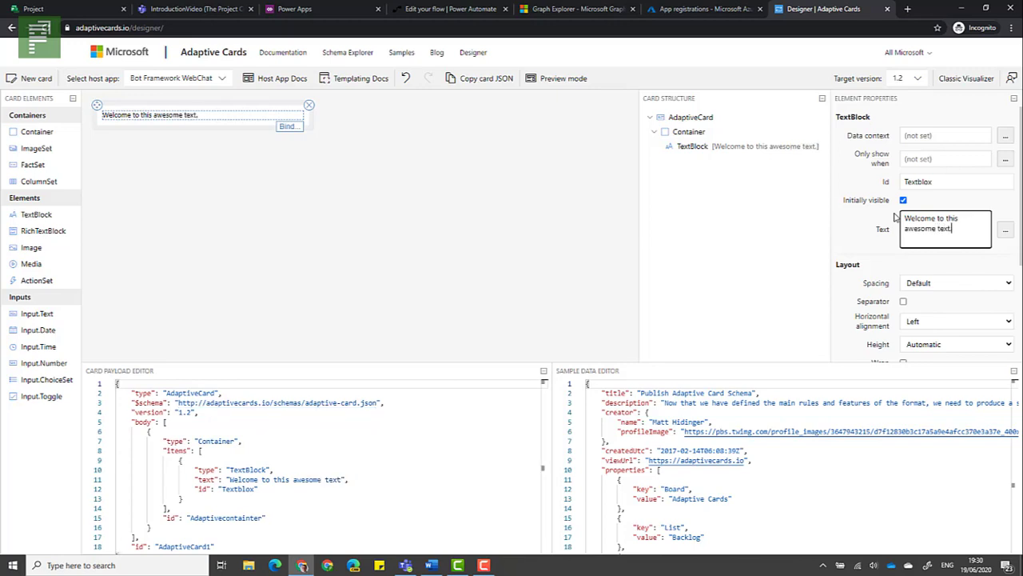
text(, a new project)
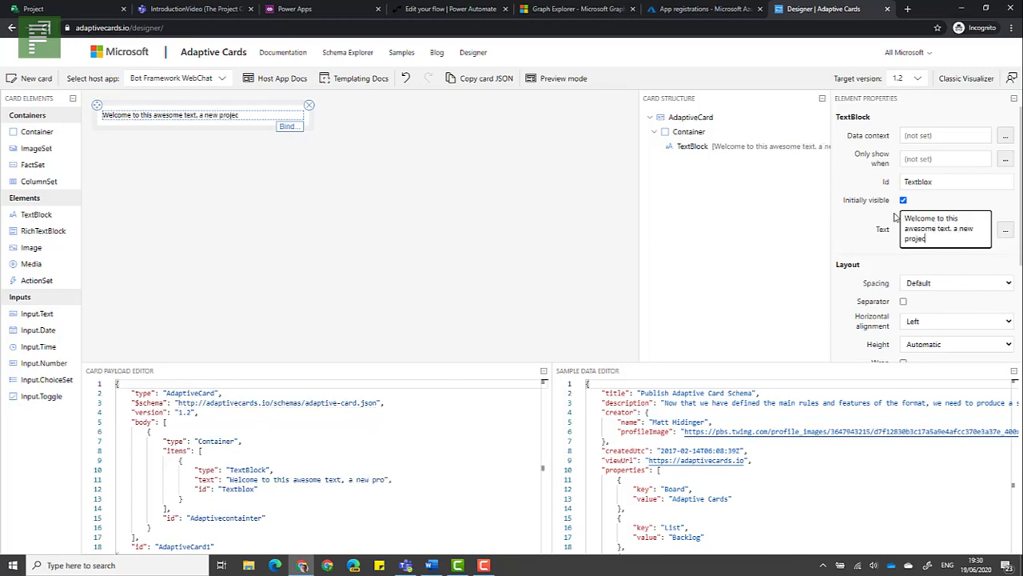
text(was create)
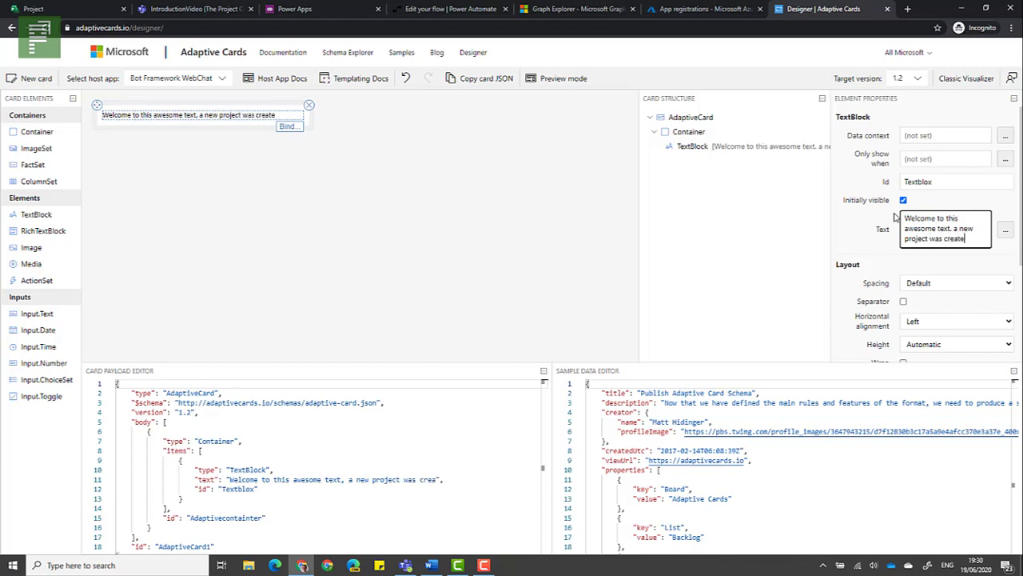
text(<ad)
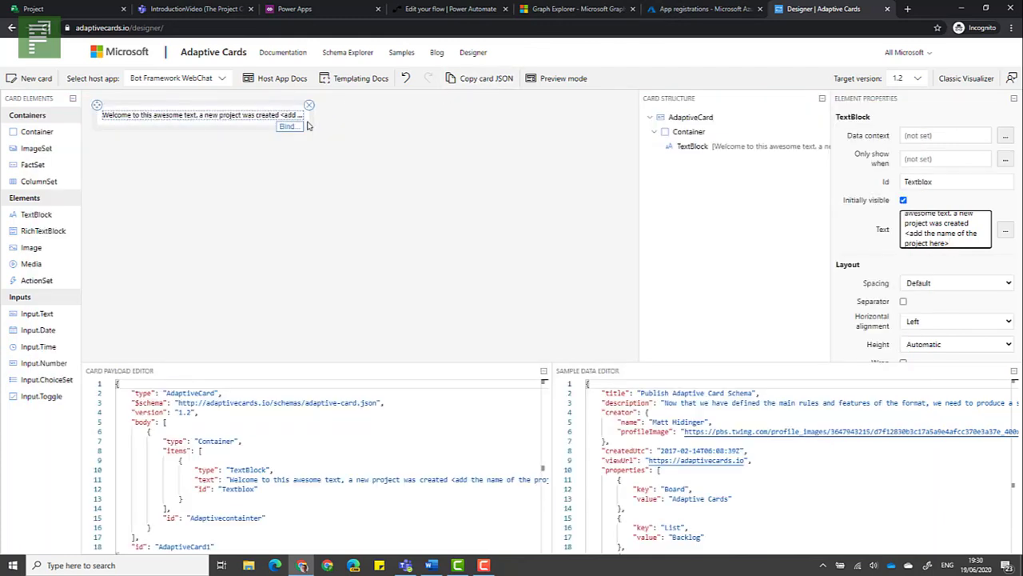
scroll(down, 3)
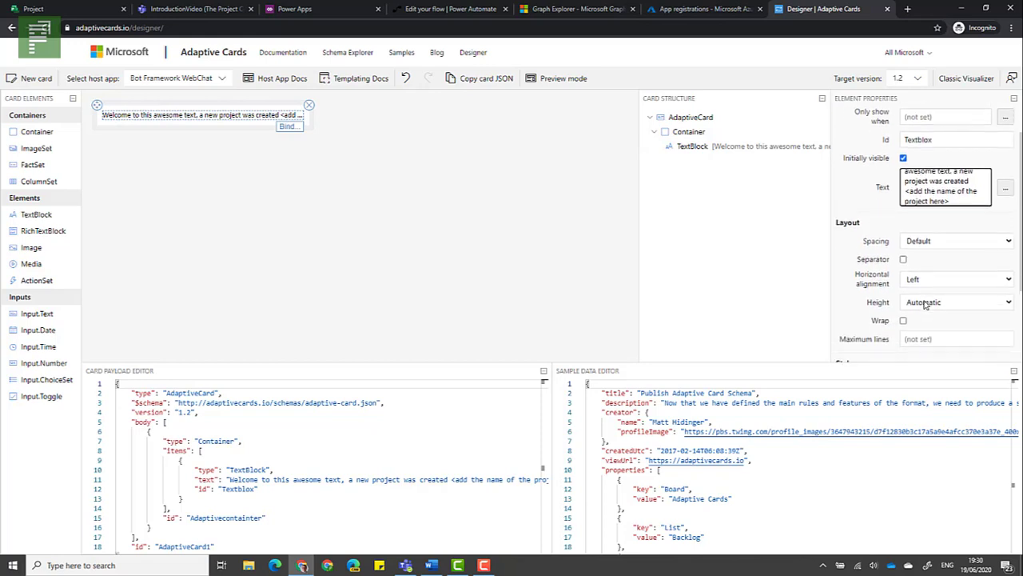
click(903, 272)
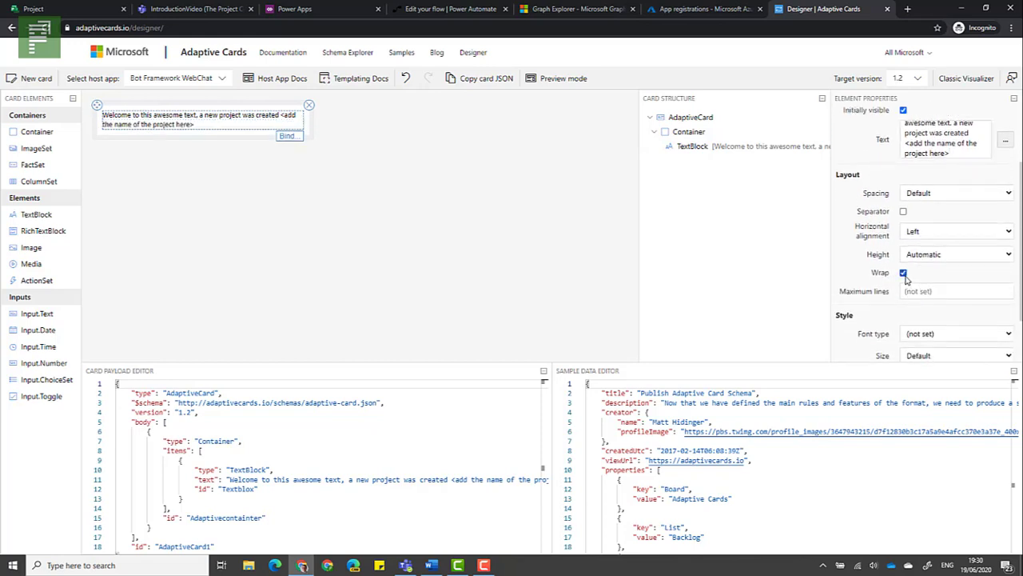
click(903, 272)
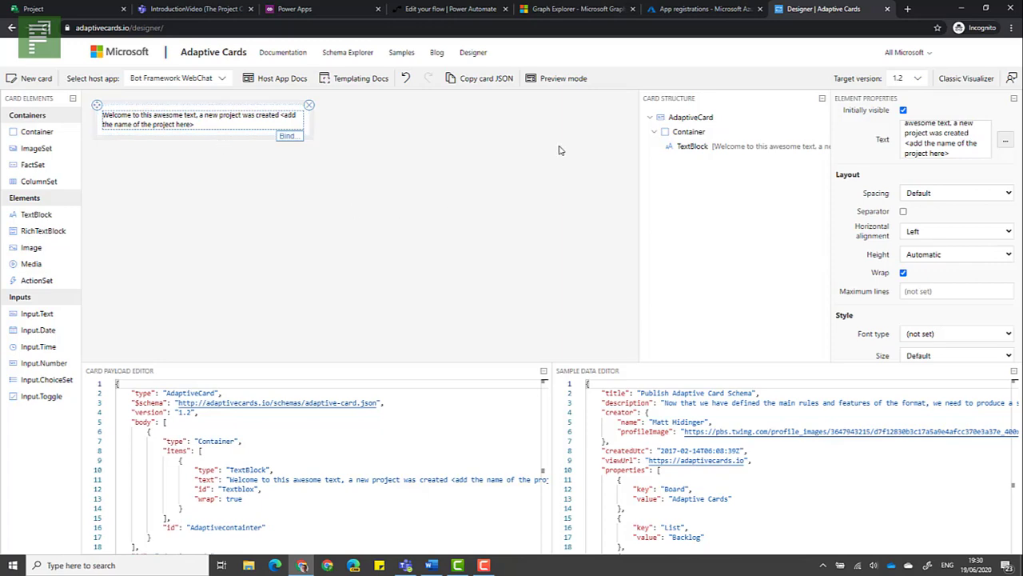
mouse_move(480, 78)
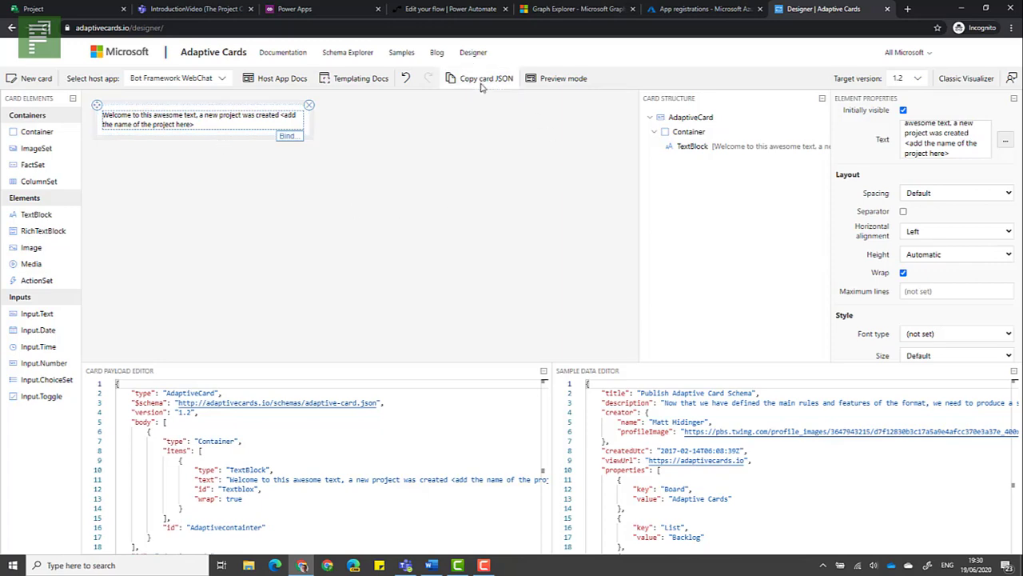
Copy the finished card's JSON so it can be pasted into Notepad beside the flow
click(448, 10)
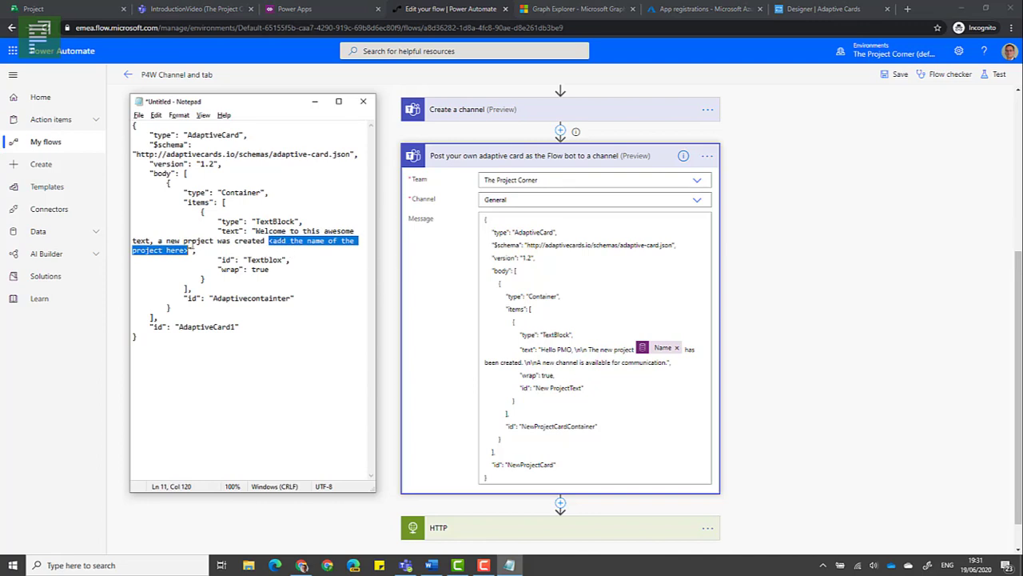
mouse_move(671, 357)
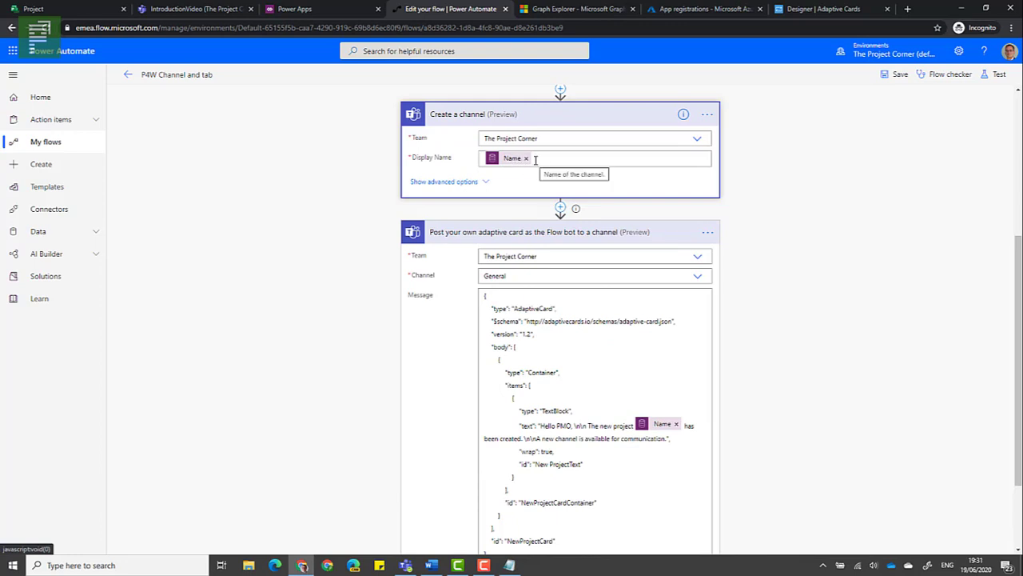
mouse_move(489, 123)
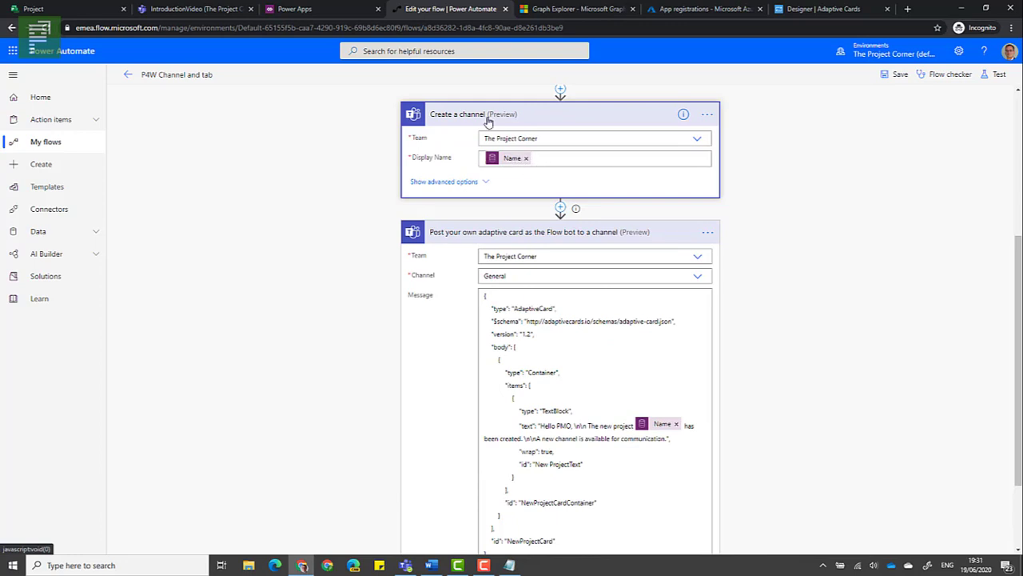
Scroll the flow down to the HTTP step posting the Schedule tab to the Graph channel tabs endpoint
scroll(down, 3)
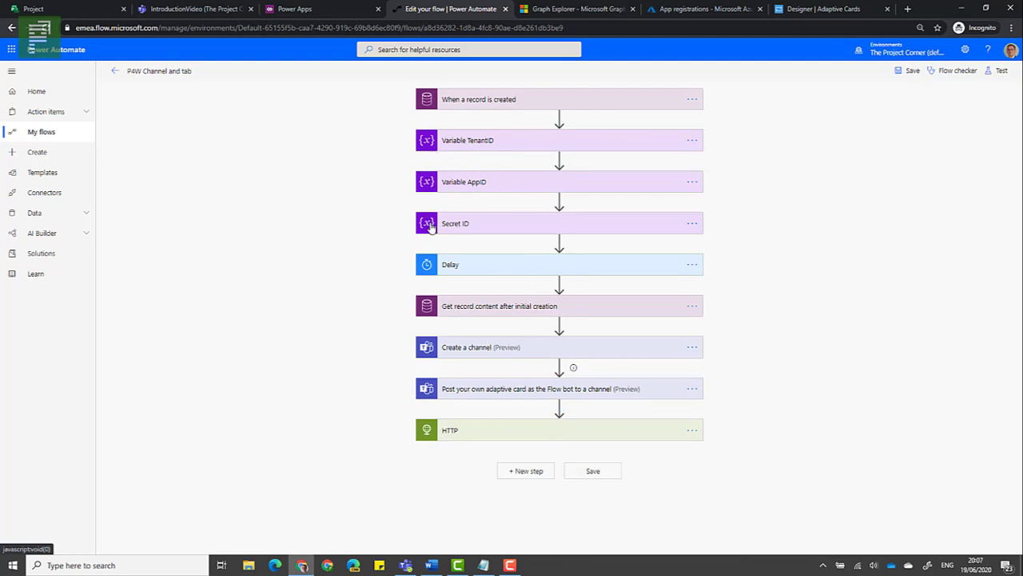
mouse_move(440, 437)
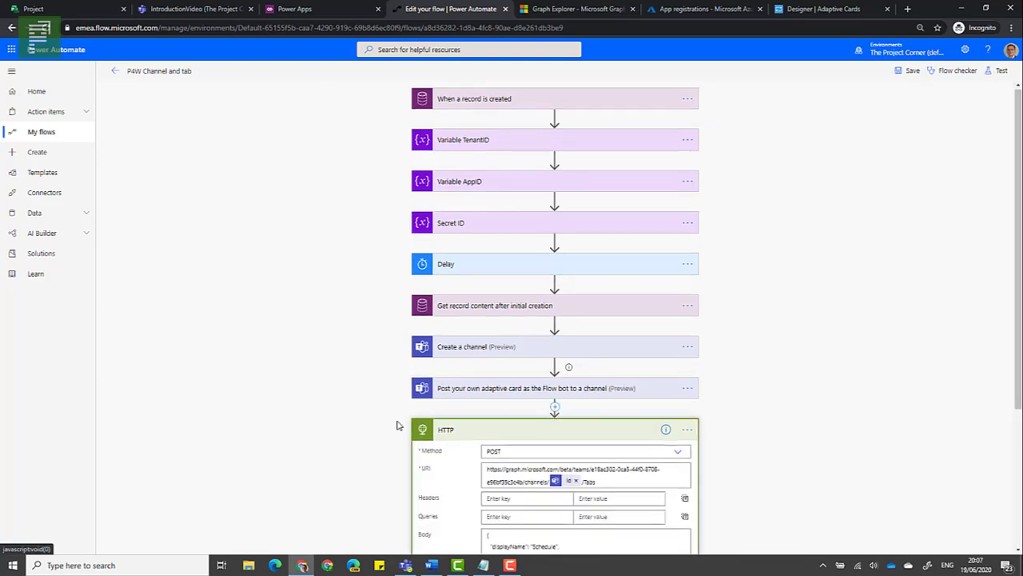
scroll(down, 3)
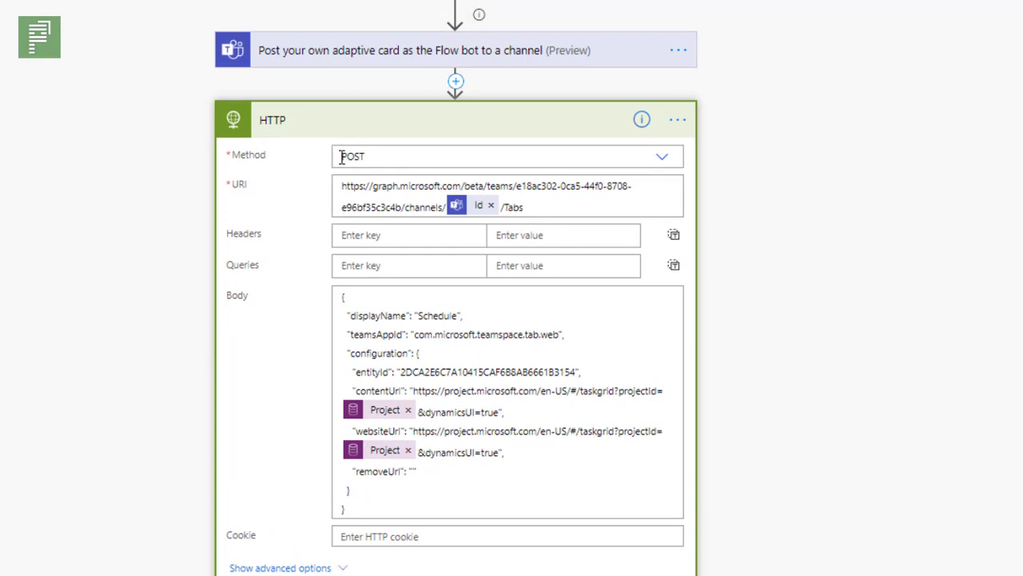
mouse_move(374, 192)
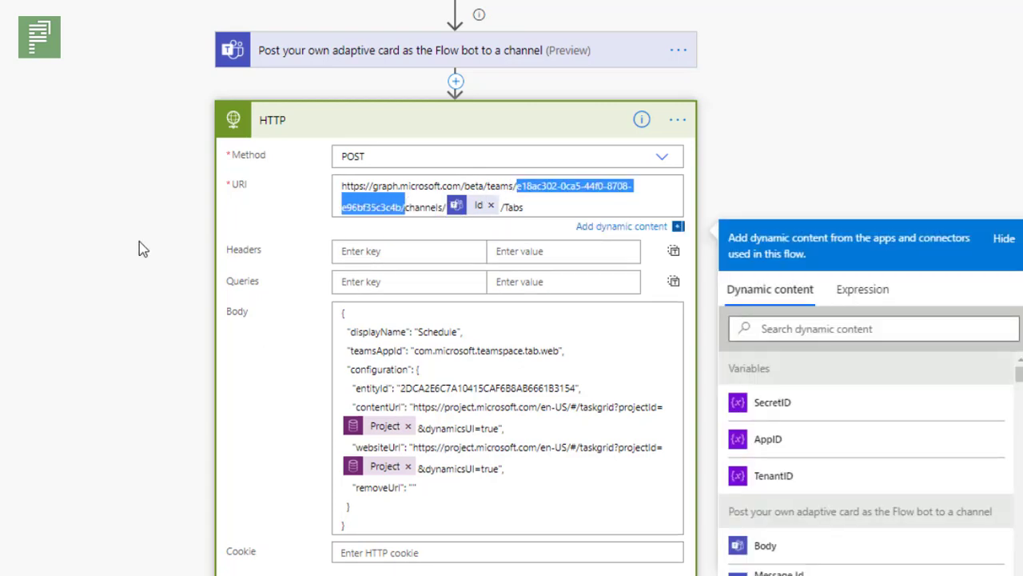
mouse_move(270, 228)
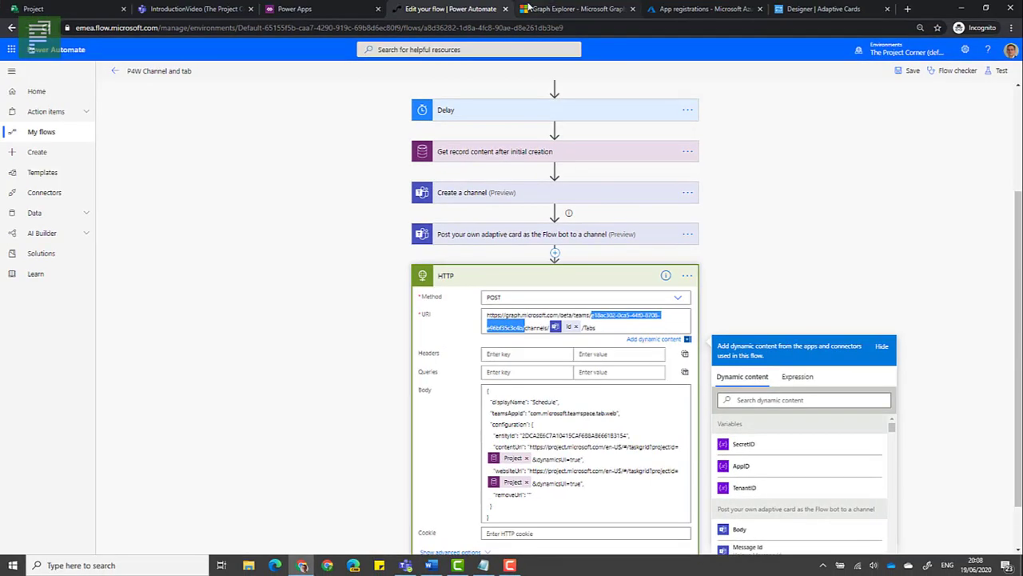
Run the 'my joined teams' sample query in Graph Explorer to confirm The Project Corner team id
click(577, 10)
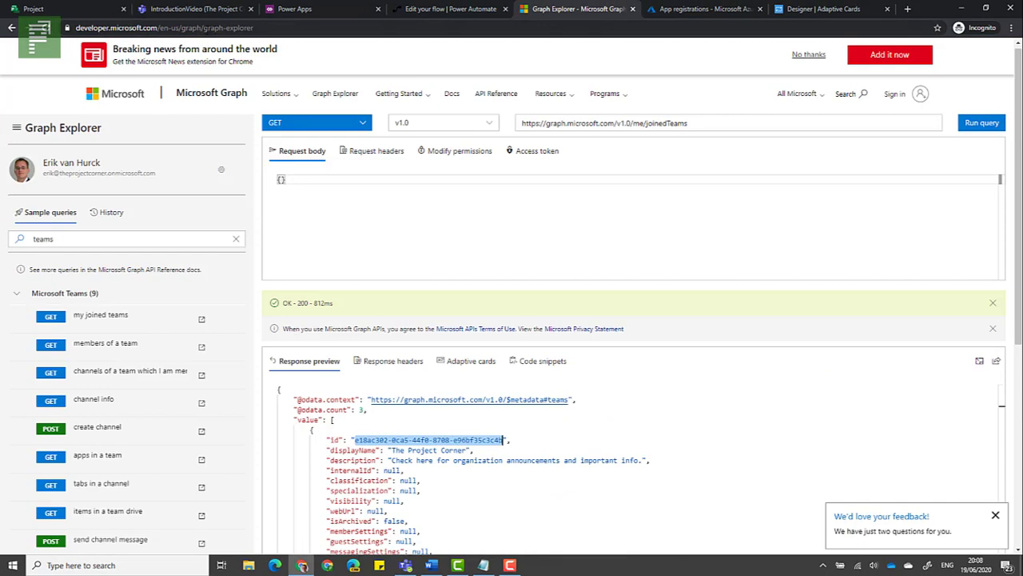
mouse_move(170, 159)
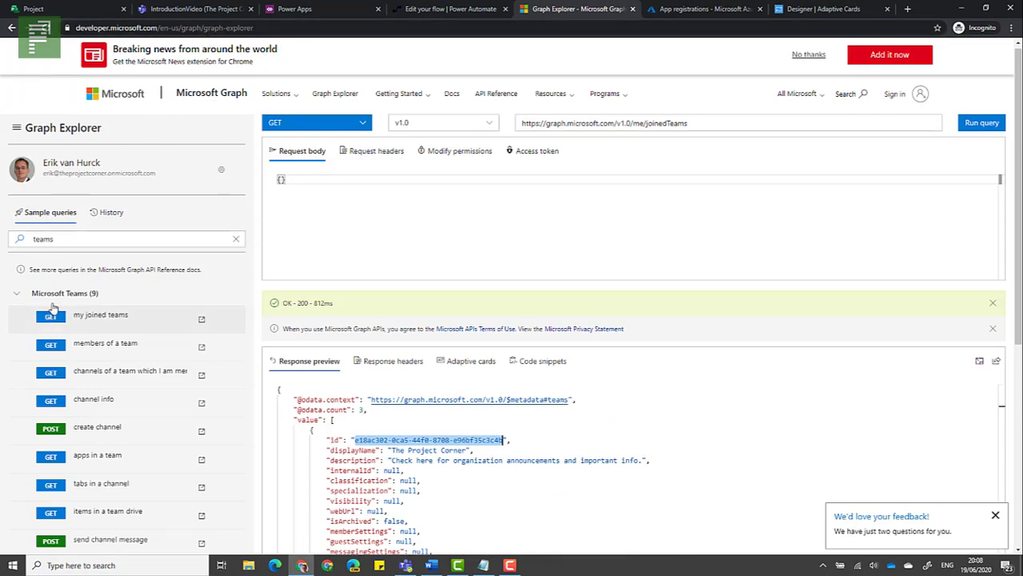
triple_click(120, 238)
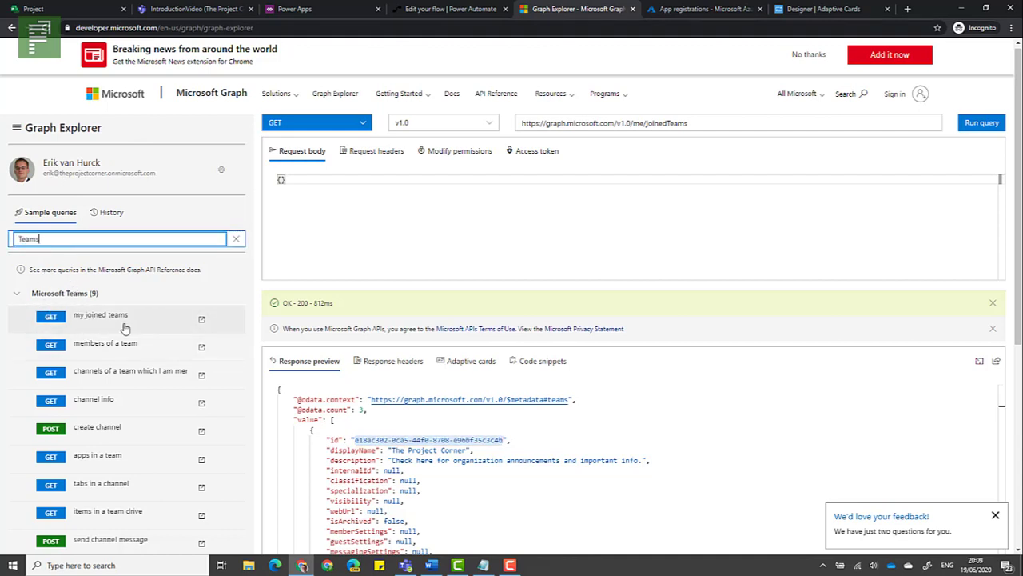
click(982, 121)
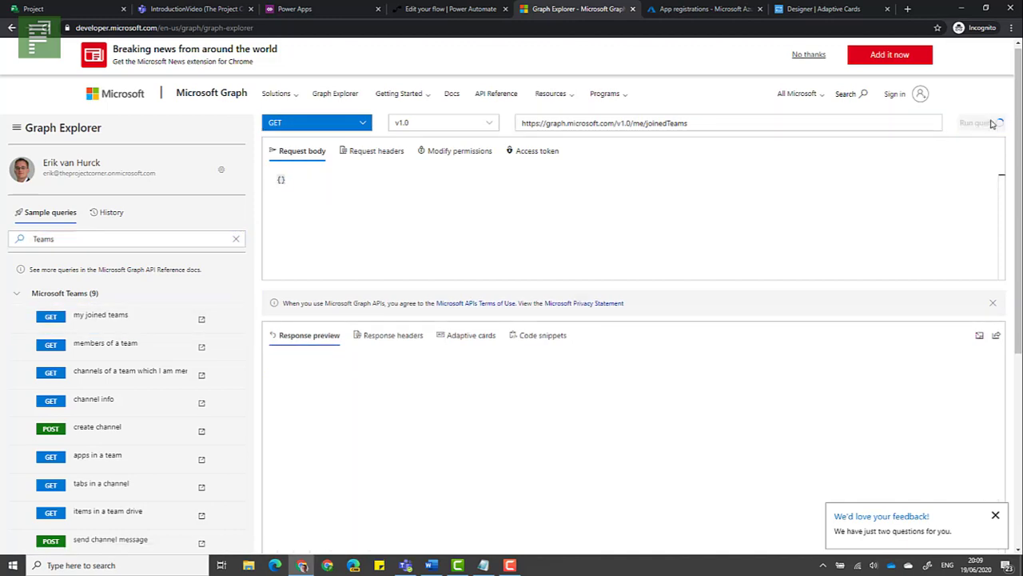
click(981, 121)
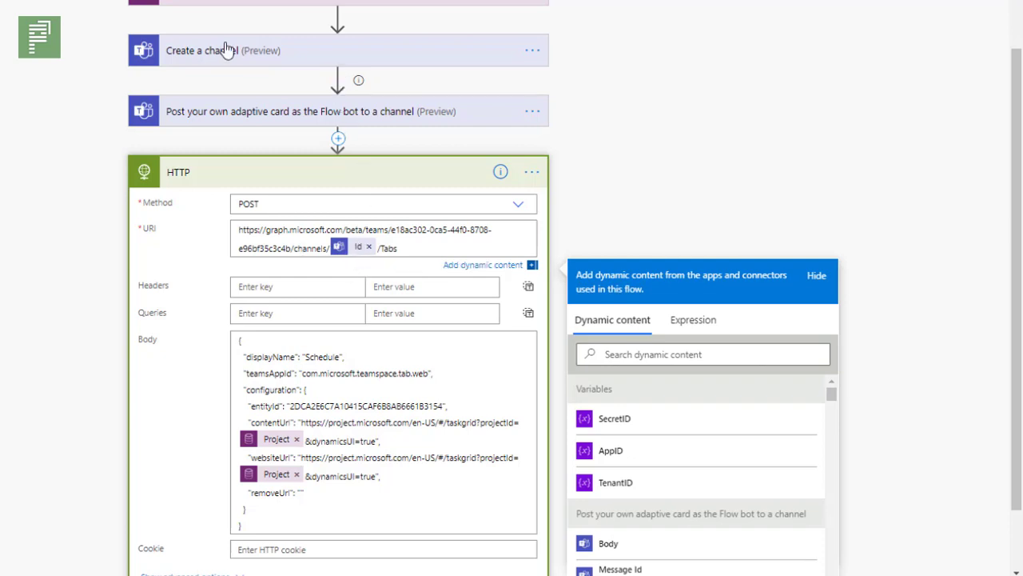
mouse_move(163, 83)
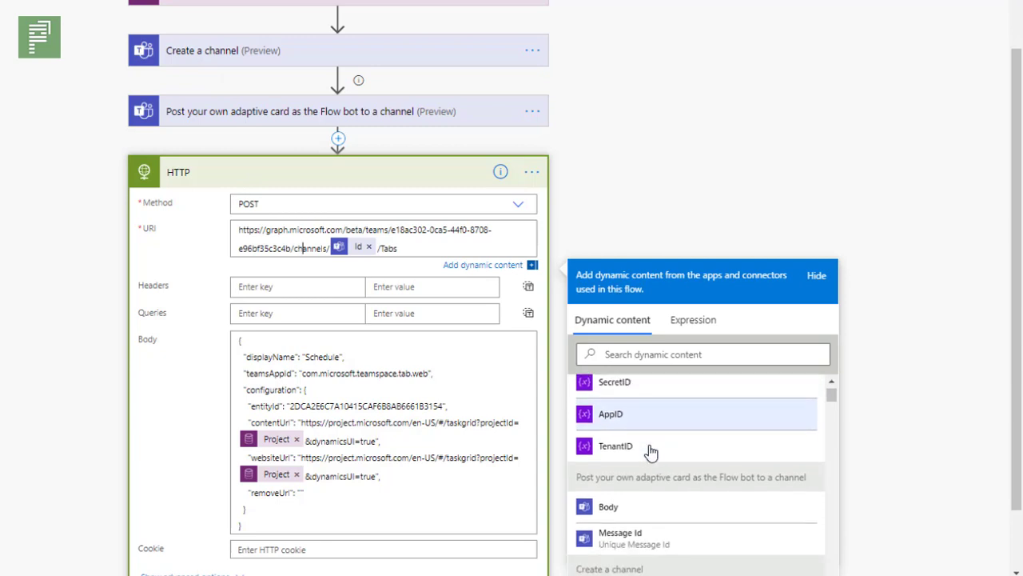
Scroll to the HTTP action URI built from the Create a channel Id followed by /tabs
scroll(down, 3)
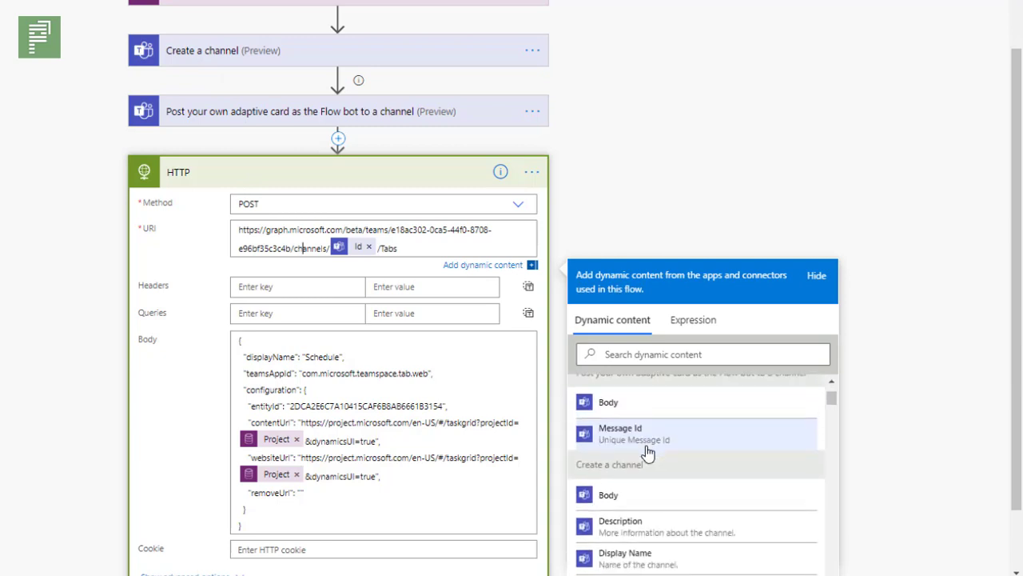
scroll(down, 3)
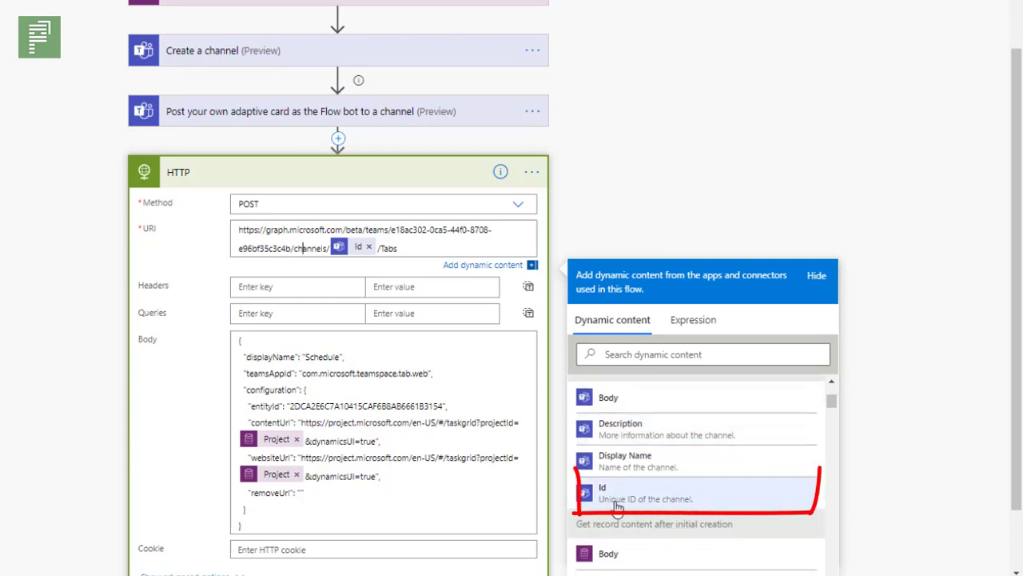
mouse_move(656, 493)
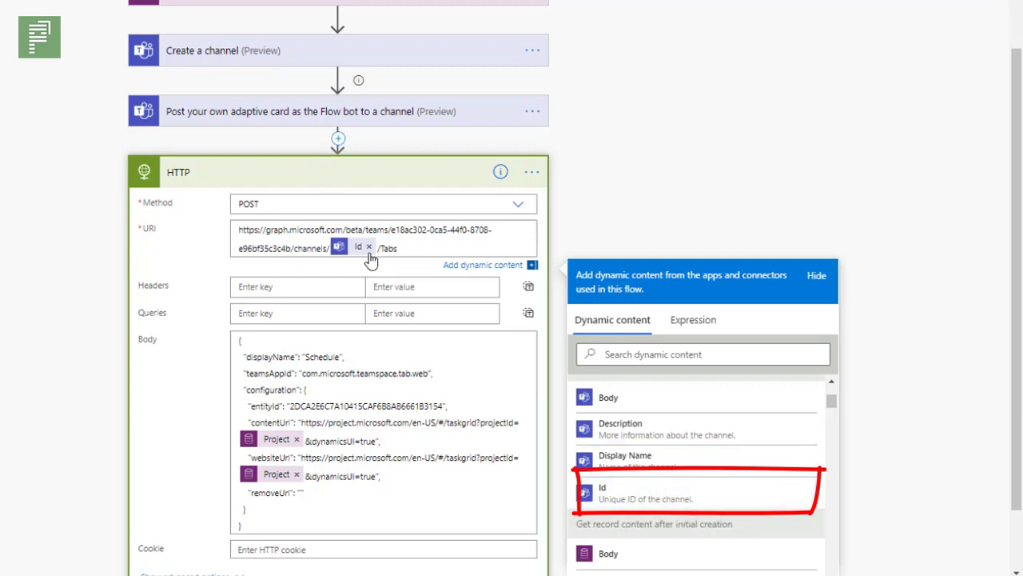
mouse_move(358, 246)
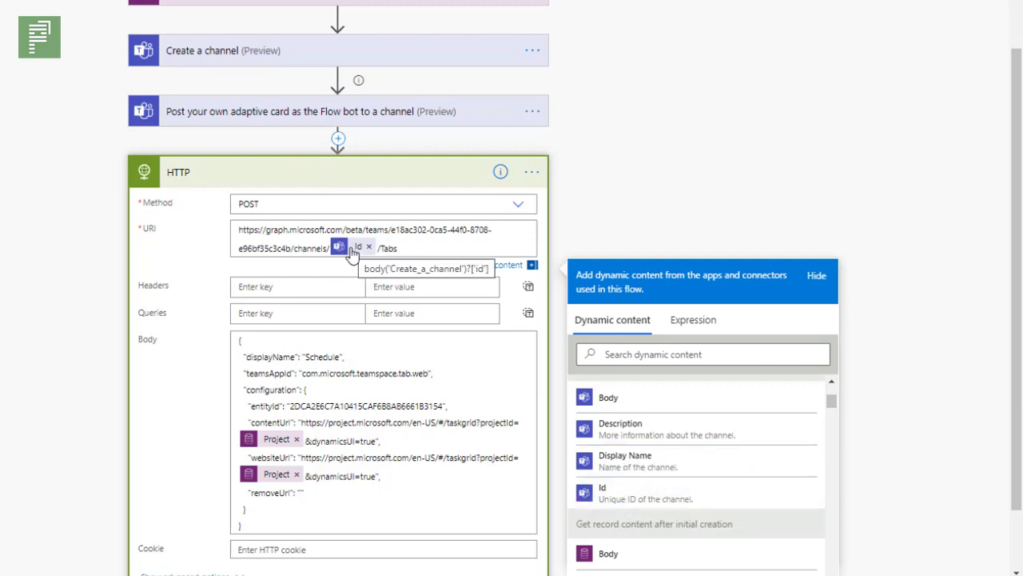
mouse_move(352, 256)
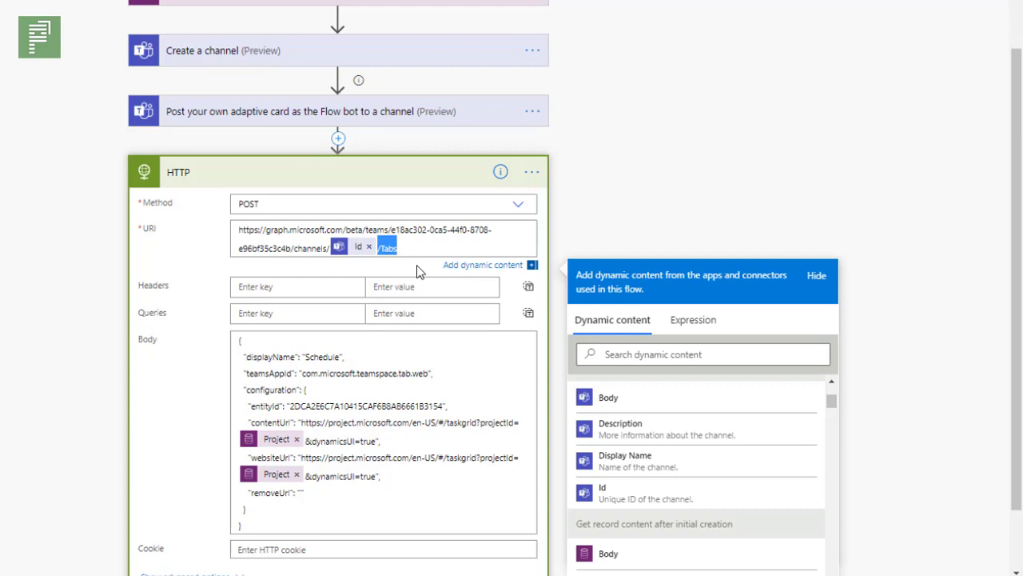
scroll(down, 3)
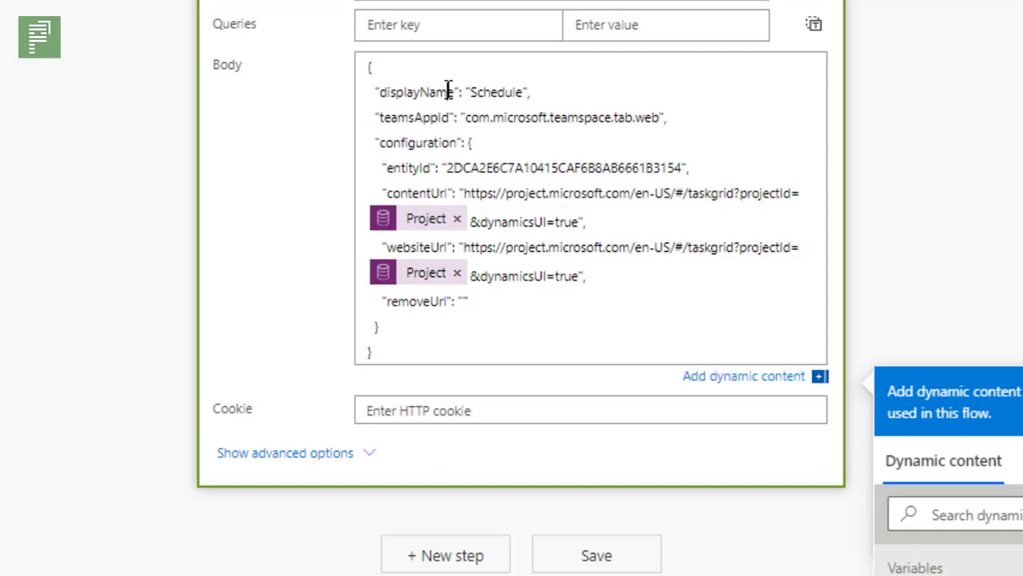
double_click(400, 91)
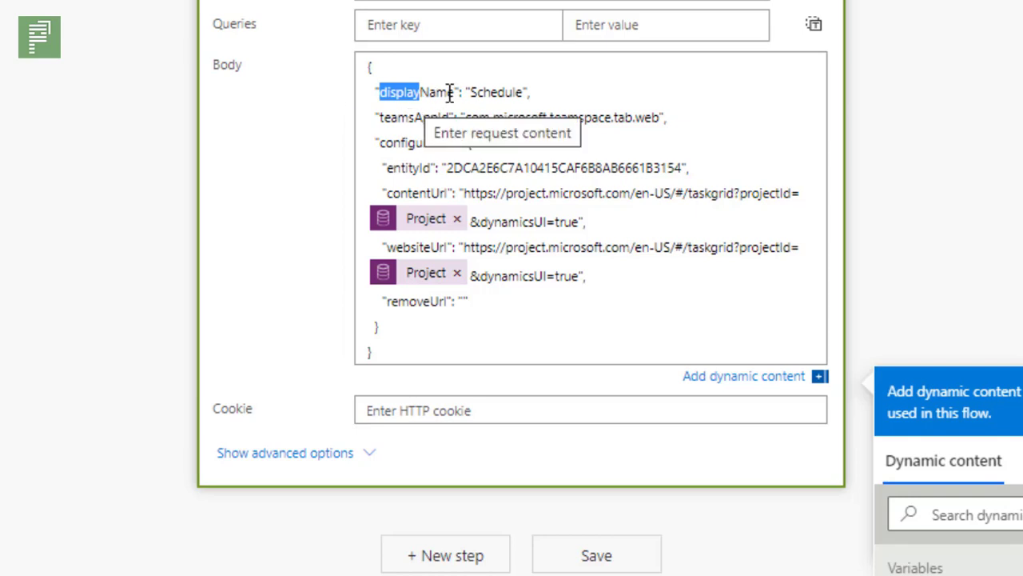
mouse_move(456, 124)
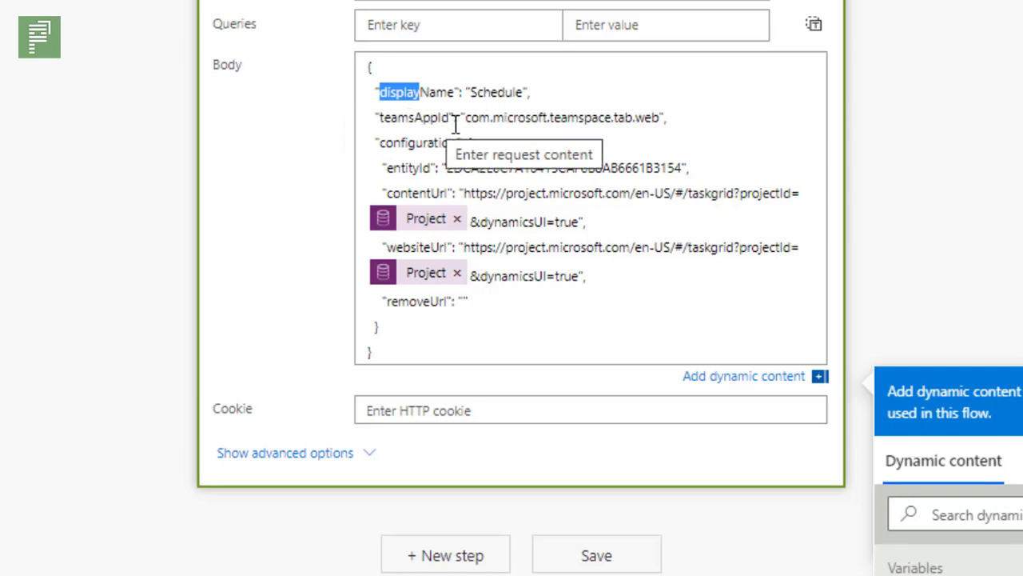
mouse_move(473, 119)
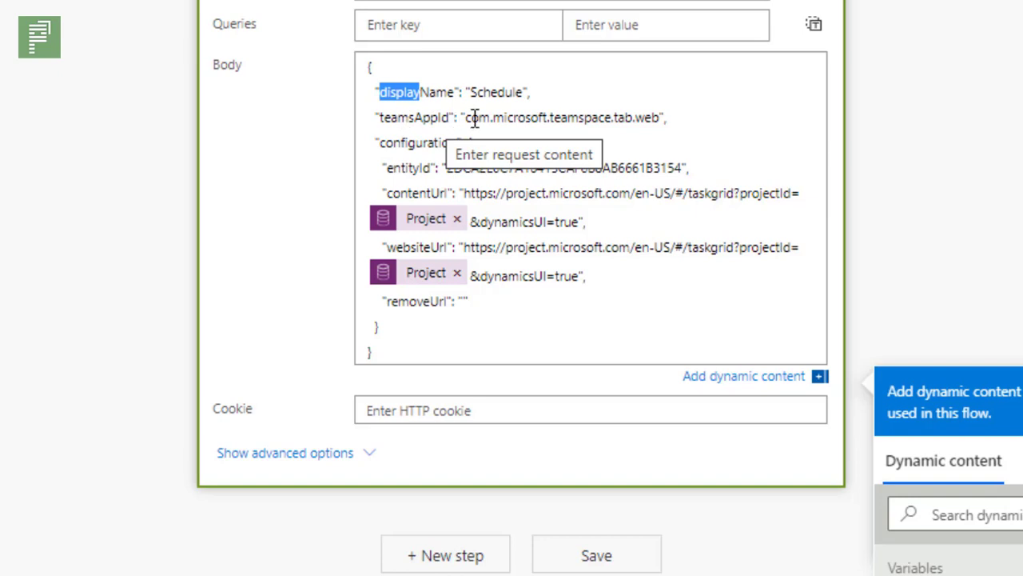
double_click(552, 118)
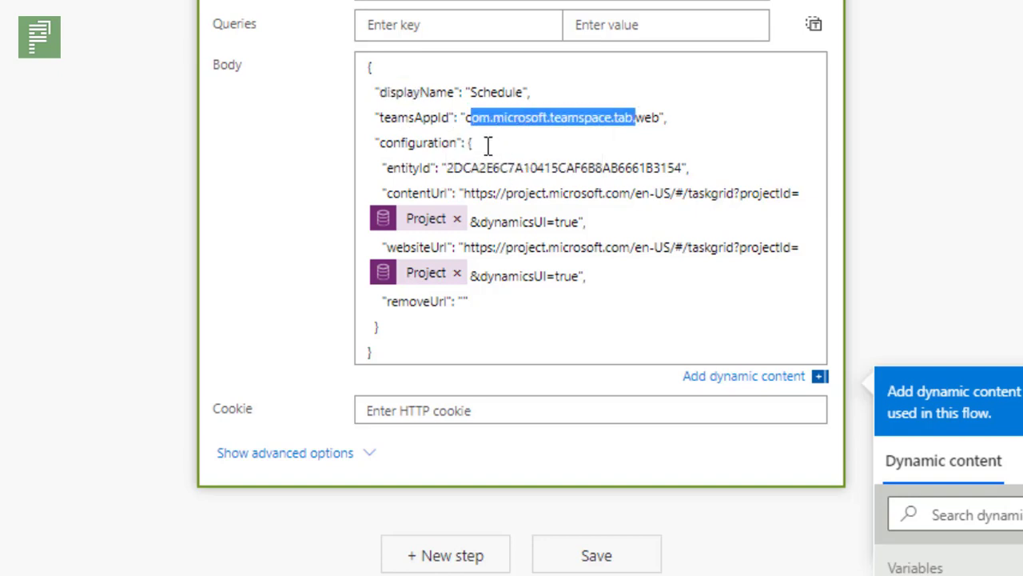
mouse_move(457, 170)
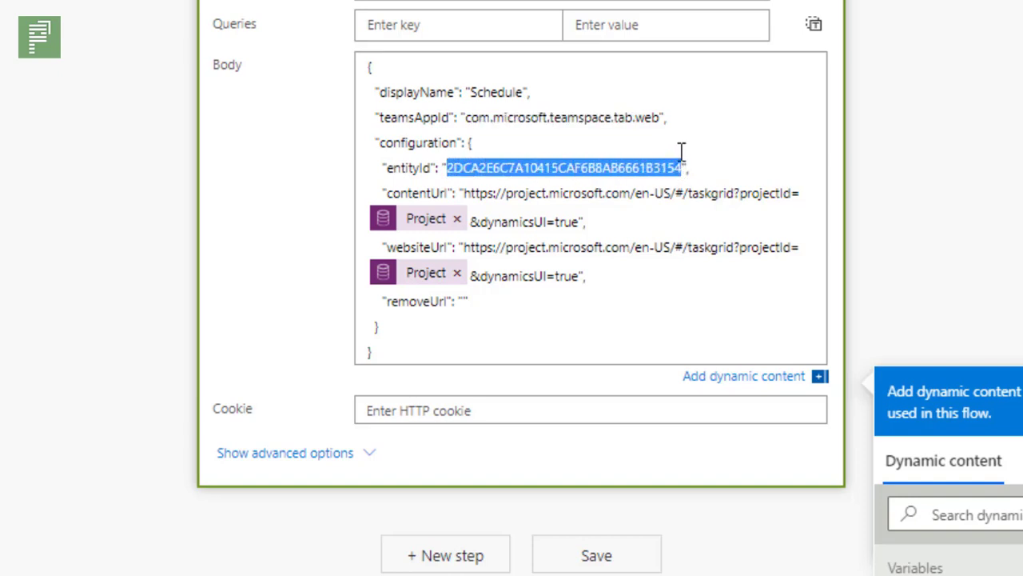
mouse_move(704, 115)
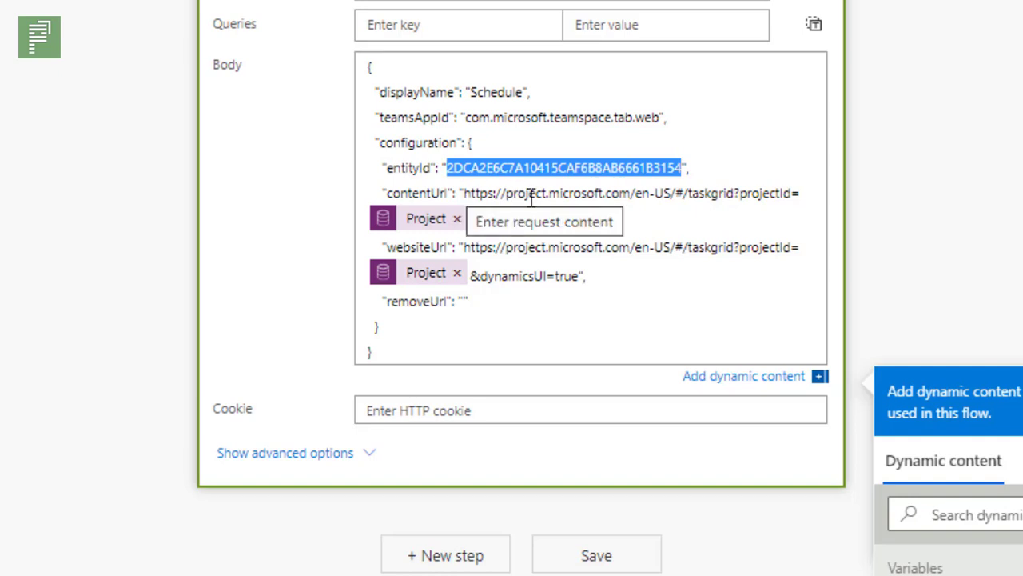
mouse_move(662, 198)
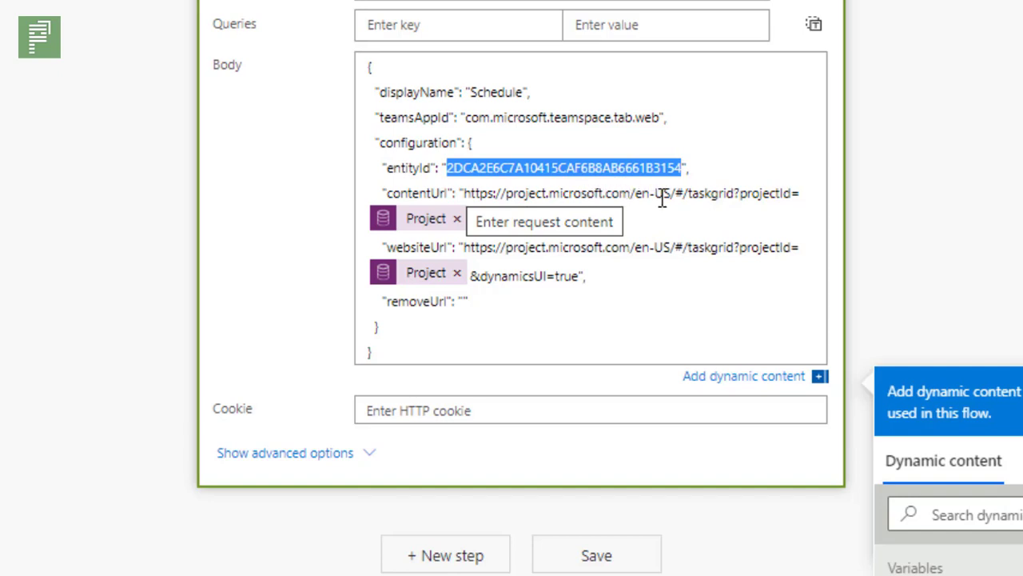
mouse_move(755, 194)
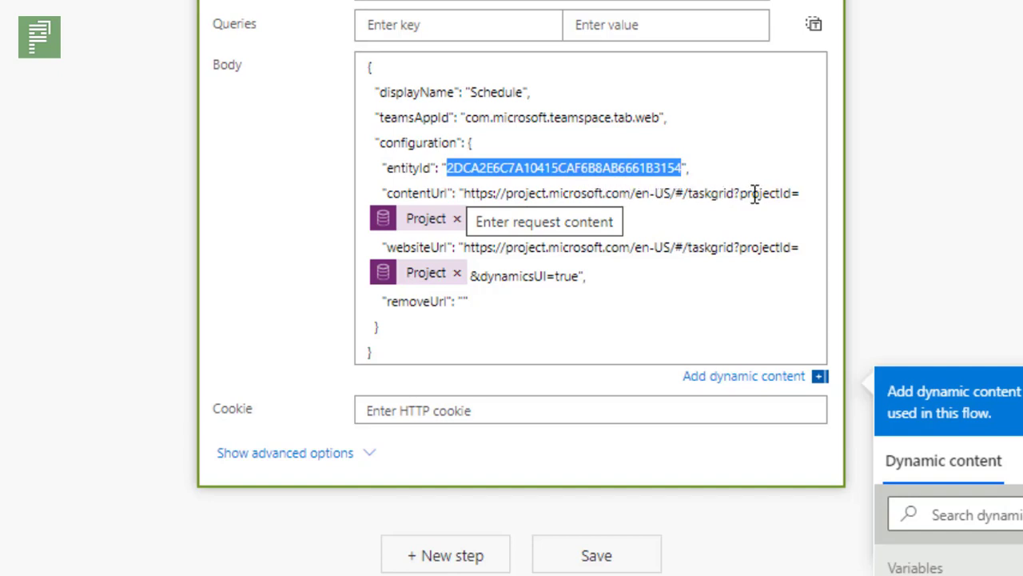
mouse_move(734, 198)
text(&dynamicsUI=true",)
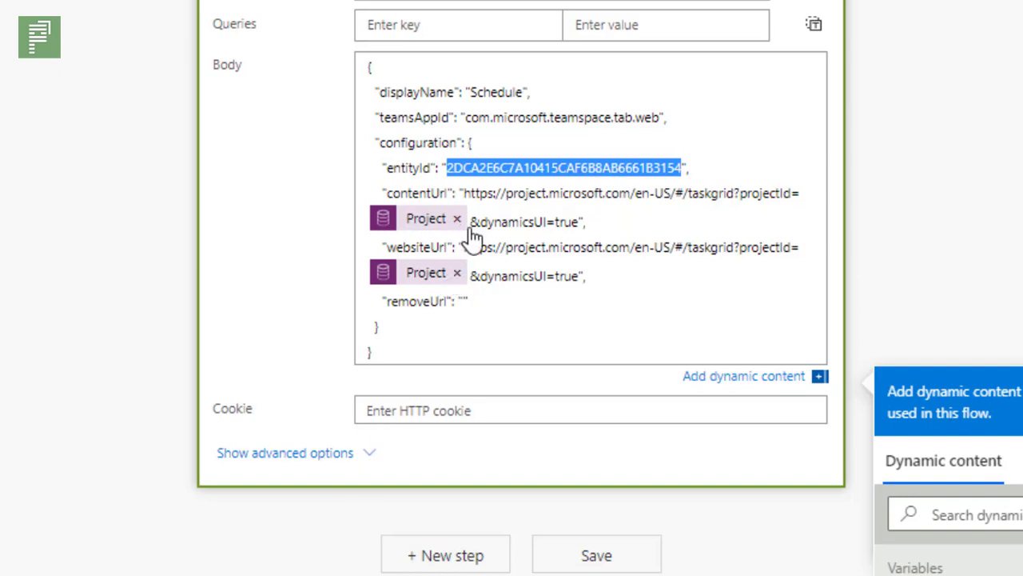
mouse_move(477, 237)
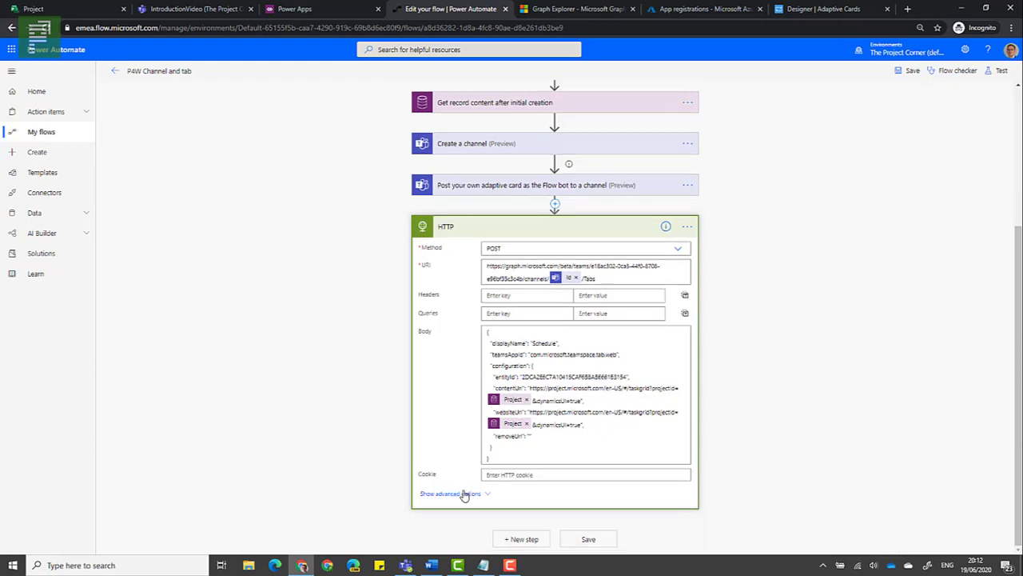
Review the HTTP step's Active Directory OAuth authentication with TenantID, AppID and SecretID
click(449, 492)
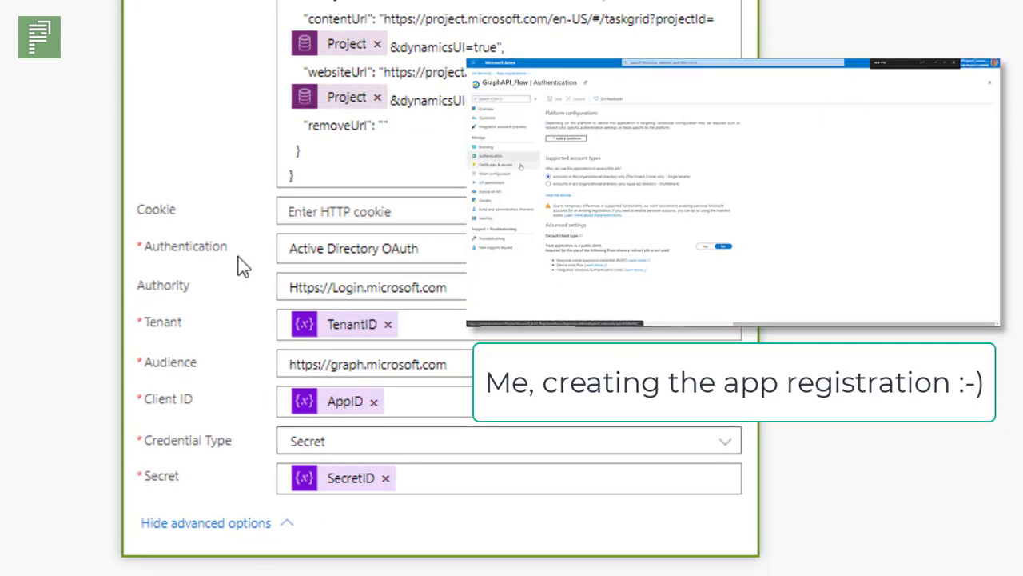
click(566, 137)
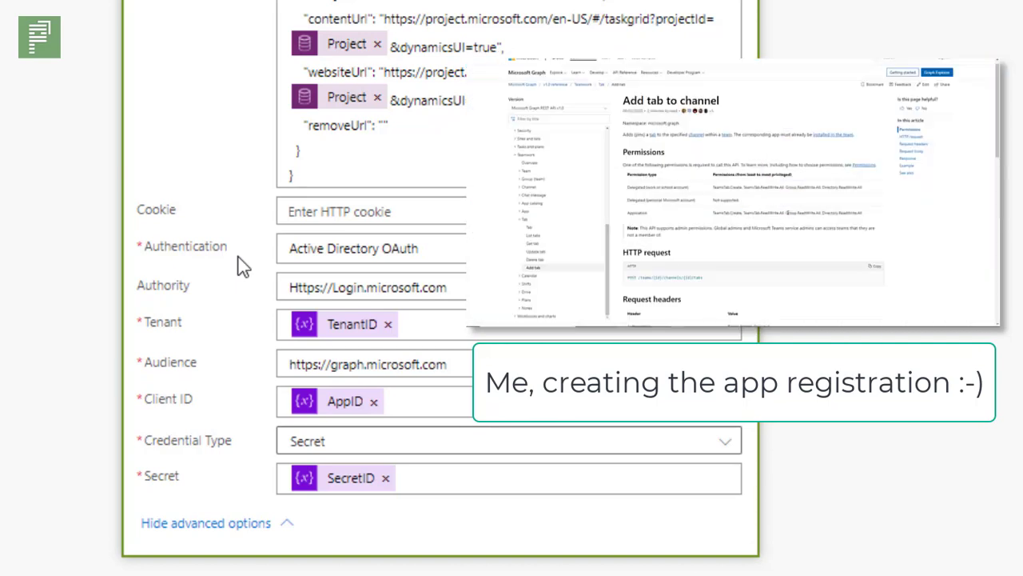
scroll(down, 3)
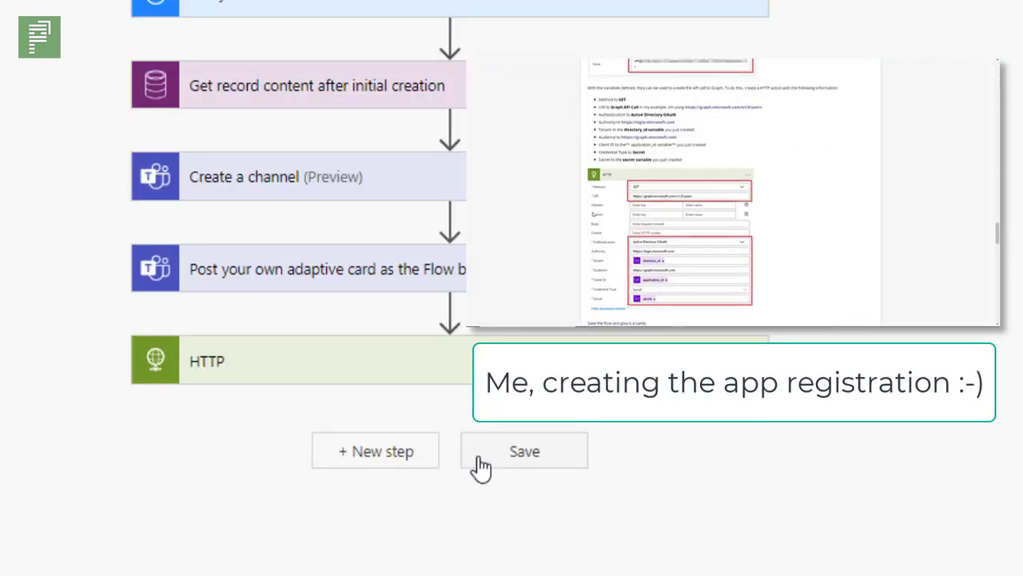
Save the flow and switch over to Project for the Web
click(524, 451)
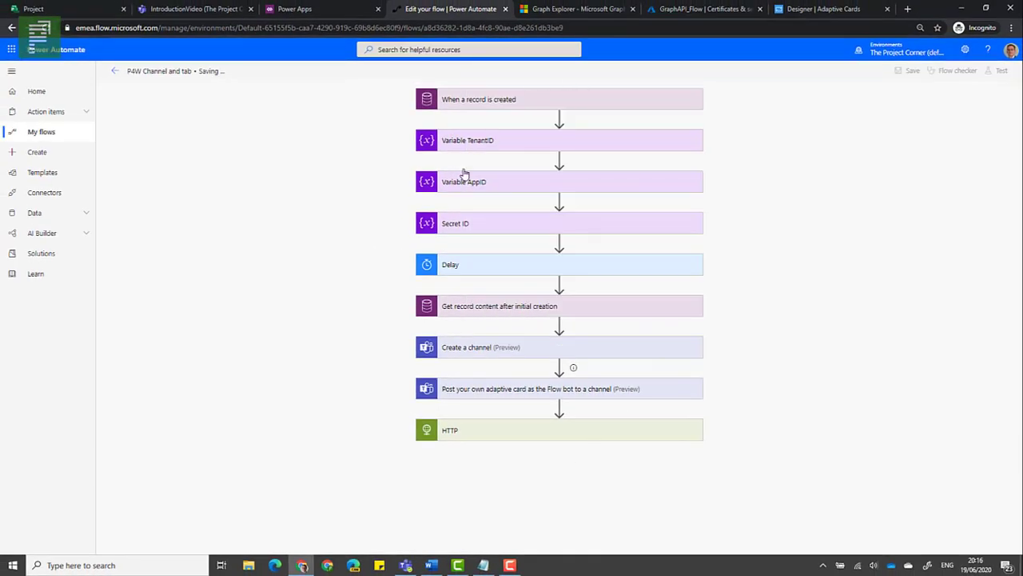
mouse_move(426, 411)
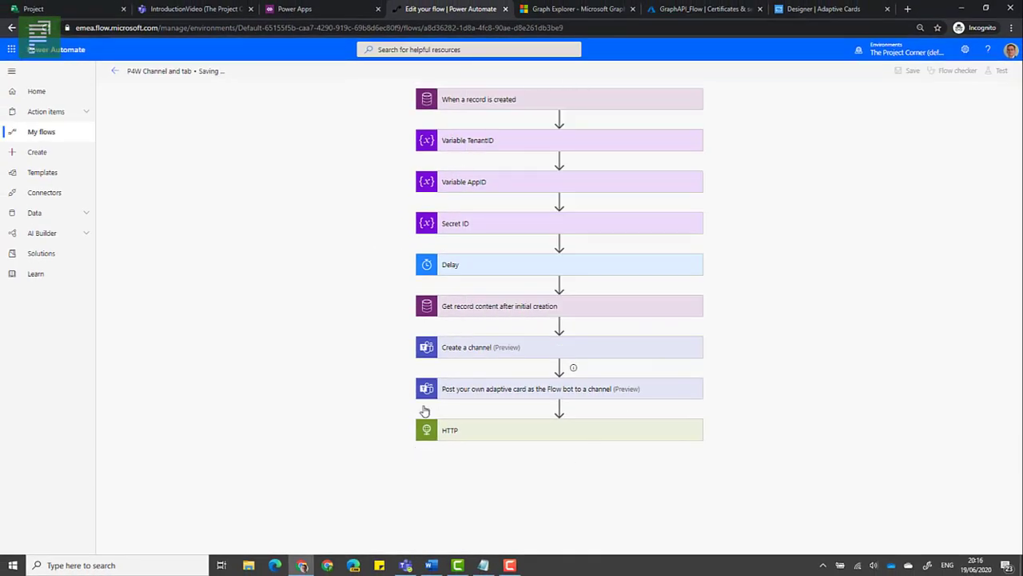
click(34, 10)
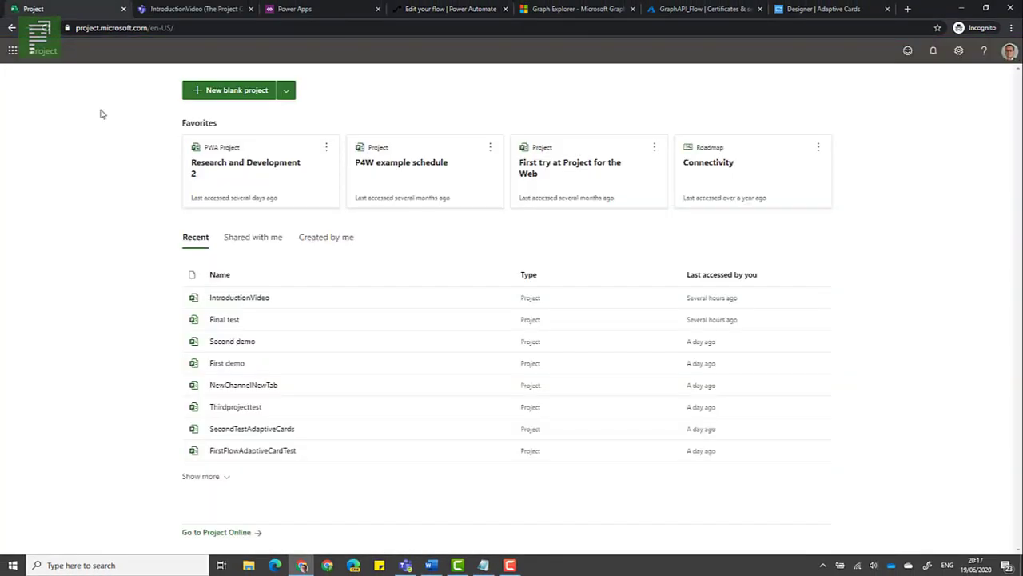
Create a new blank project named 'New video demo'
click(232, 90)
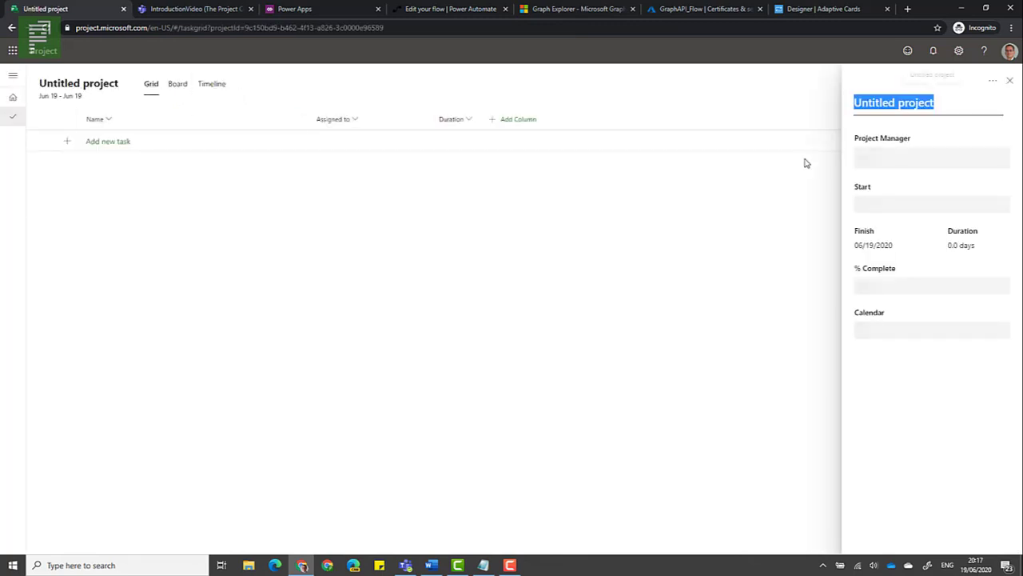
text(N)
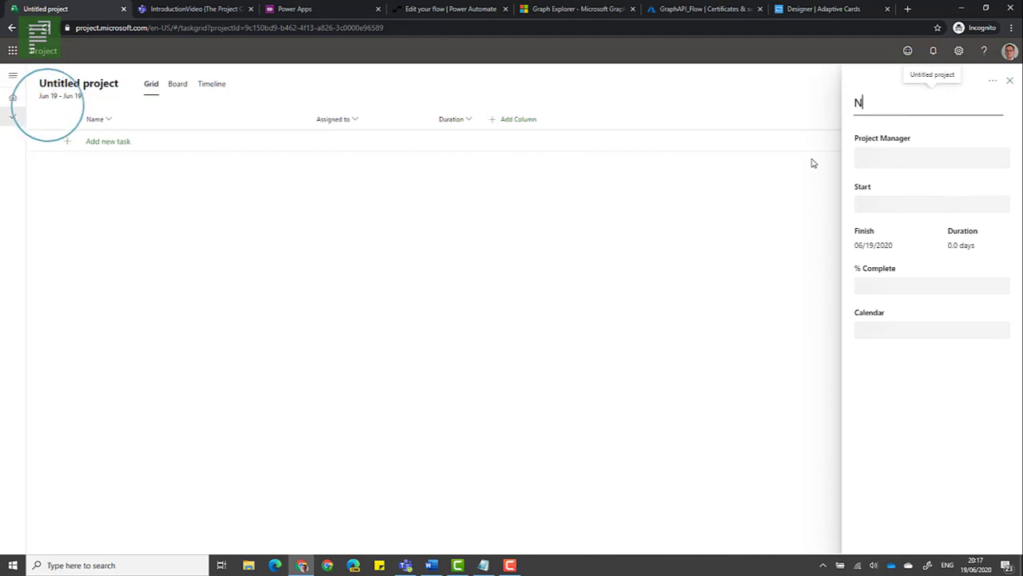
text(ew video d)
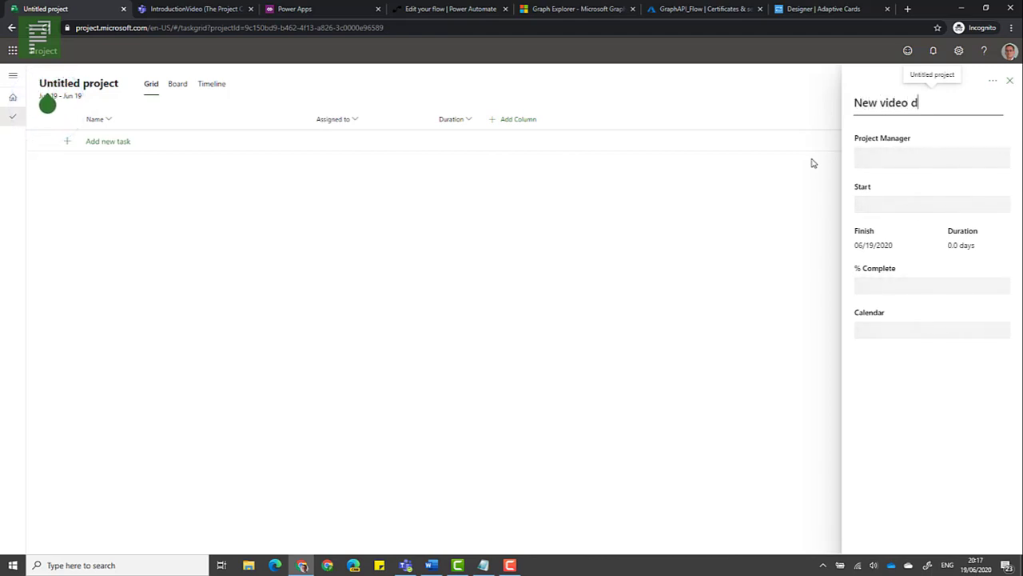
text(emo)
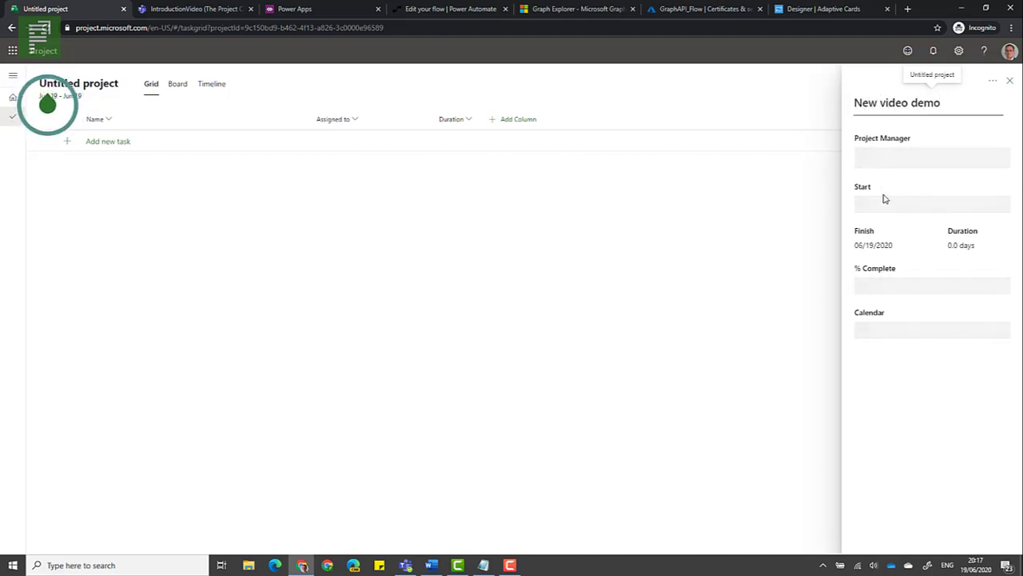
Set the project manager to 'erik' and begin typing the first task
click(931, 157)
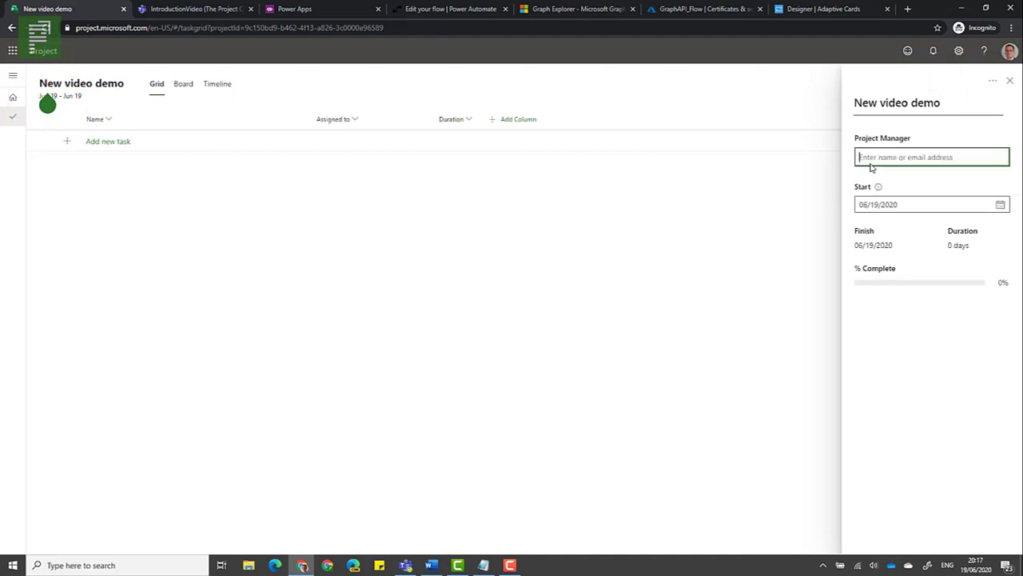
text(e)
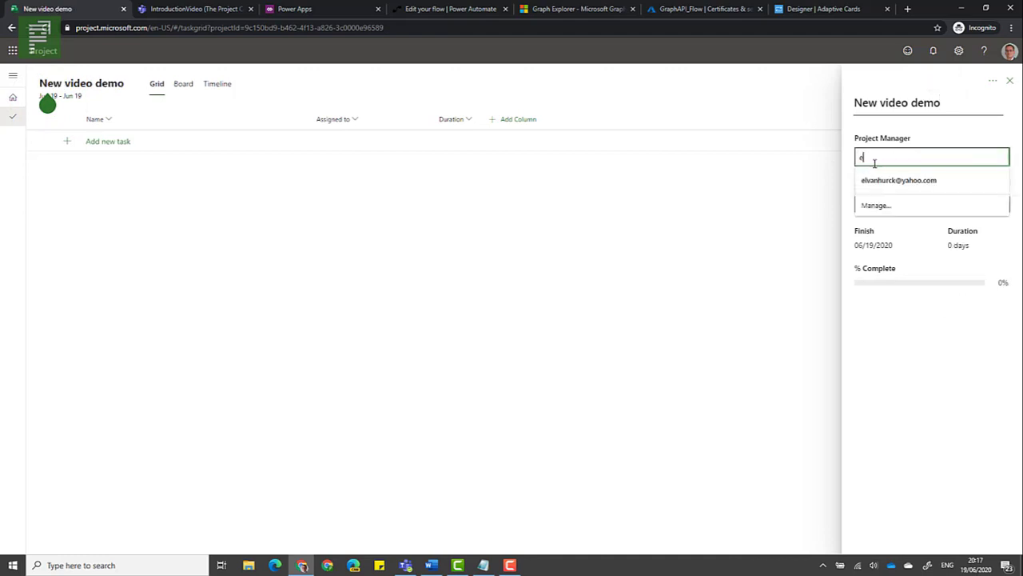
text(rik)
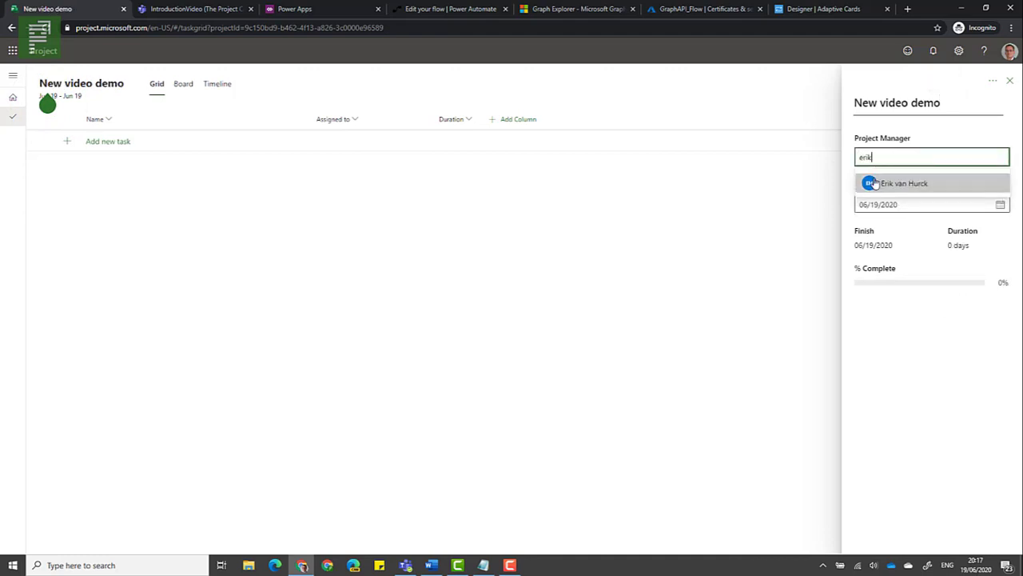
click(905, 182)
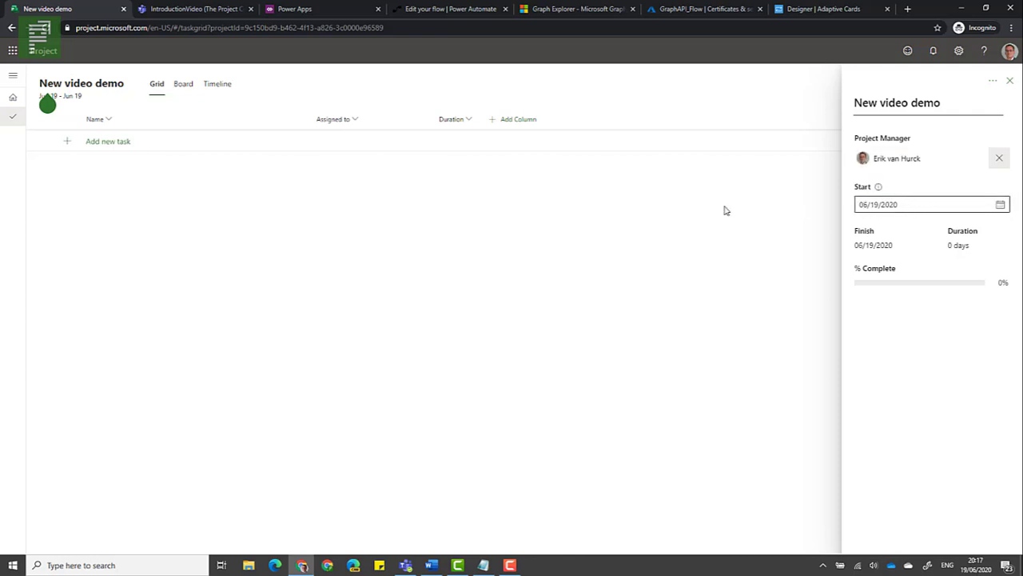
text(s)
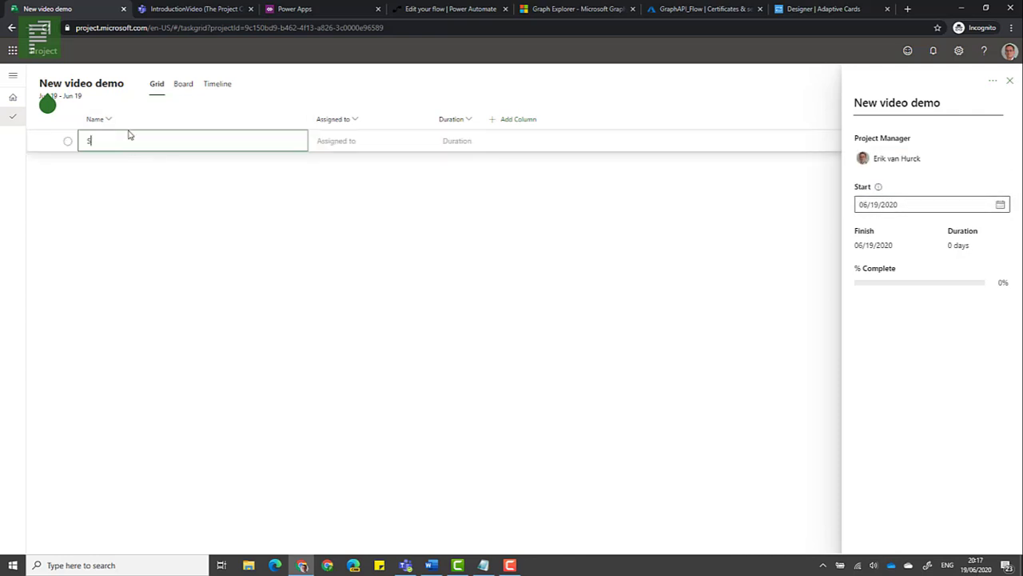
Add tasks Summery, Task1 (2 weeks), Task 2 (3mo) and Milestone with their durations
text(Summery)
text(Task1)
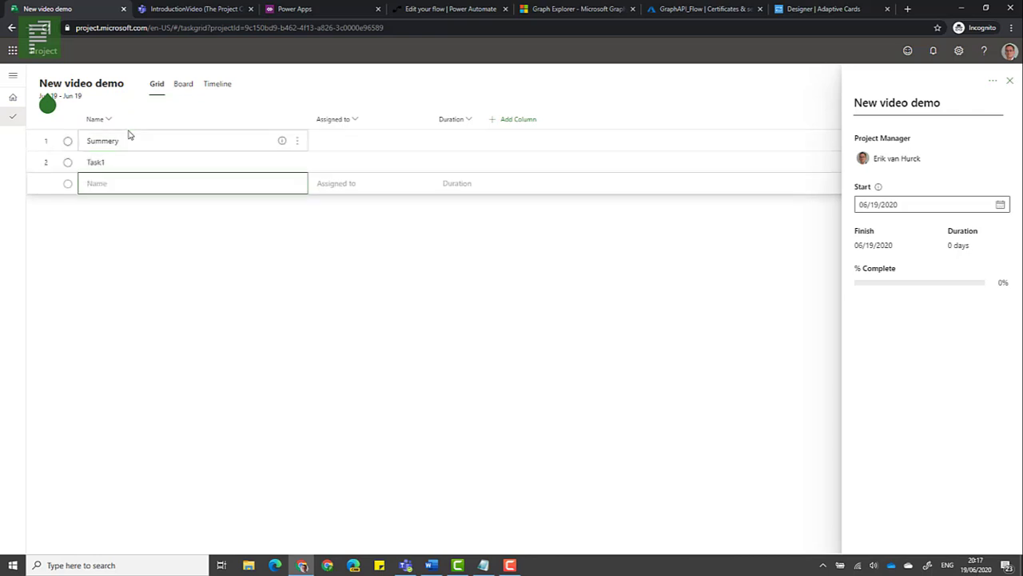
text(Task 2)
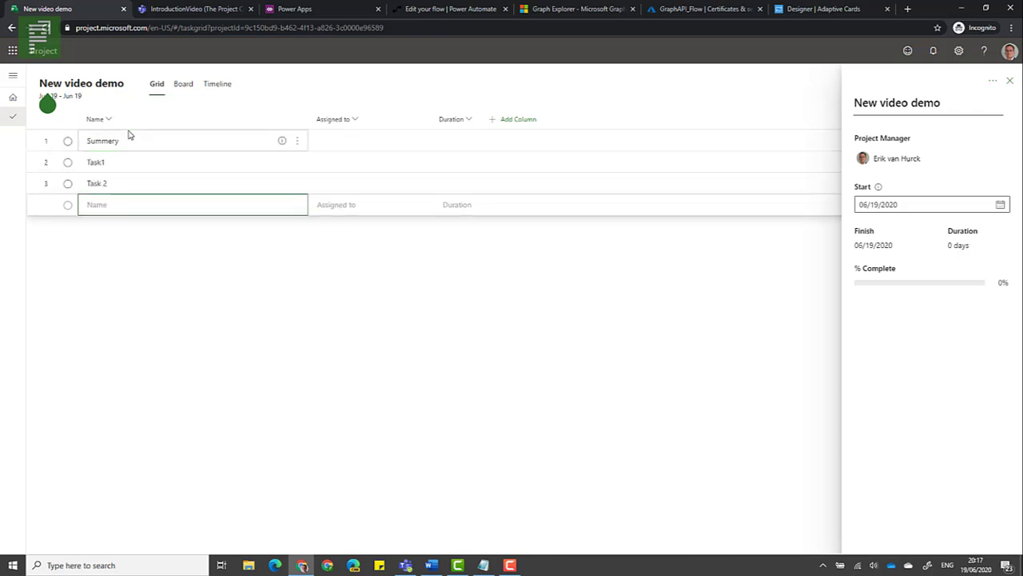
text(Milestone)
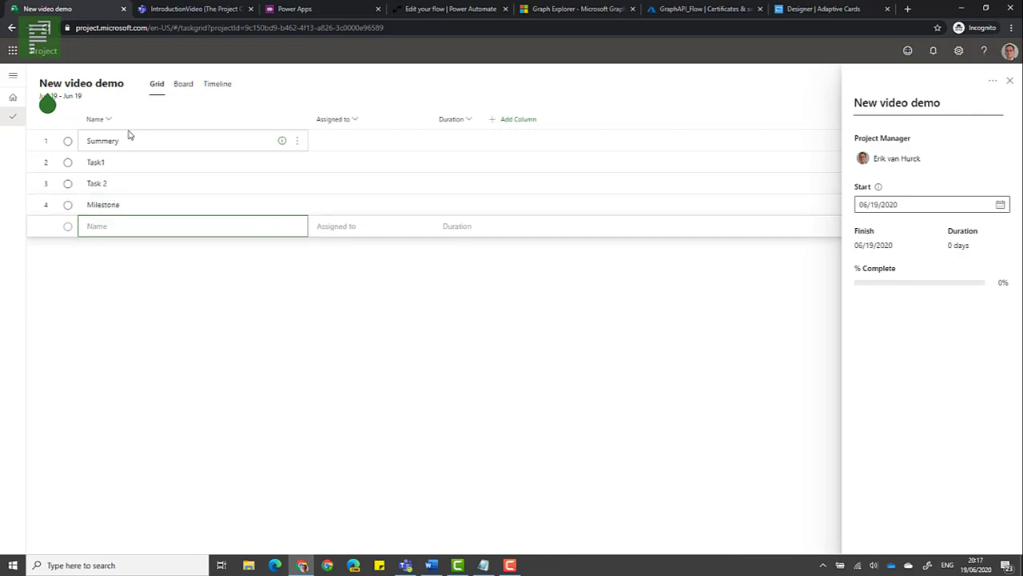
click(442, 141)
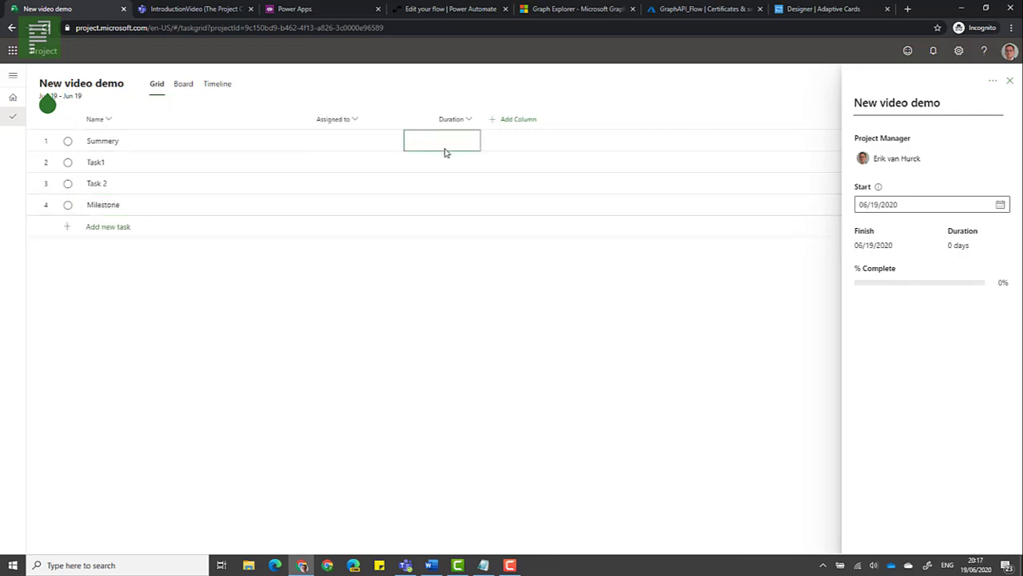
click(441, 162)
text(2 weeks)
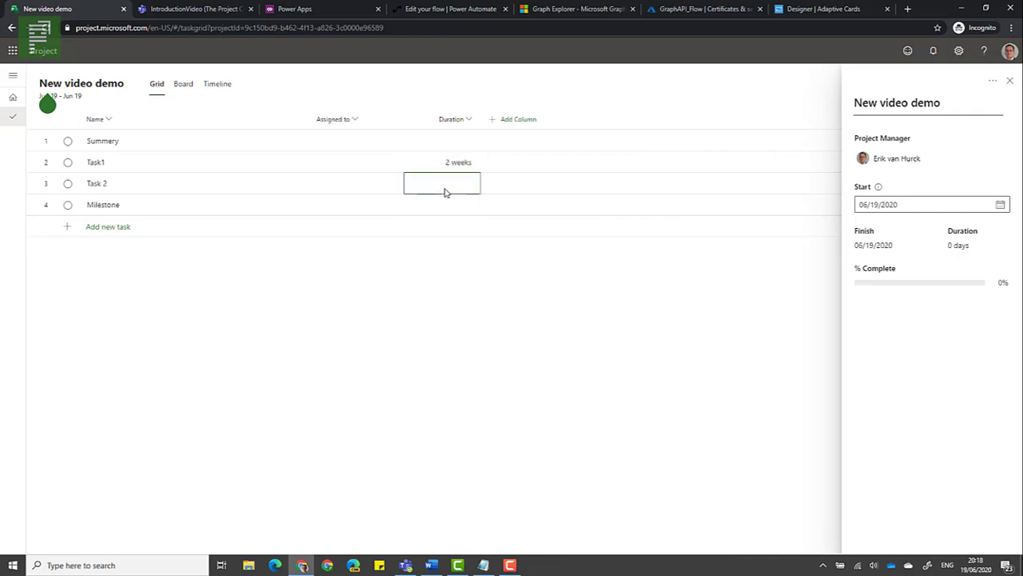
text(3mo)
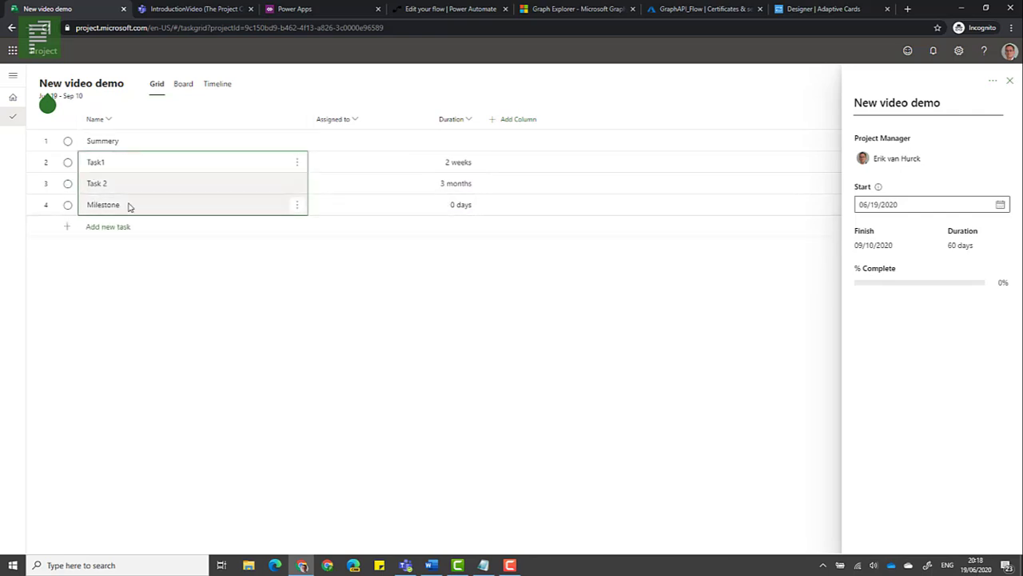
mouse_move(183, 376)
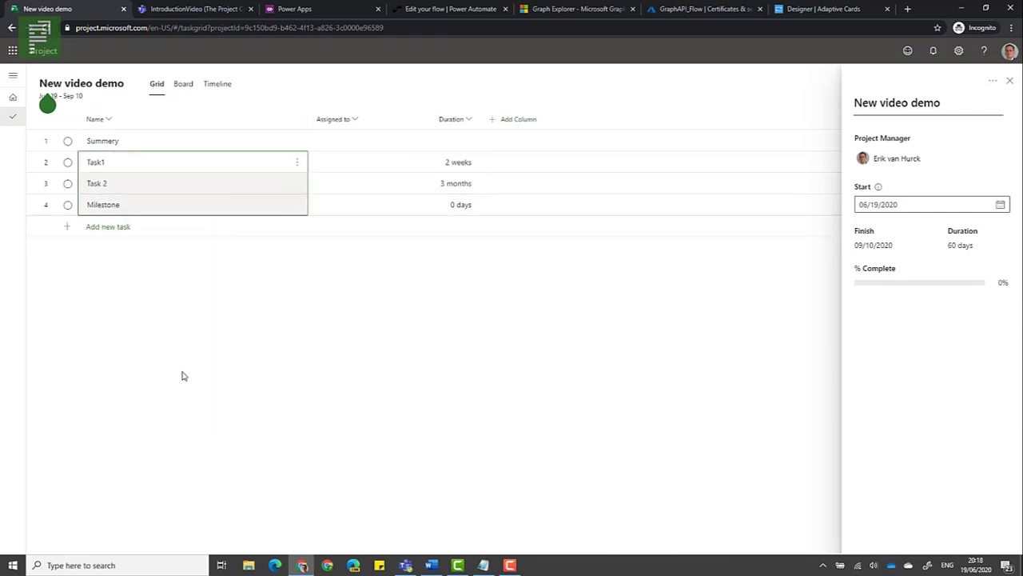
Make Task1, Task 2 and Milestone subtasks of Summery, check the timeline, then head to Teams
right_click(298, 162)
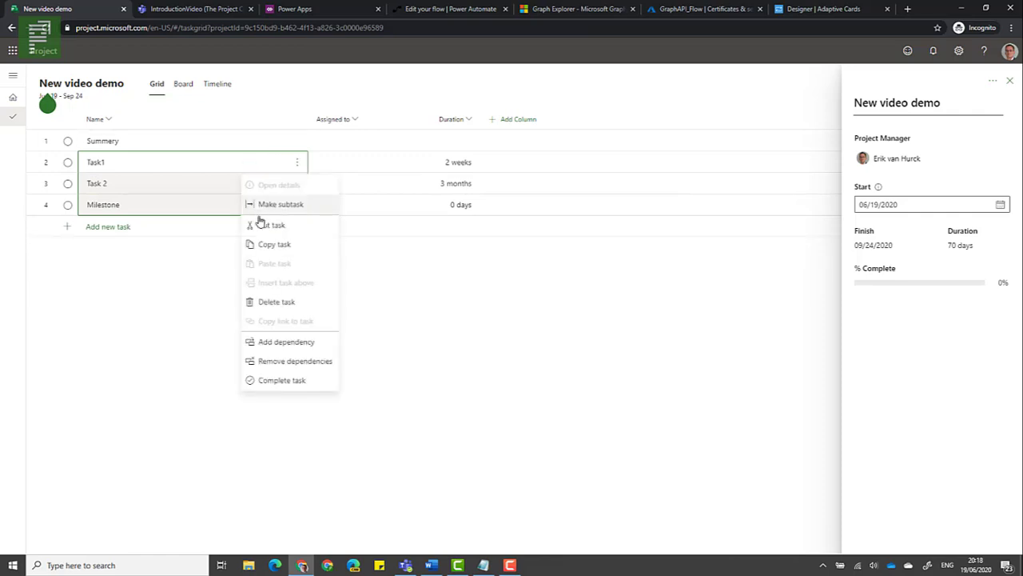
click(279, 205)
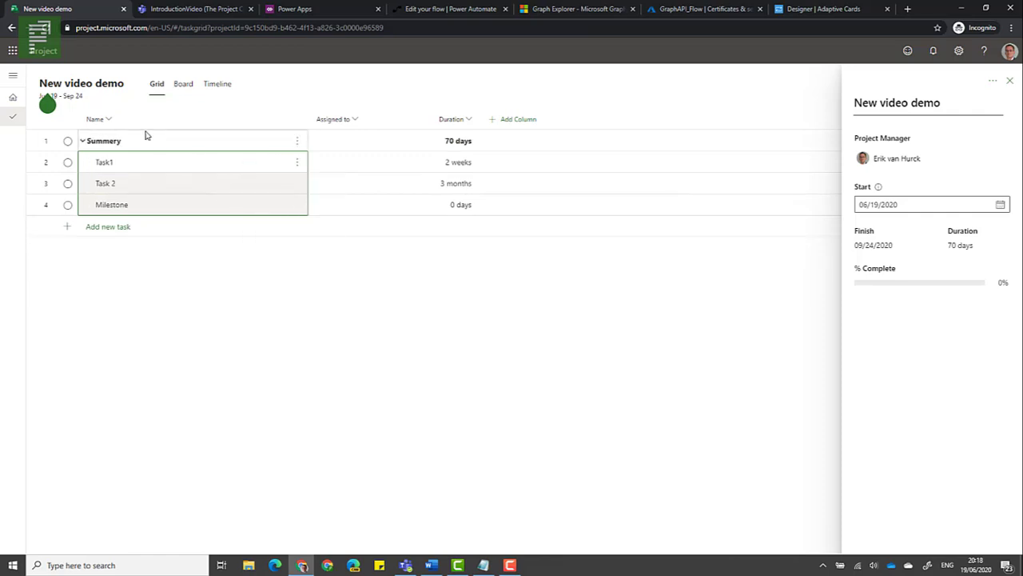
click(217, 83)
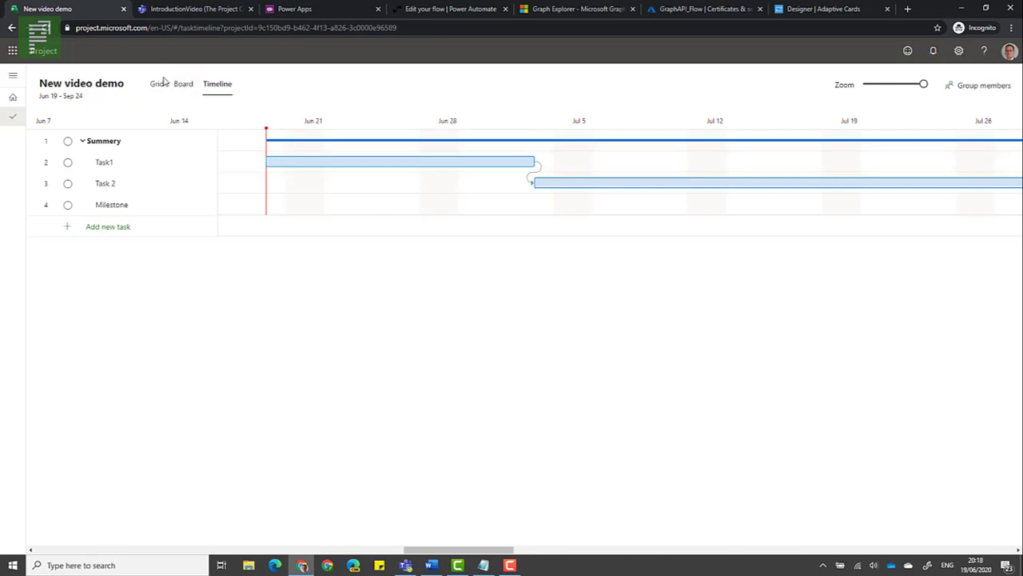
click(157, 83)
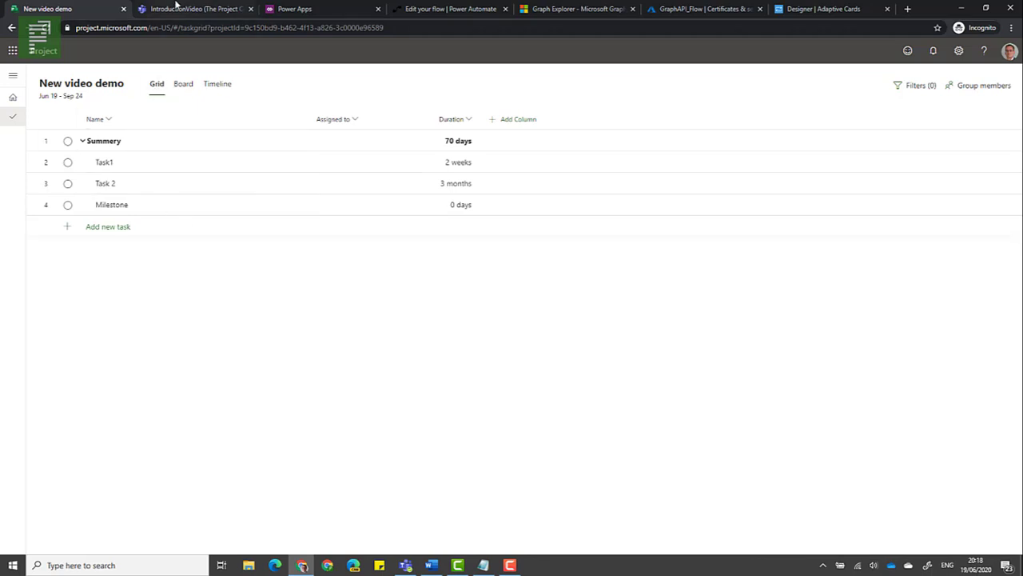
click(195, 10)
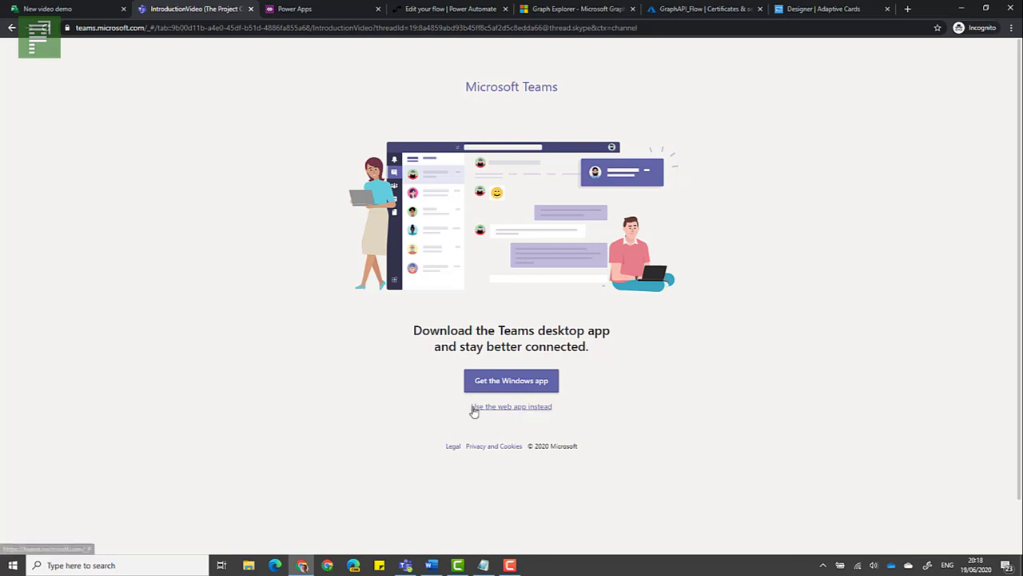
In the Teams web app, find the General channel's flow post for New video demo and show hidden channels
click(511, 406)
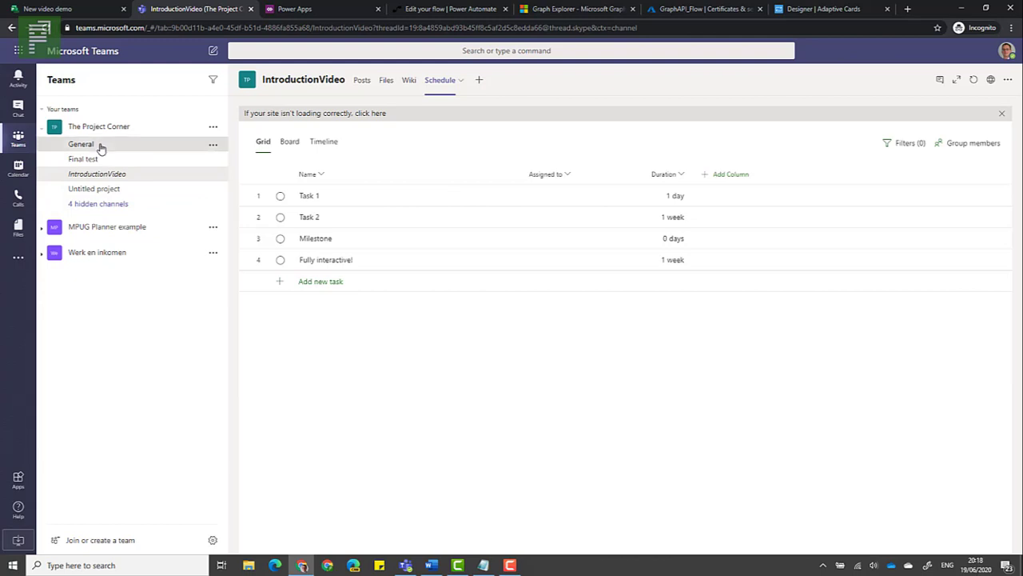
click(80, 144)
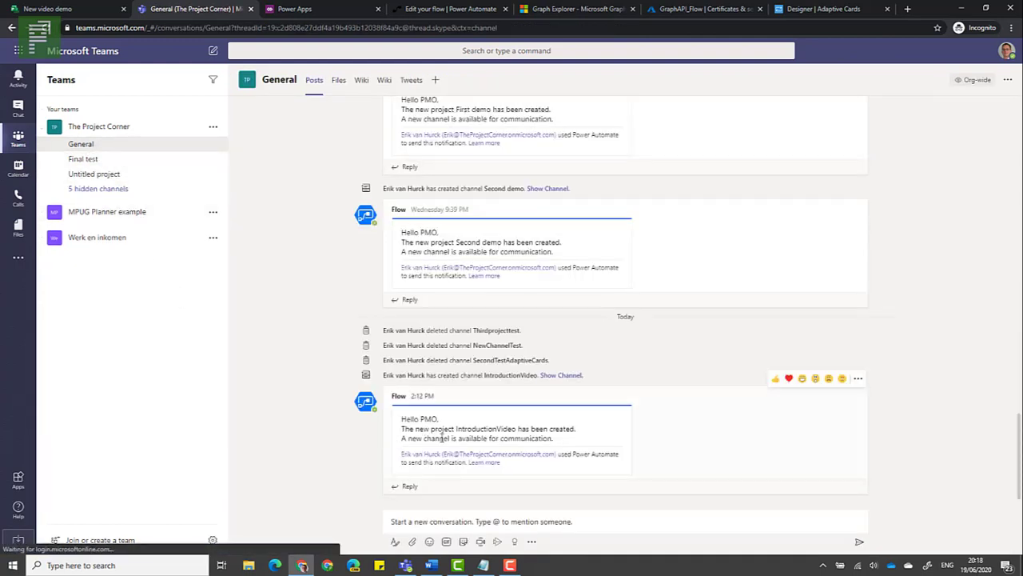
scroll(down, 3)
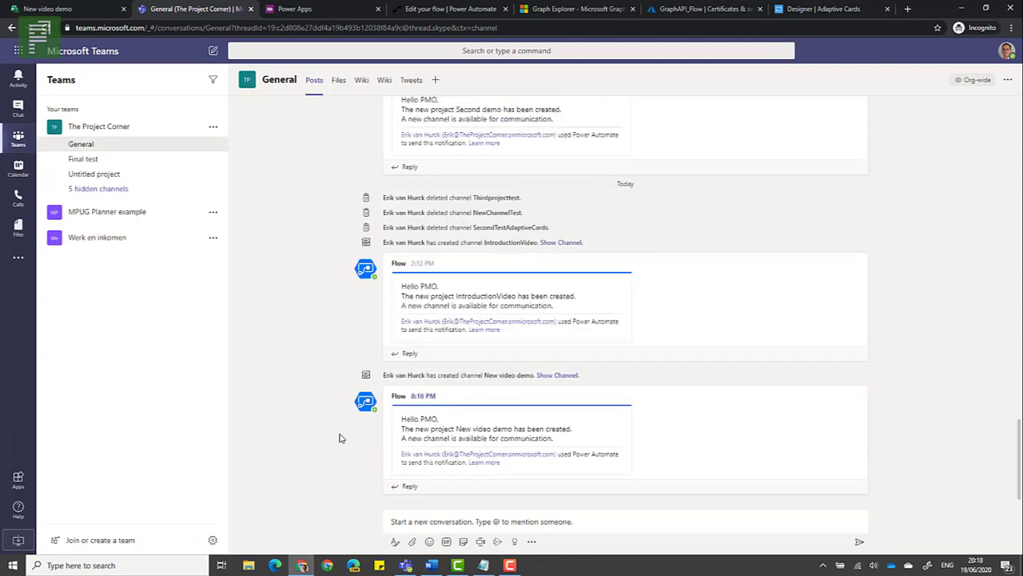
mouse_move(408, 397)
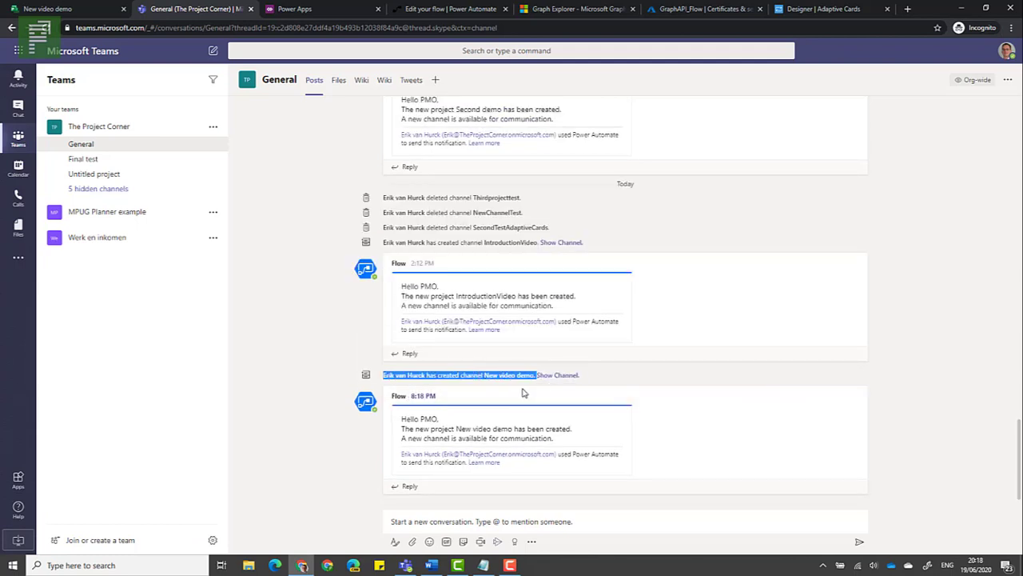
double_click(479, 428)
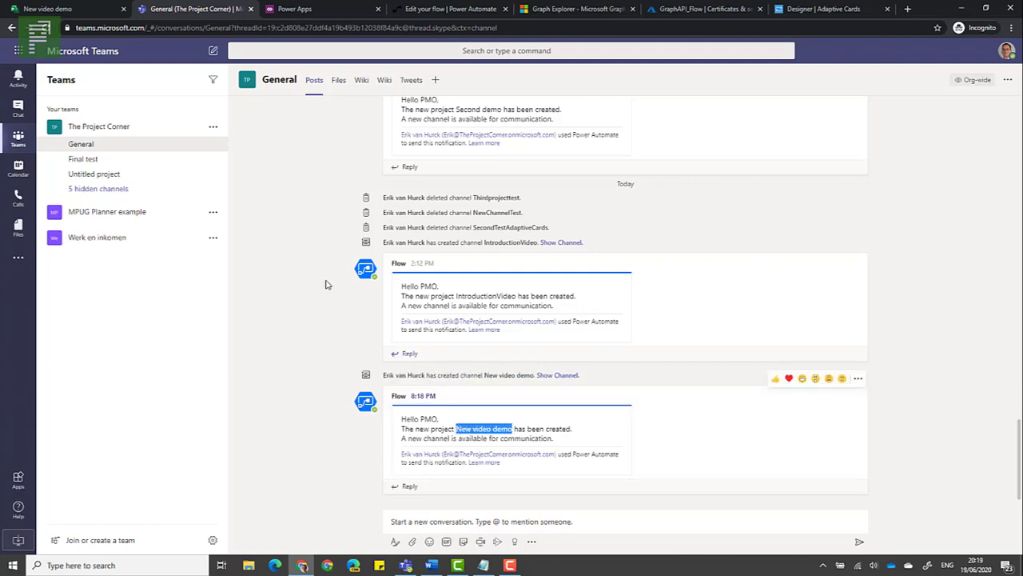
click(98, 189)
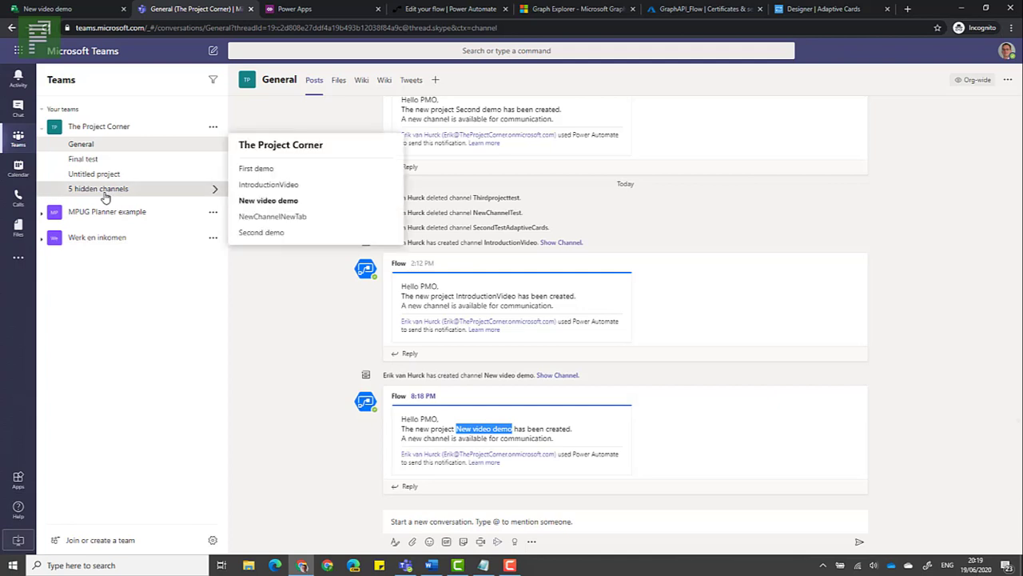
Open the New video demo channel and its Schedule tab listing Summery, Task1, Task 2 and Milestone
click(268, 200)
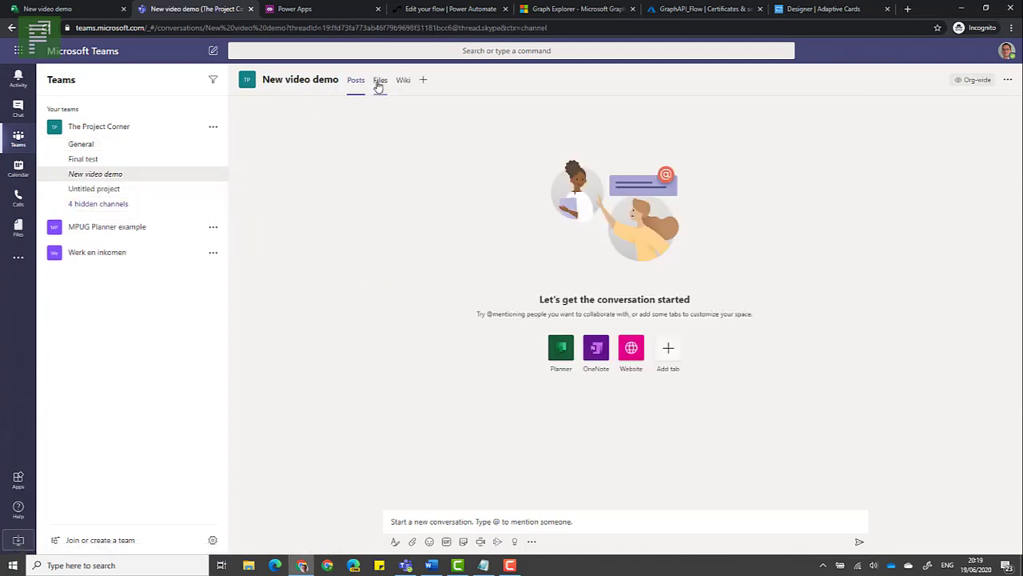
click(379, 80)
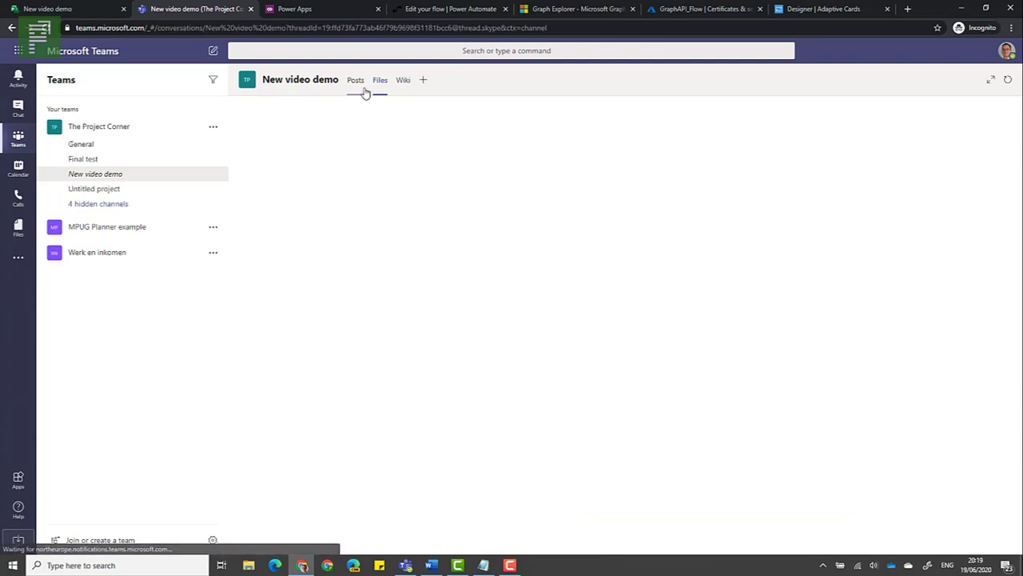
click(355, 80)
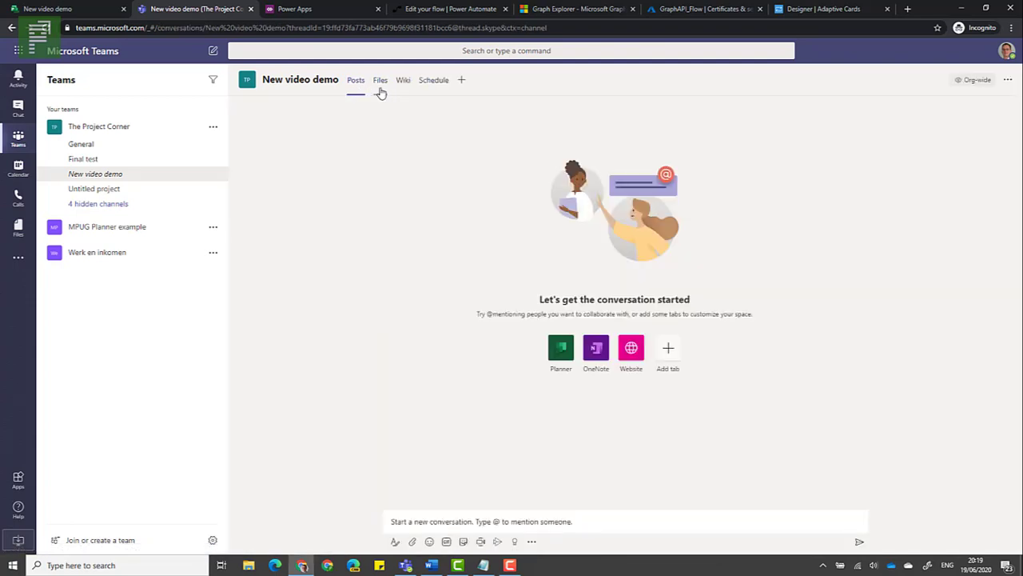
mouse_move(433, 80)
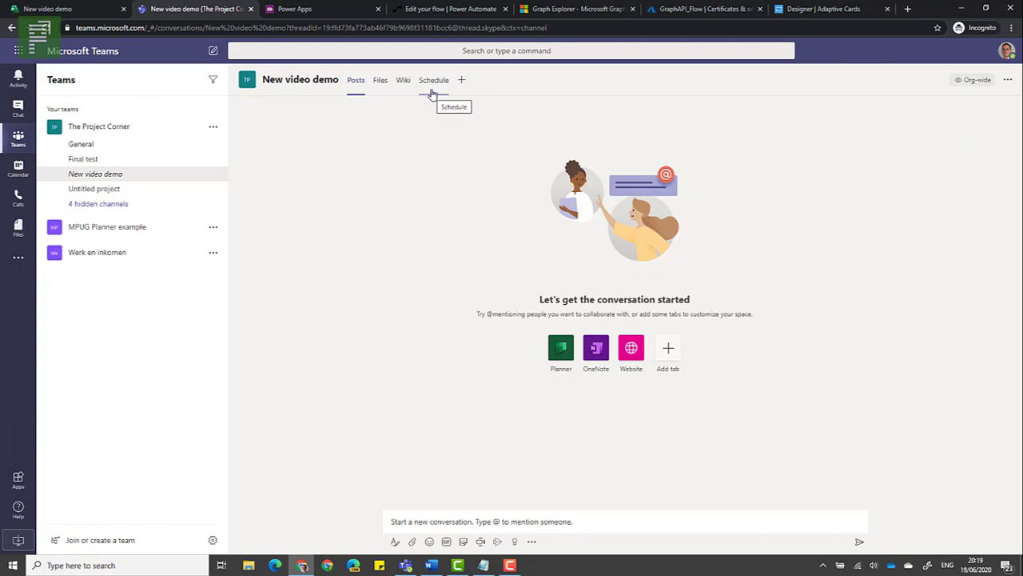
click(433, 80)
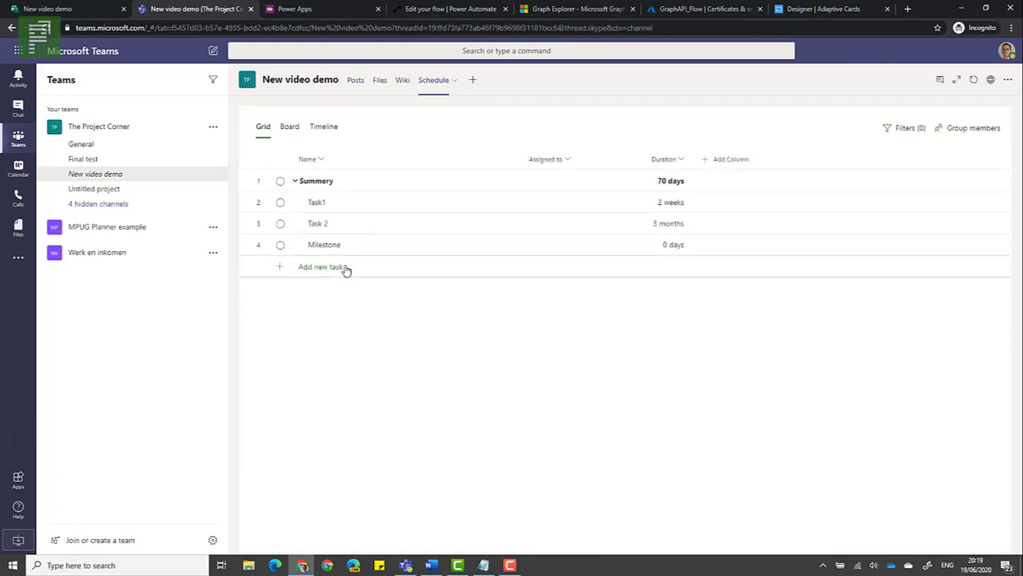